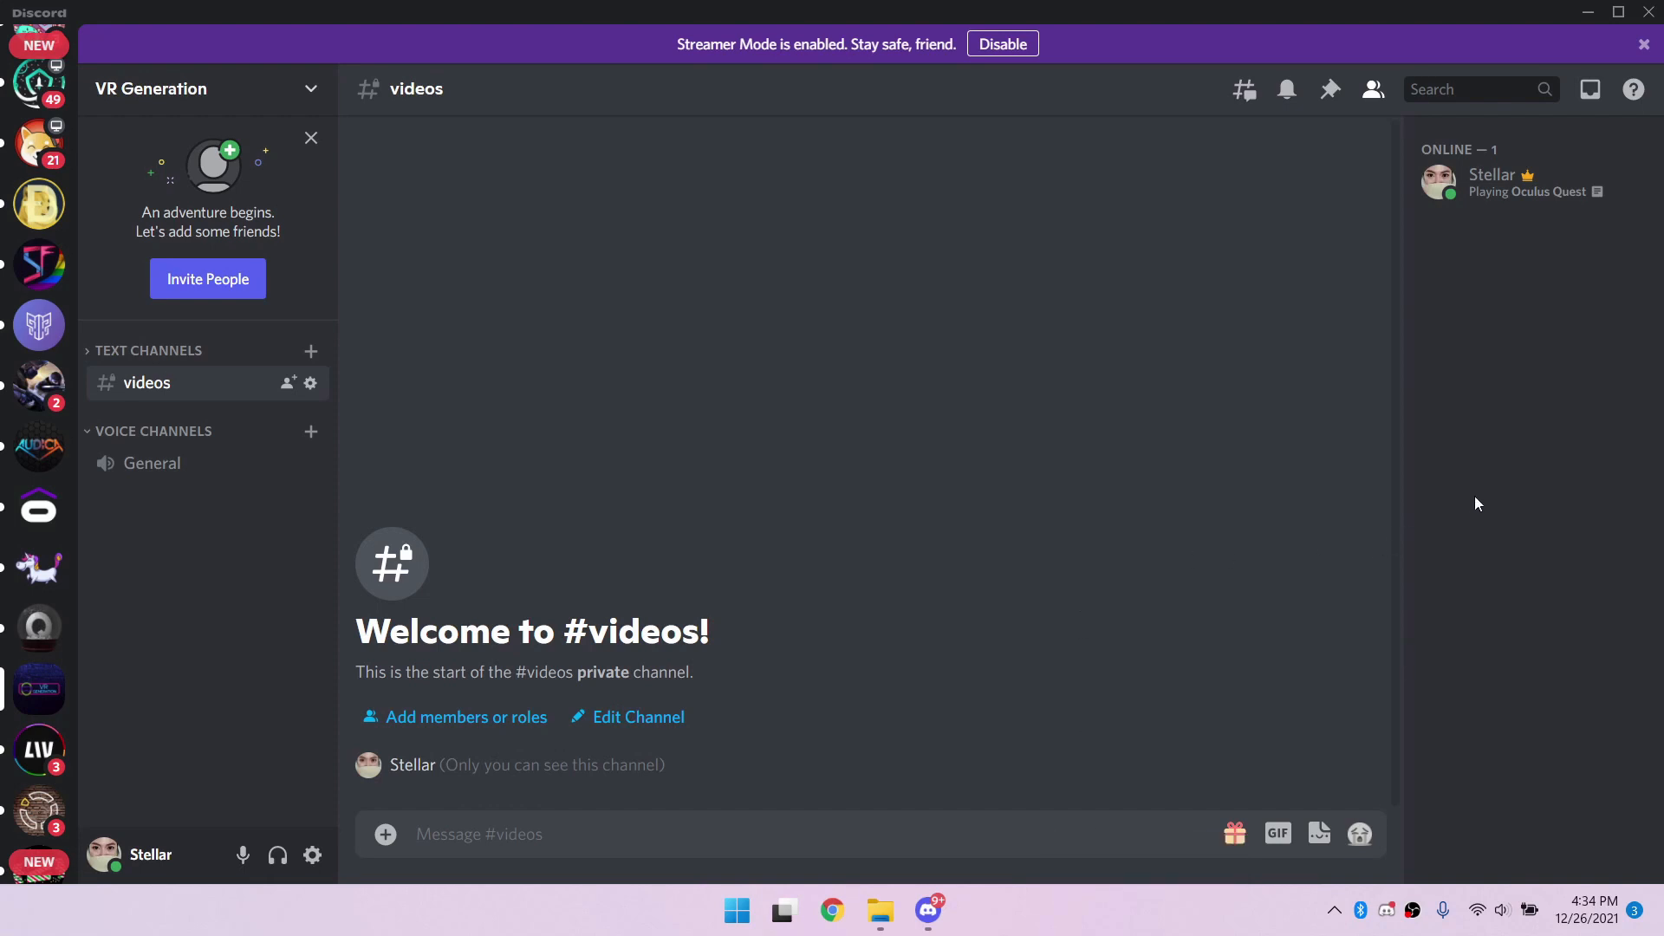
mouse_move(1518, 182)
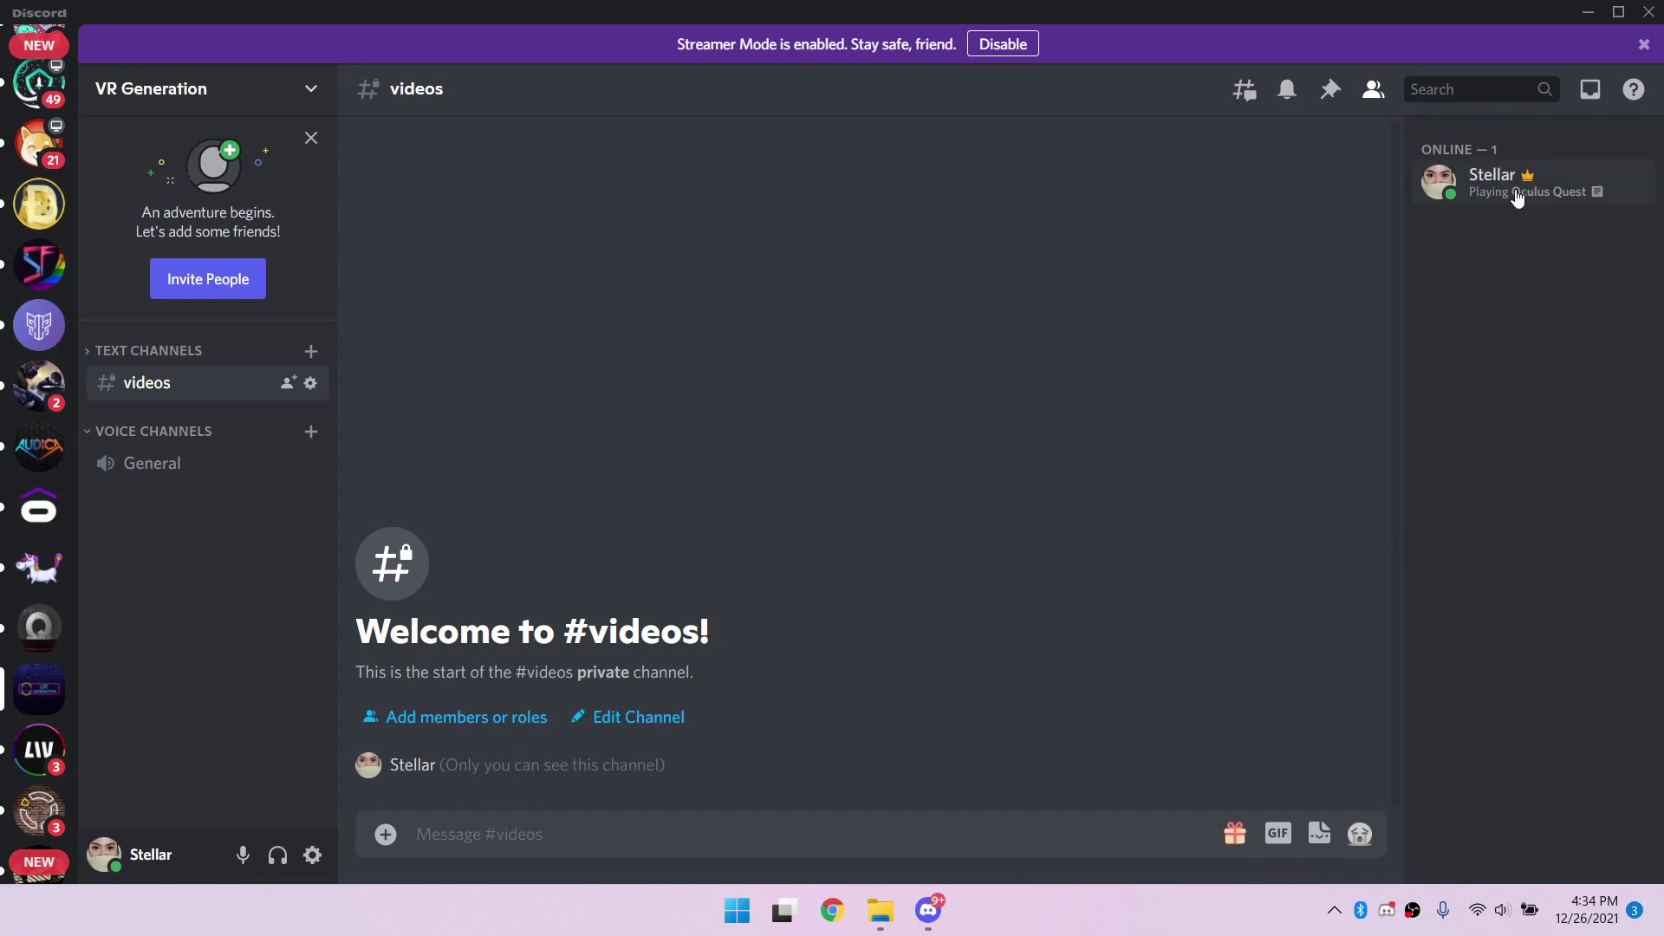
Show the online member's profile card with their Oculus Quest activity, Synth Riders.
left_click(1493, 182)
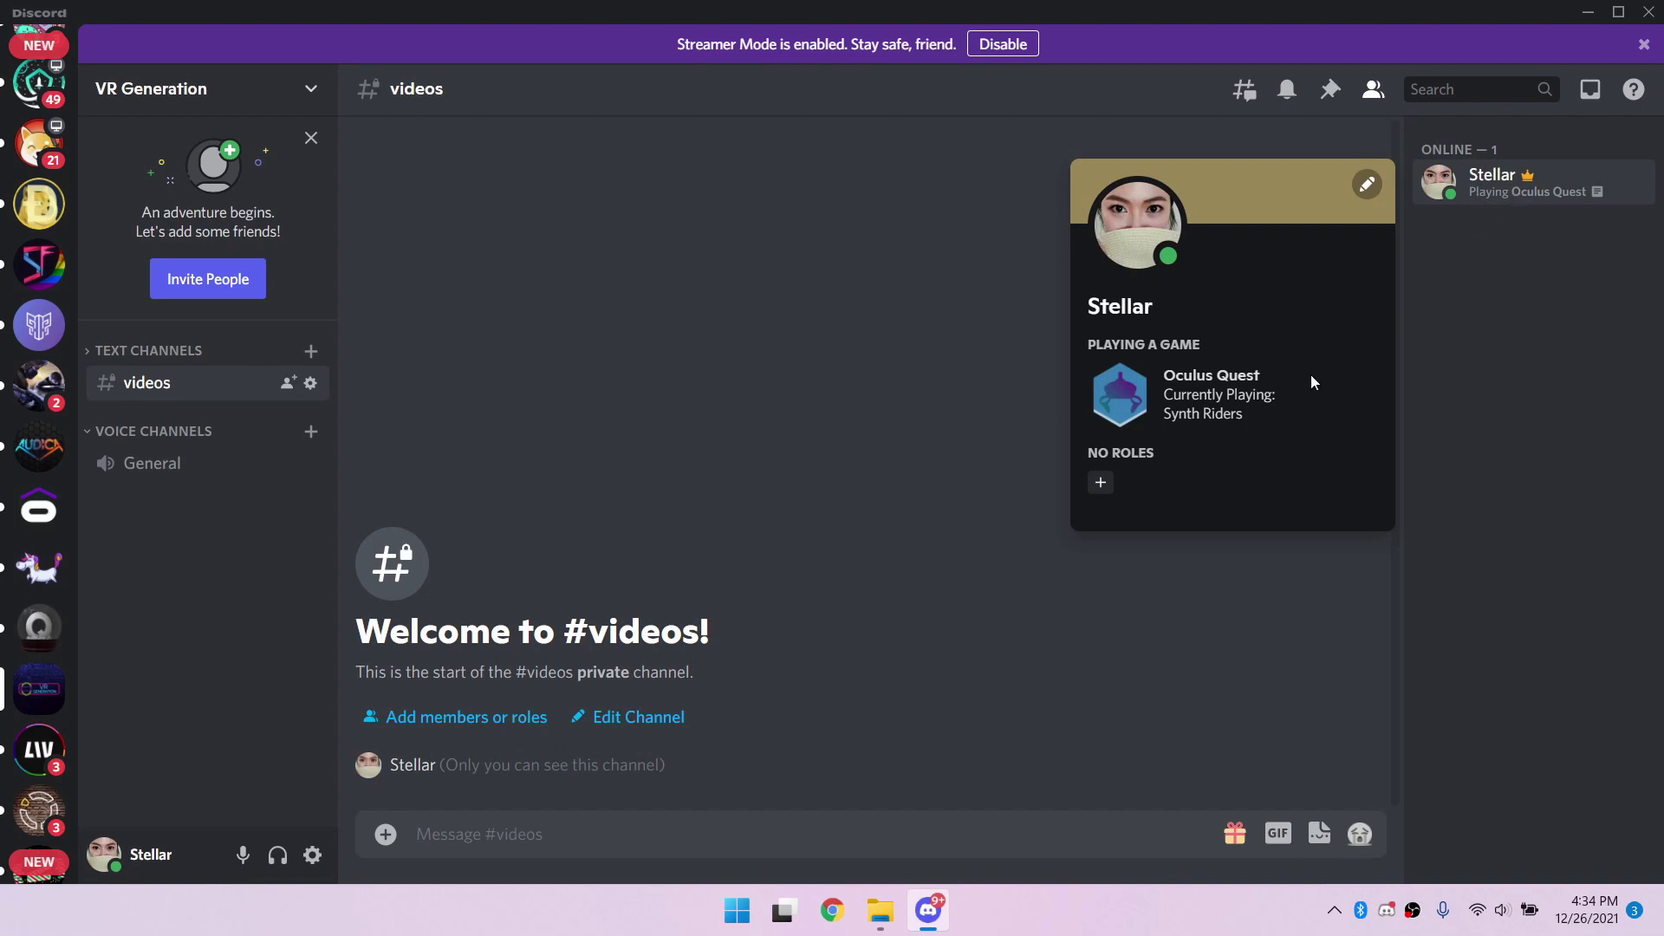
mouse_move(1166, 433)
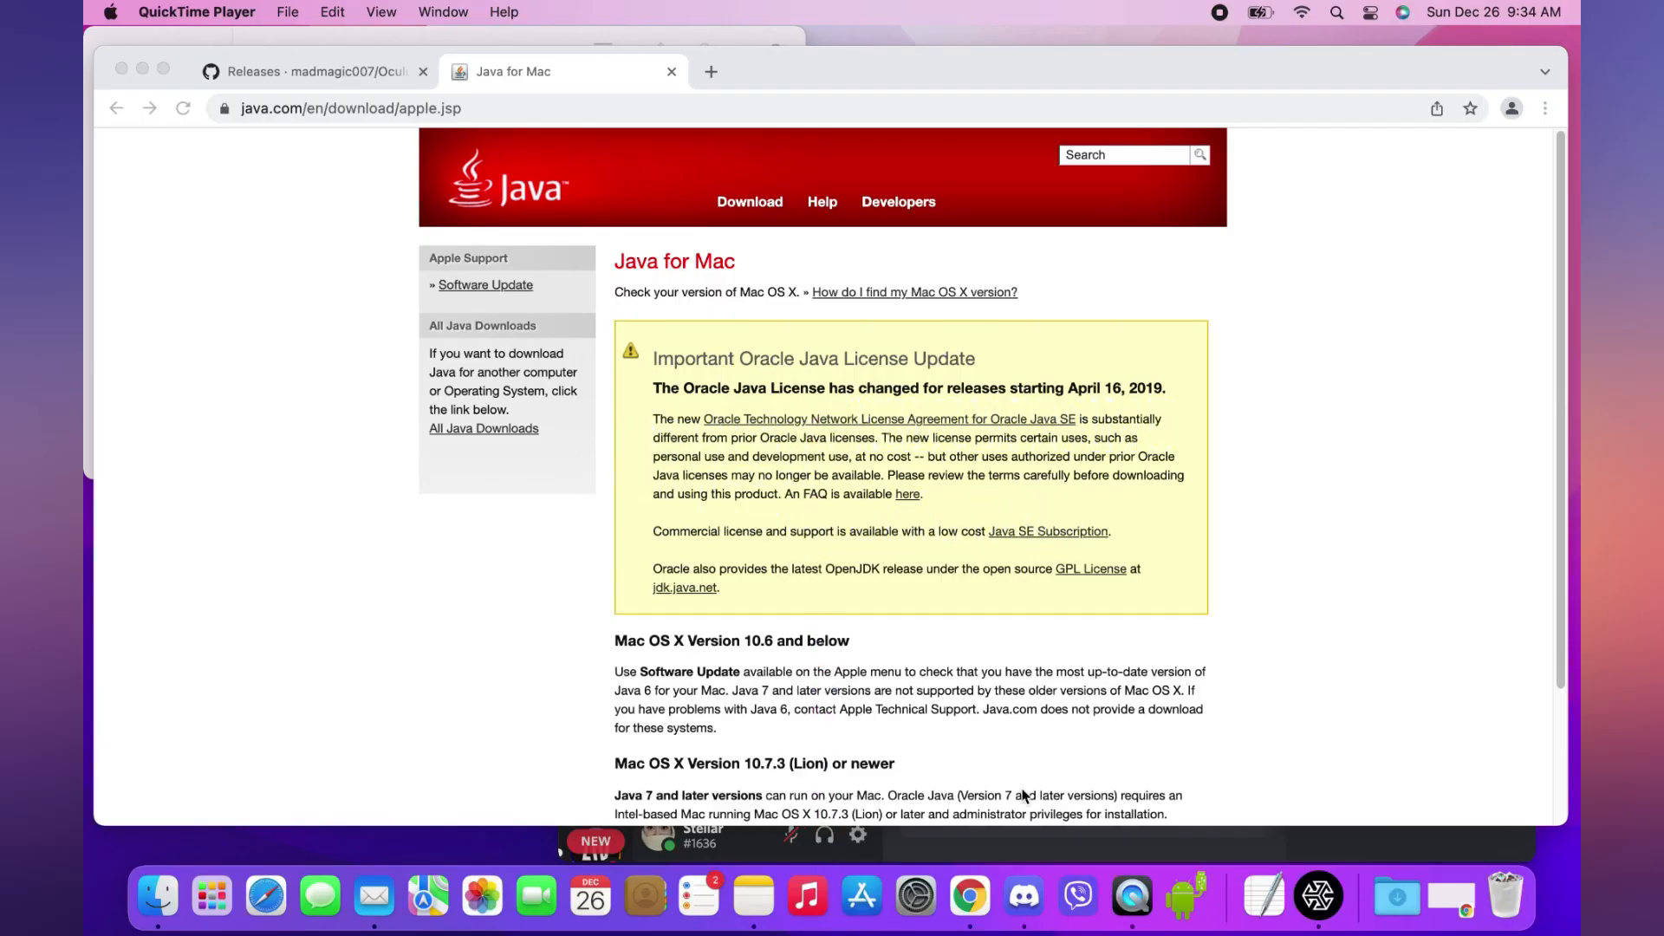
Download the Java 8 Update 311 Mac installer, accepting the license, and launch the .dmg.
scroll("down", 3)
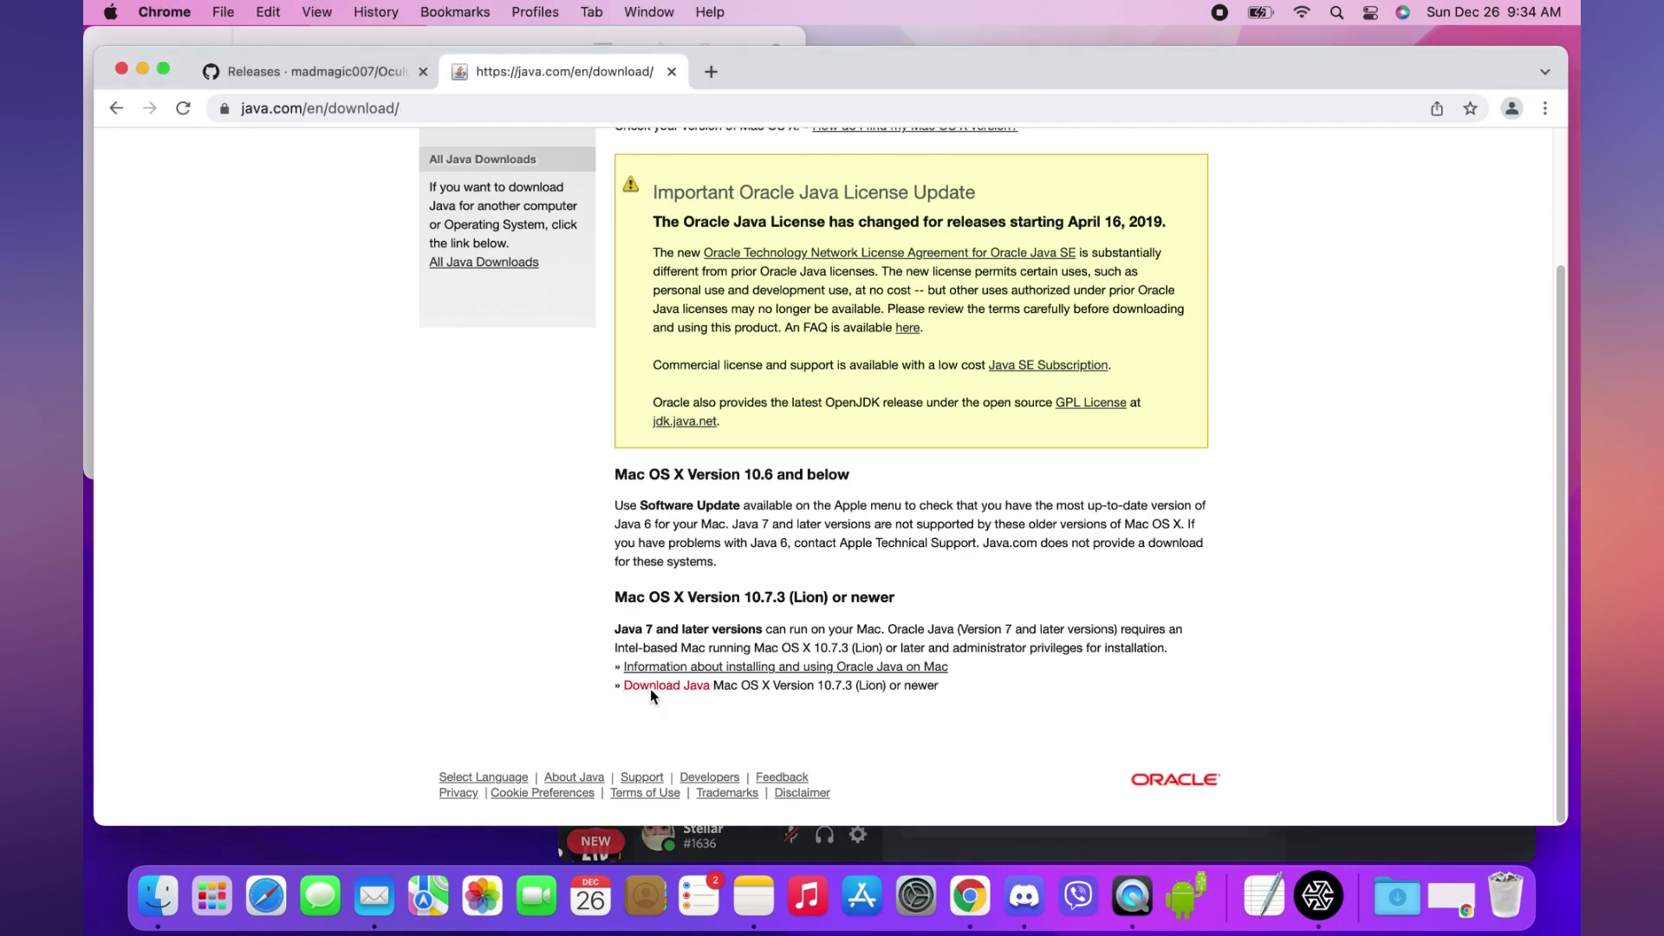
left_click(665, 685)
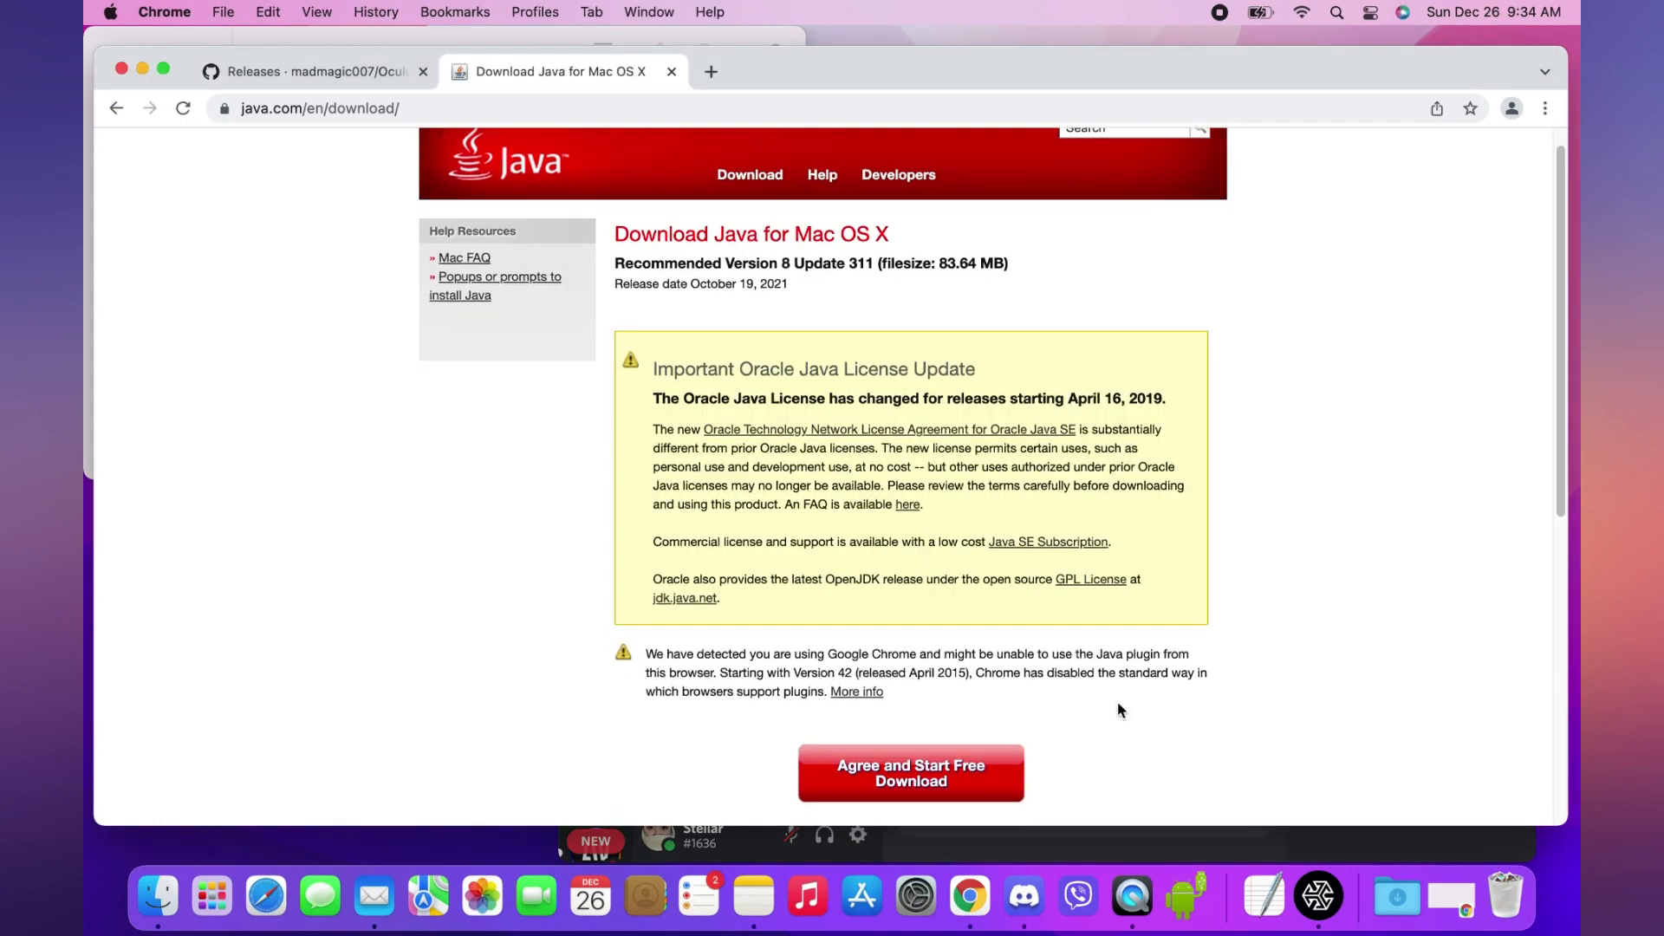
left_click(910, 773)
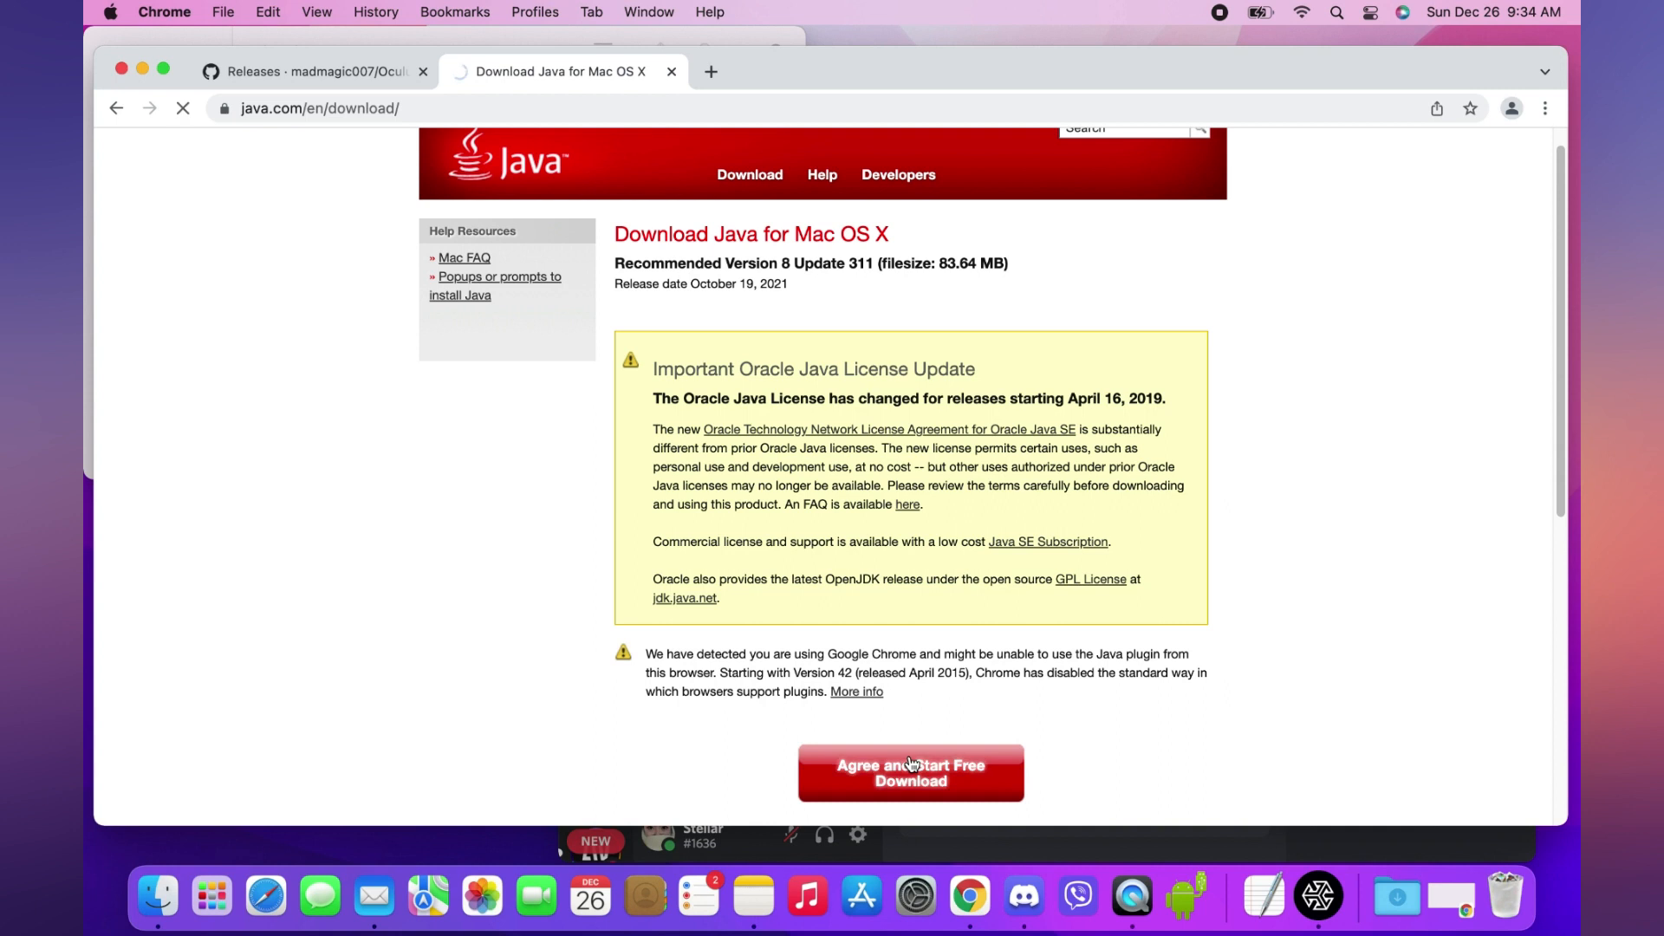
left_click(910, 773)
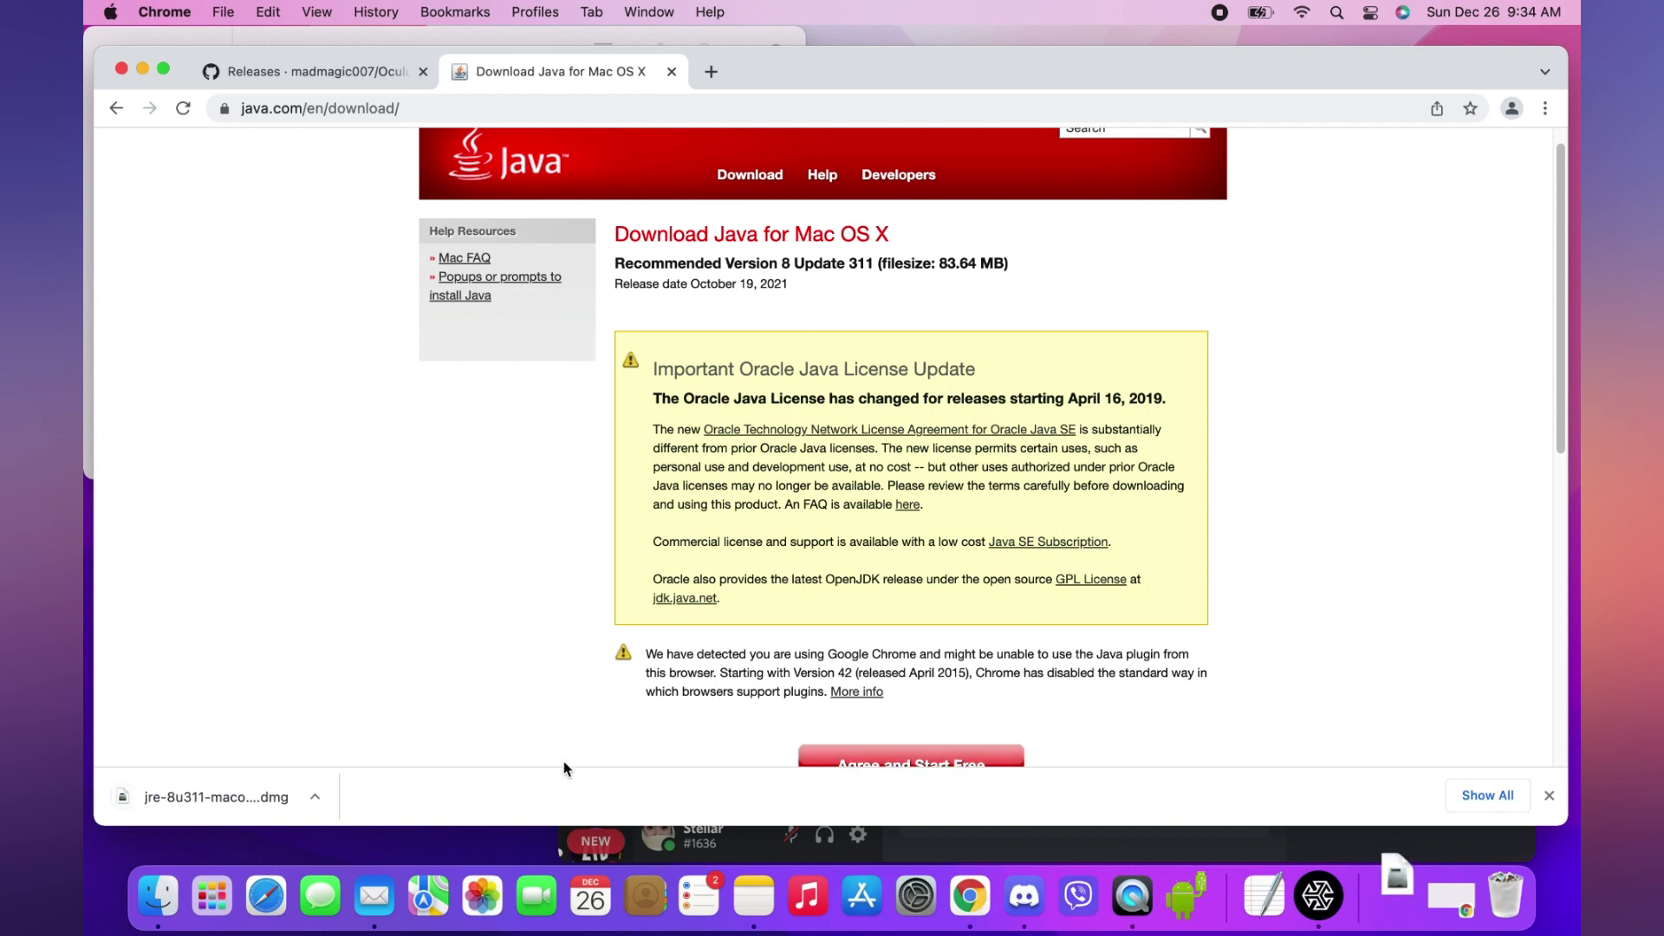
left_click(218, 797)
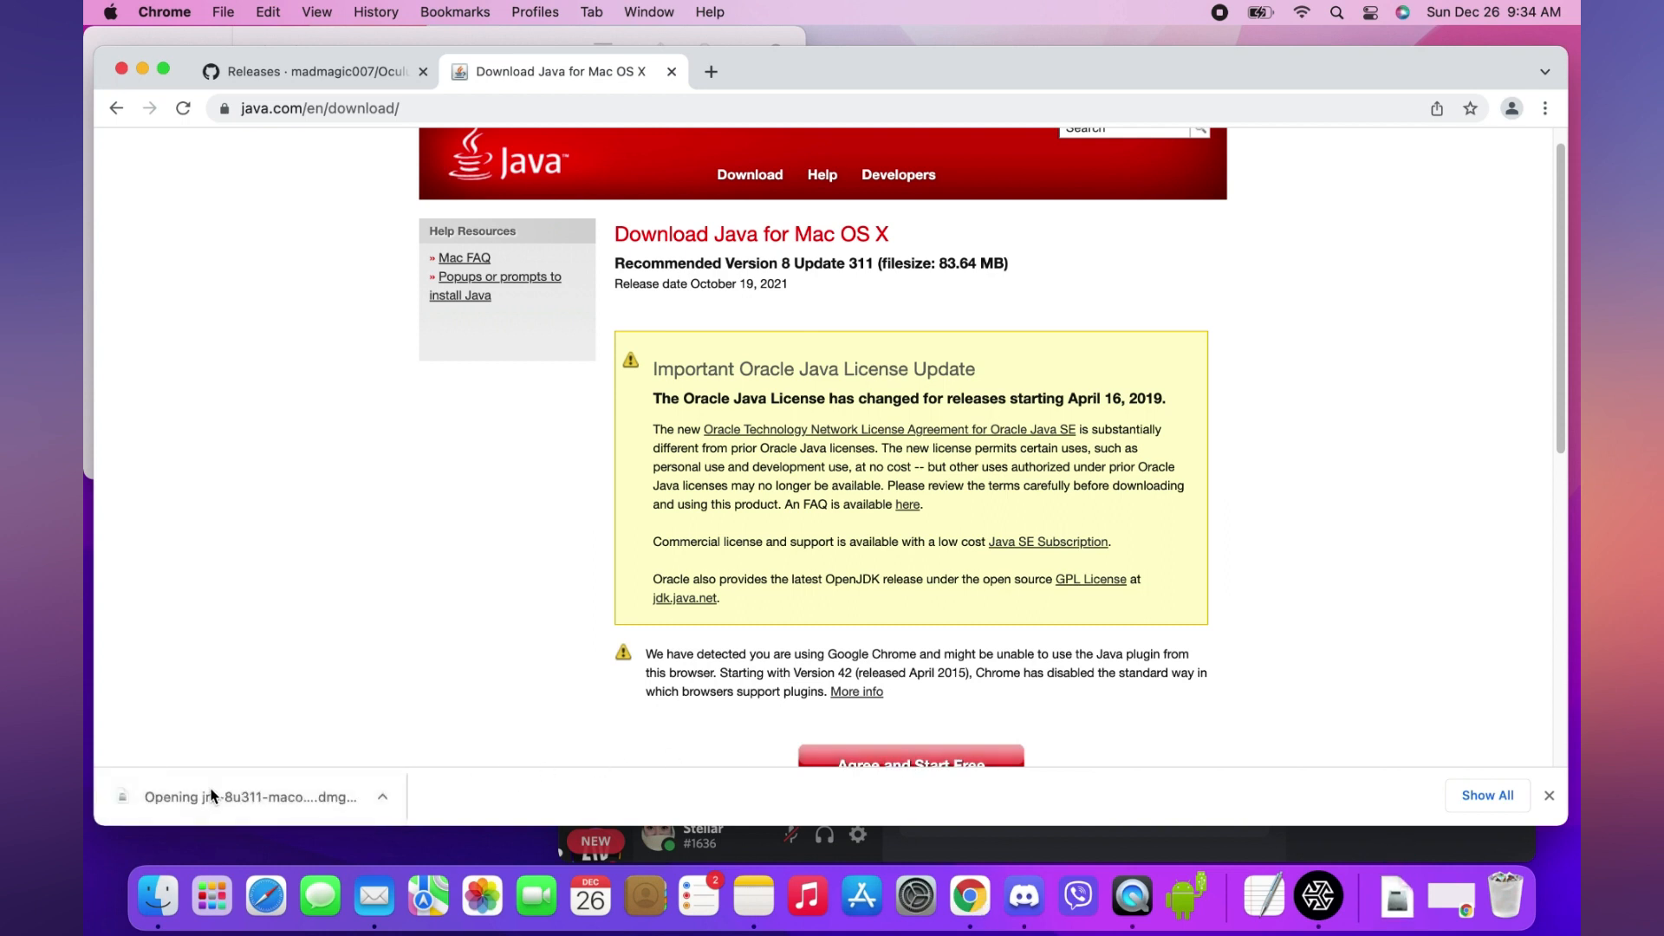
Launch the Java 8 Update 311 package, allowing the internet-downloaded app to run.
left_click(252, 798)
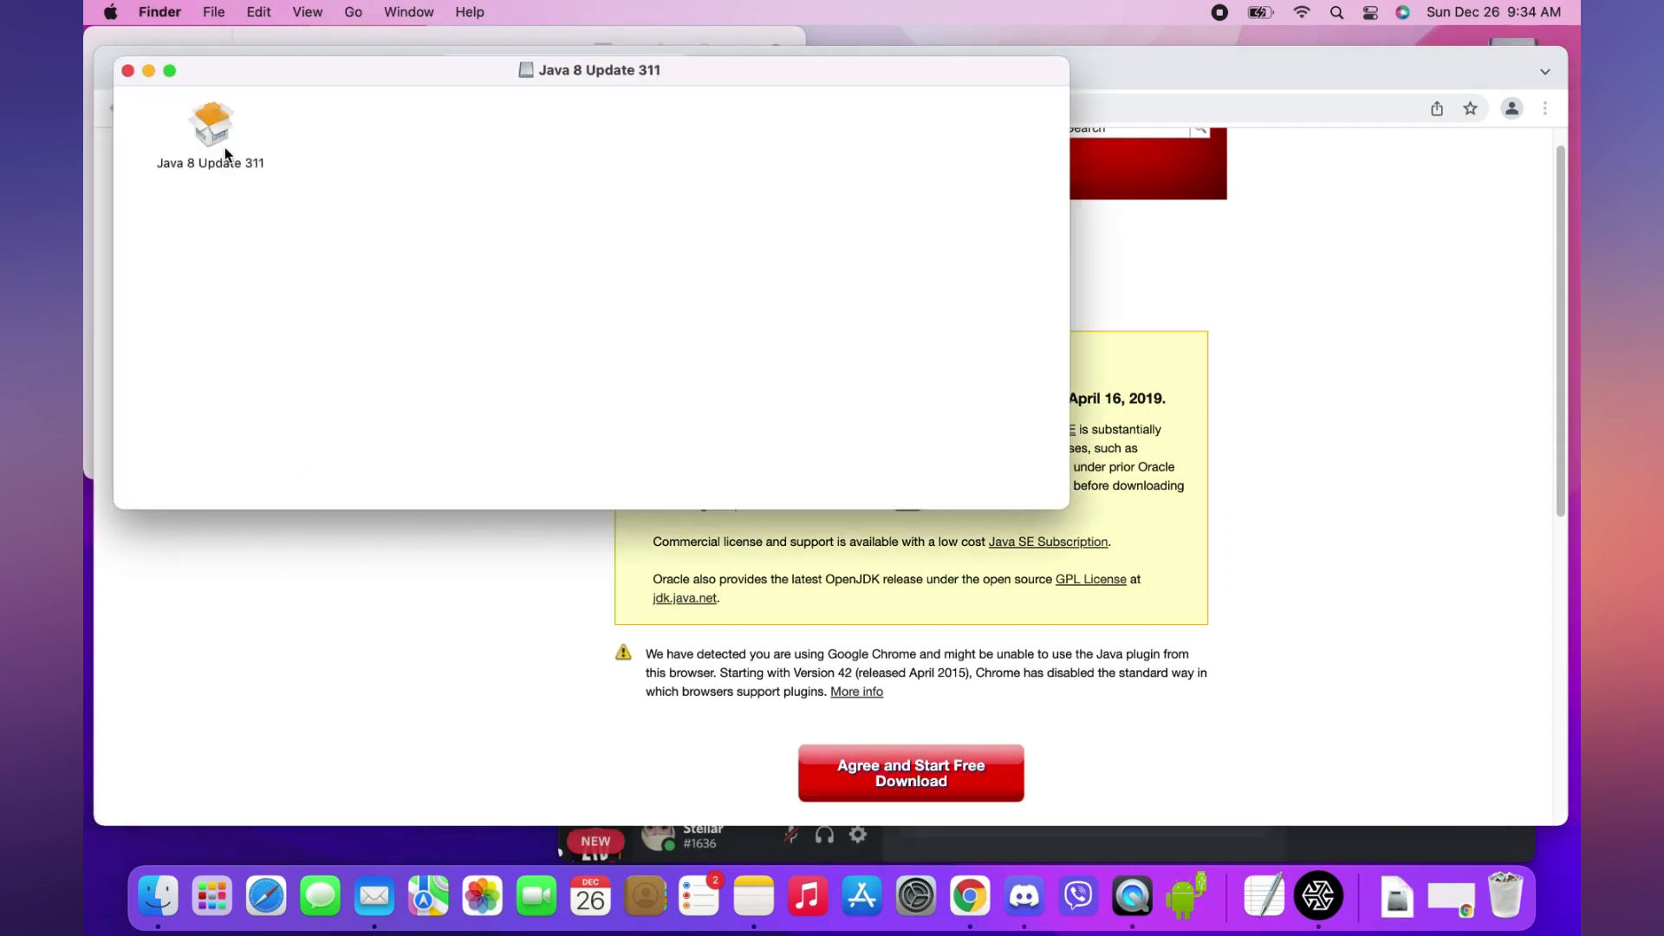
left_click(210, 122)
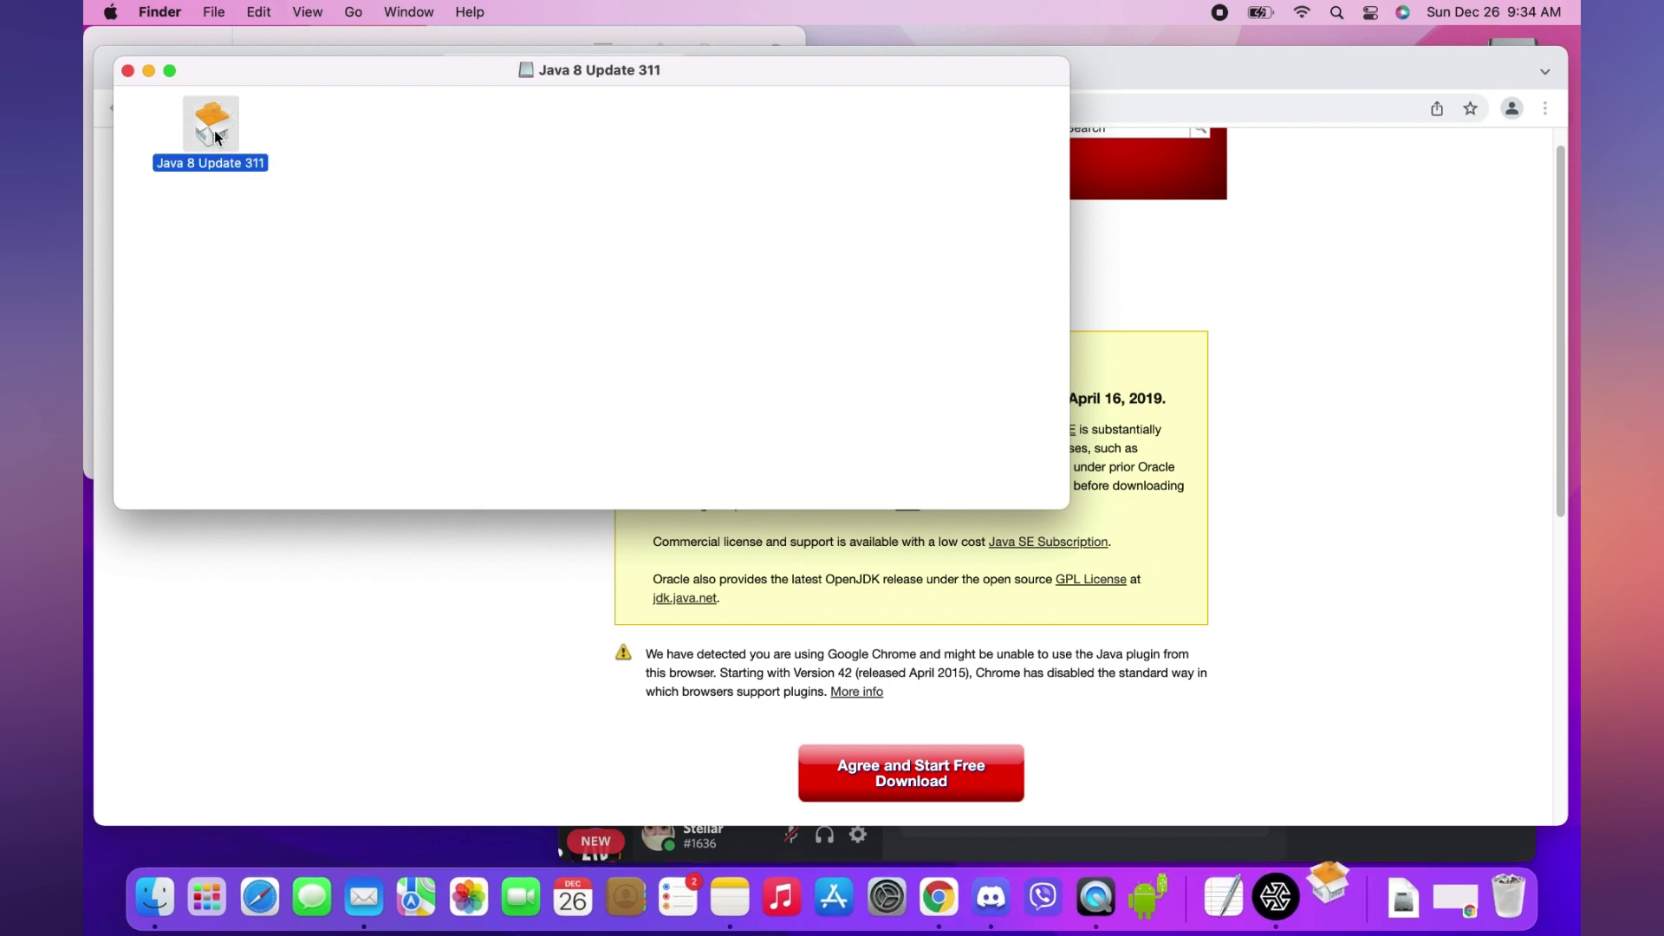
double_click(210, 120)
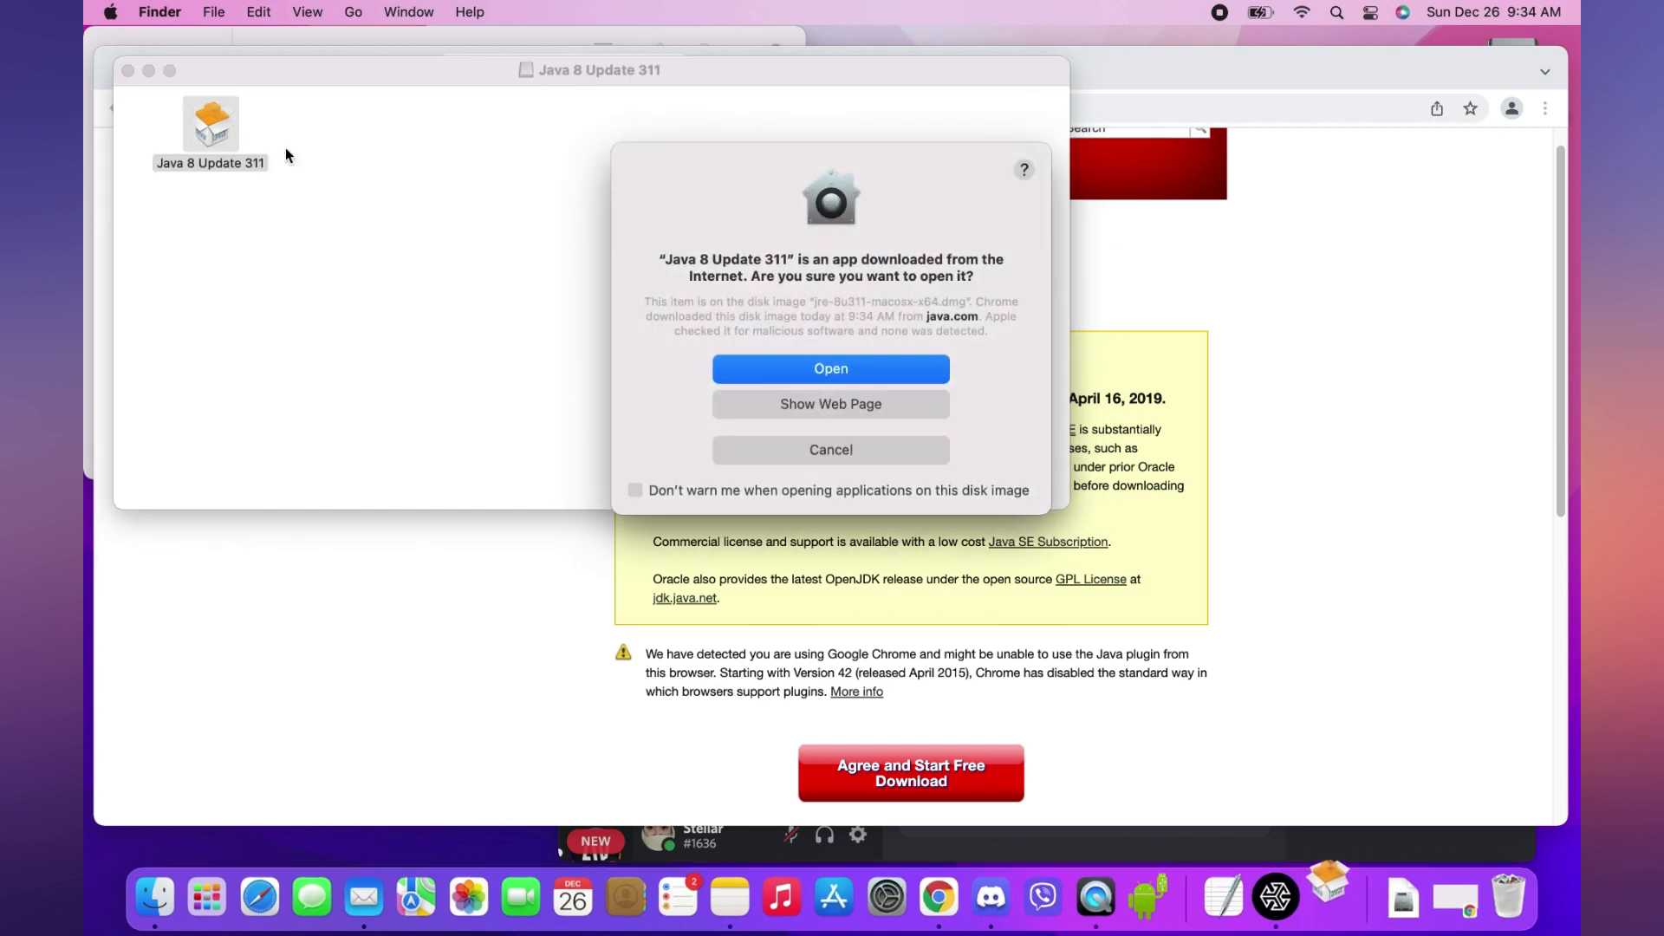
left_click(830, 368)
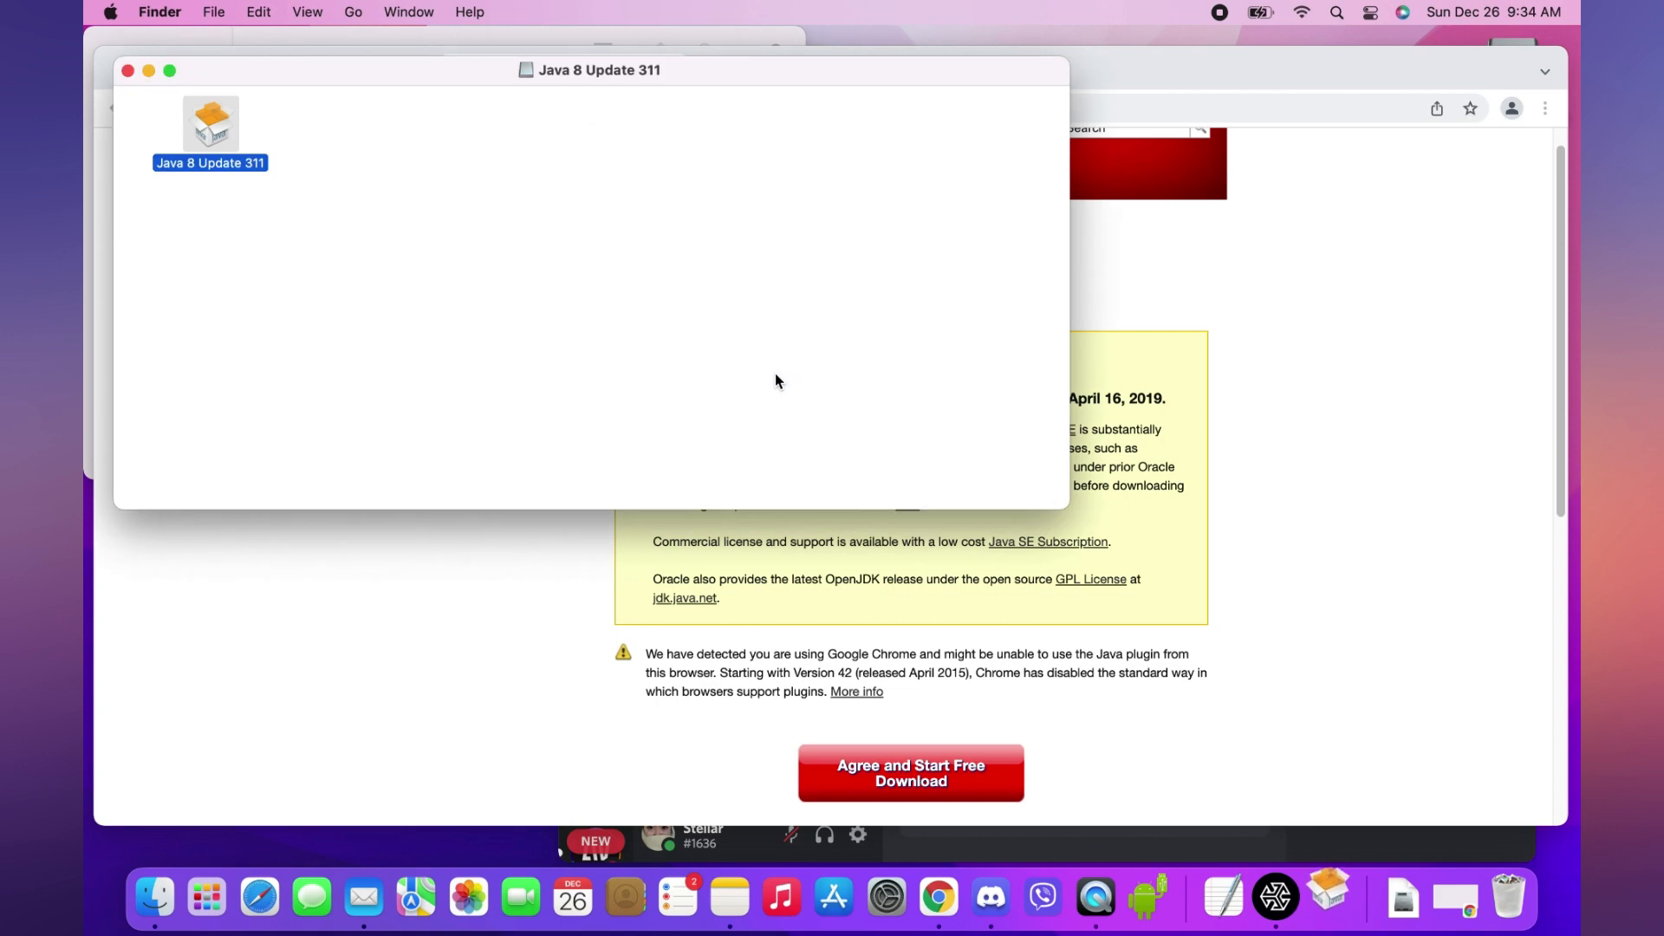
double_click(210, 122)
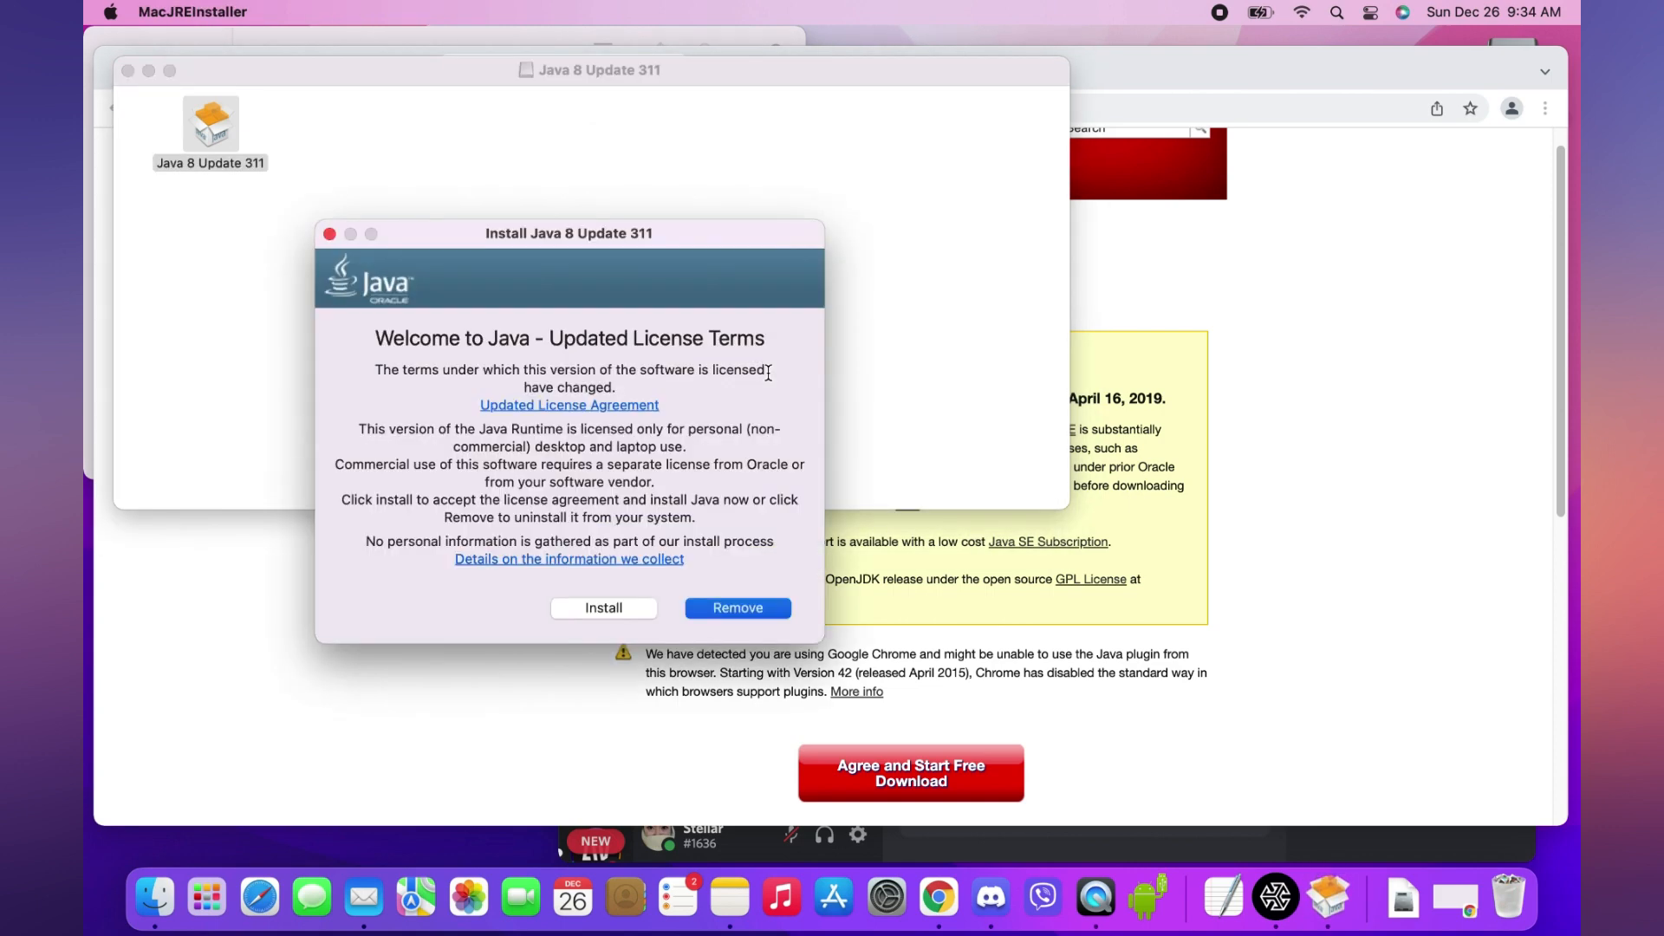
Install Java with the admin password and close the installer after success.
left_click(604, 608)
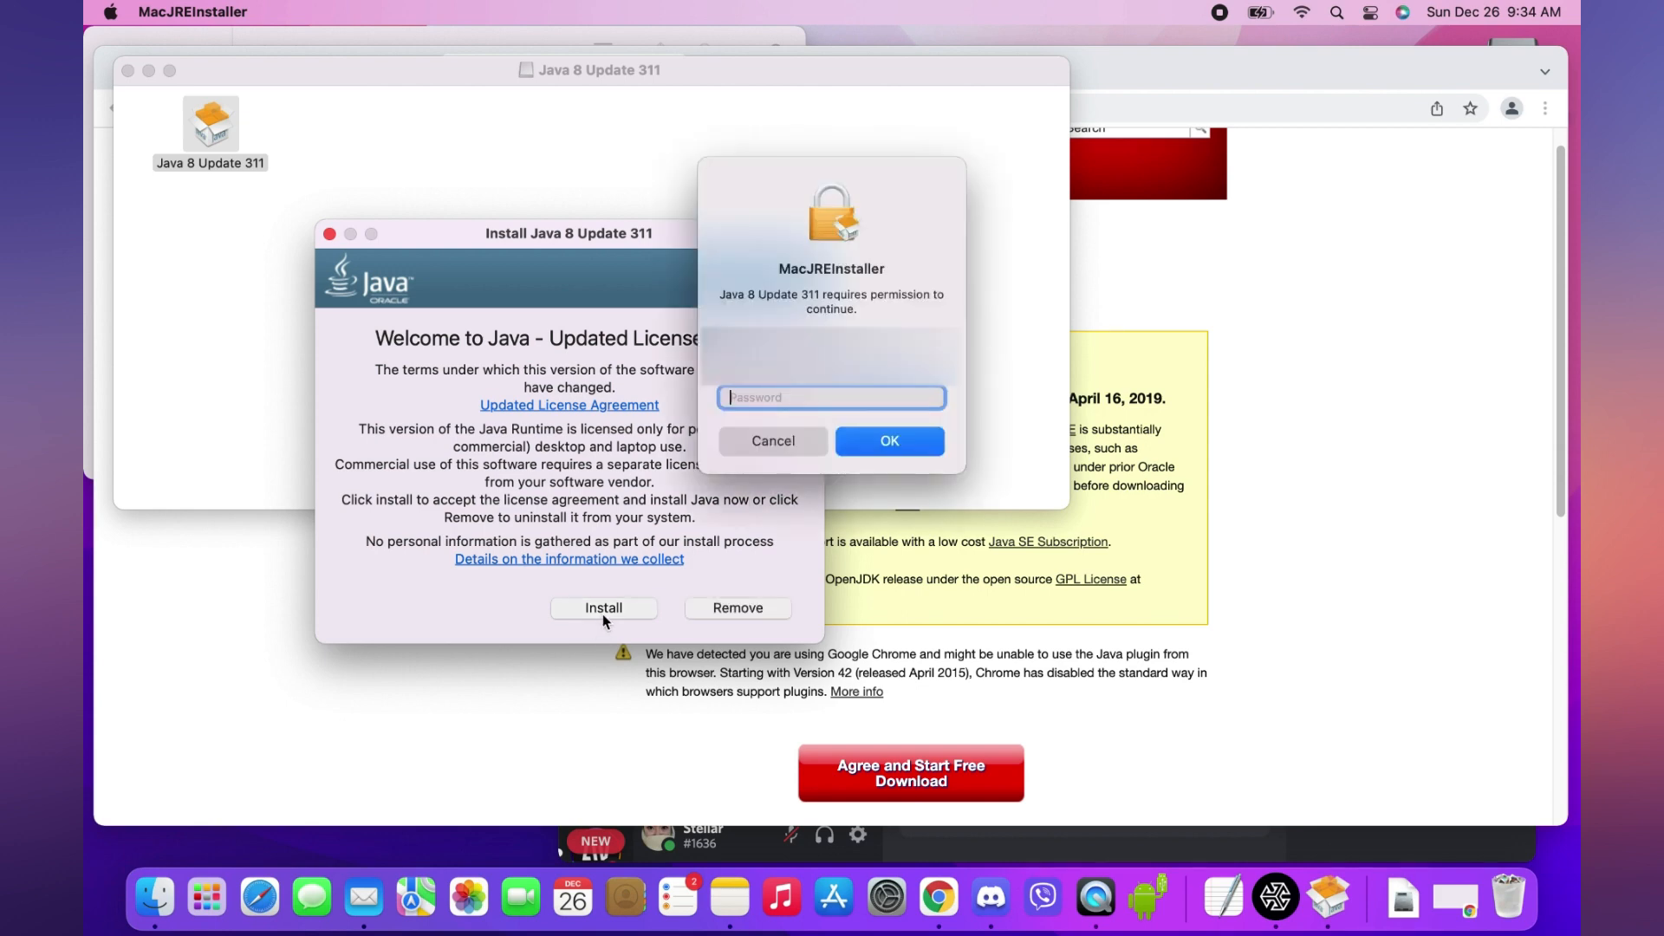
type("***")
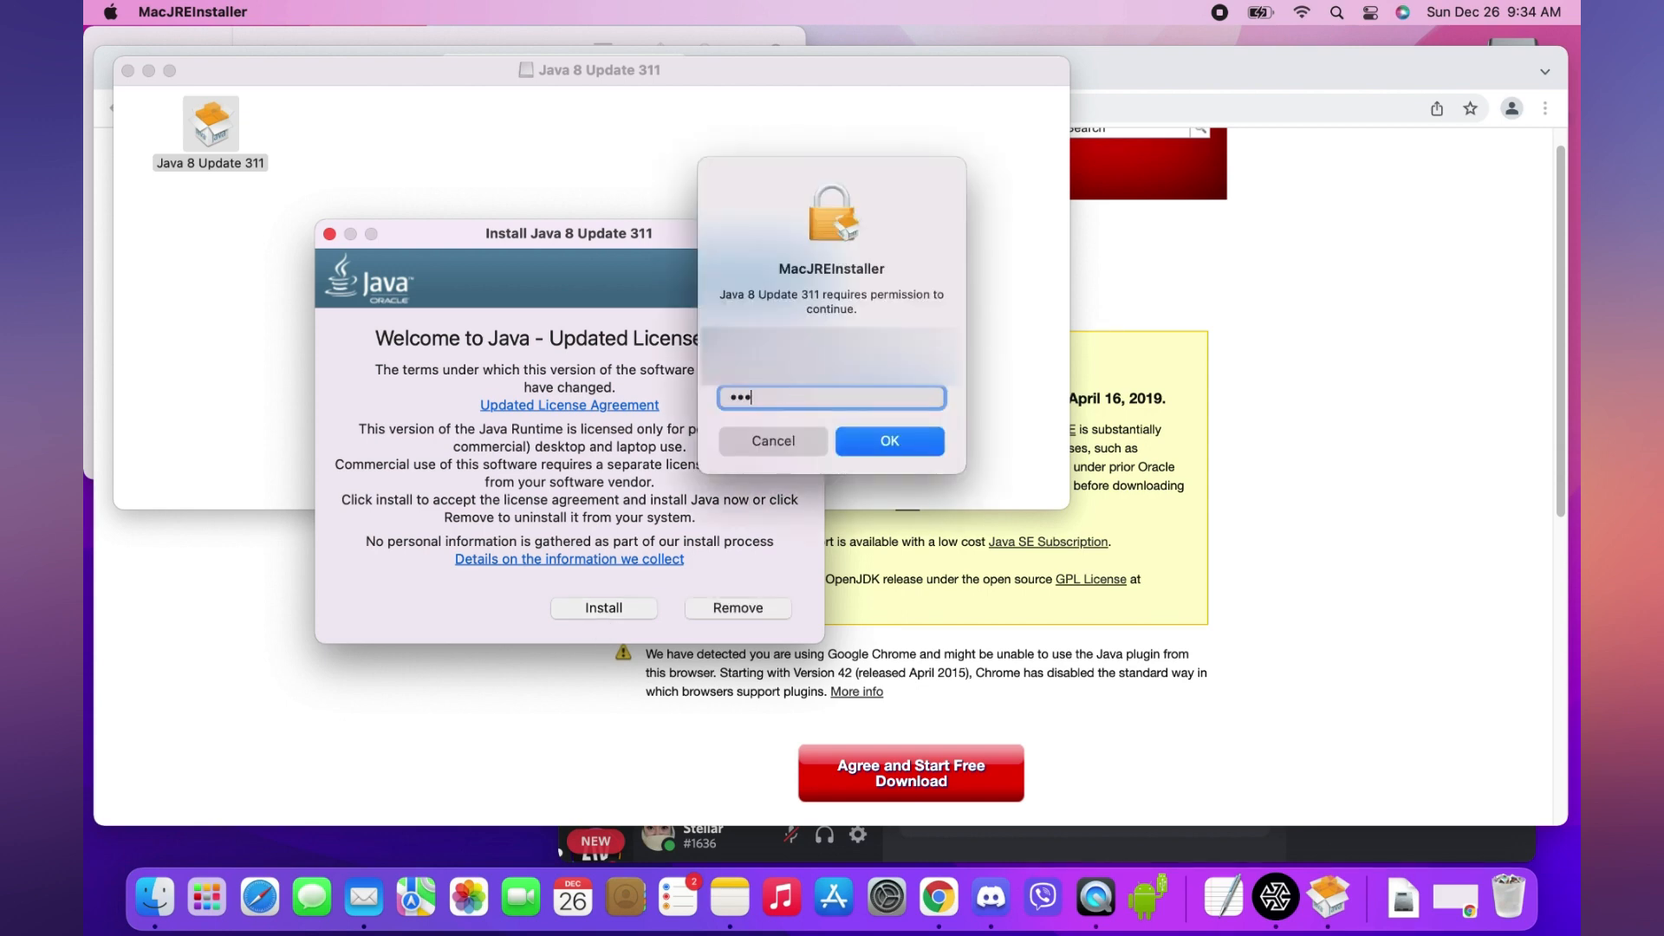
left_click(887, 440)
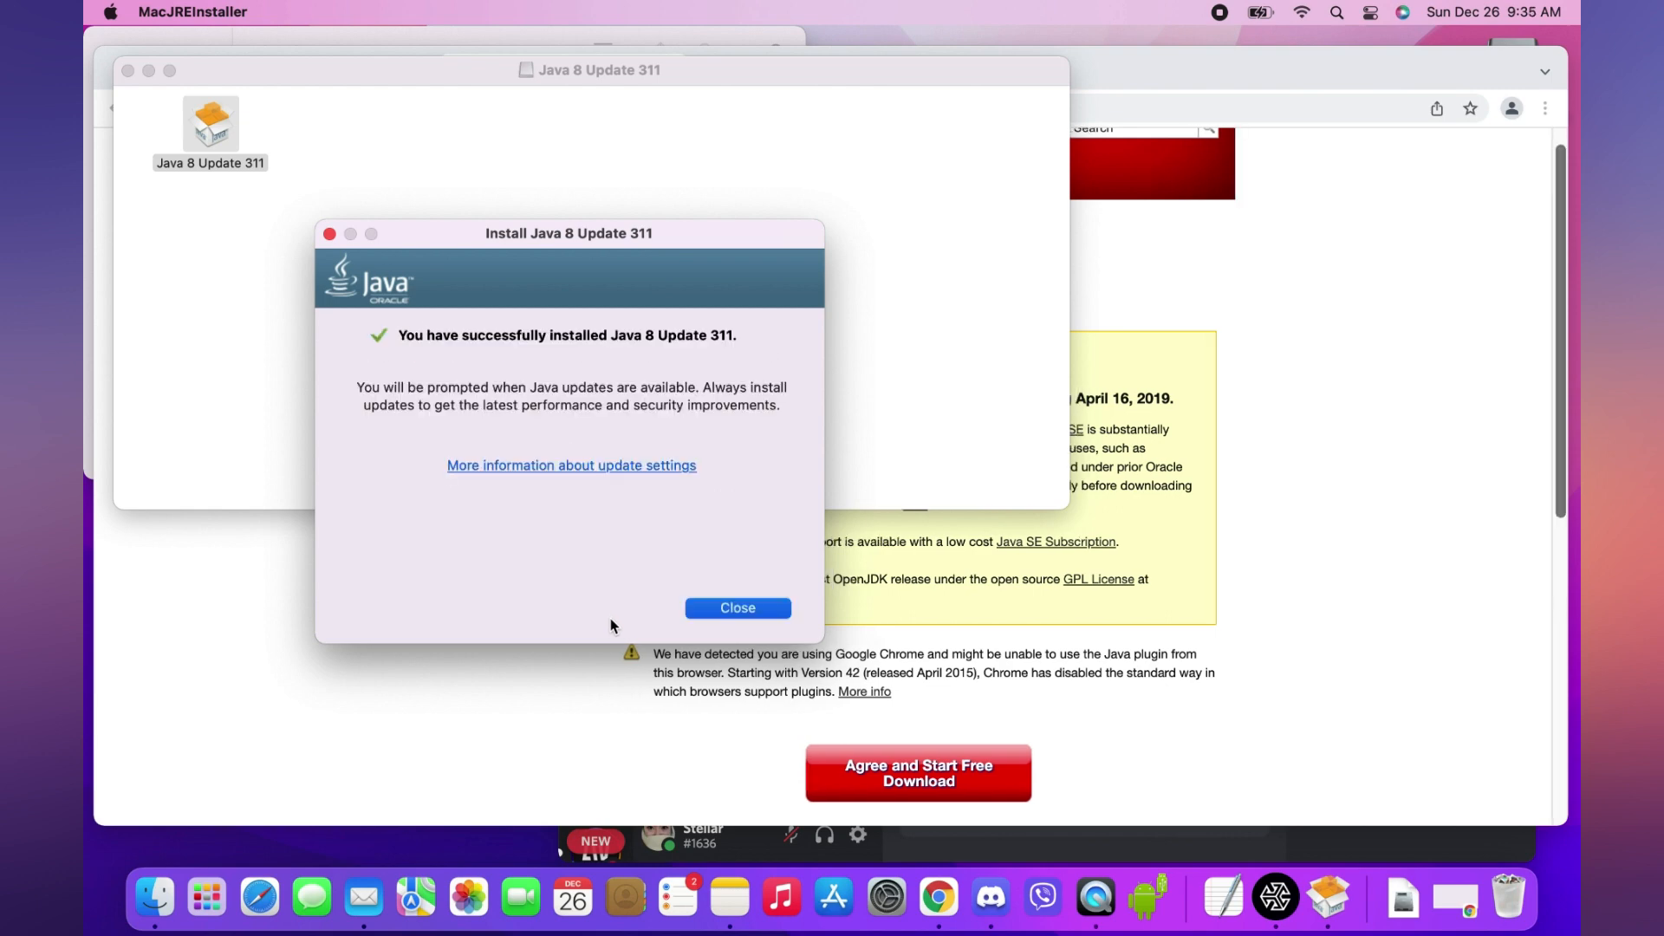
left_click(737, 607)
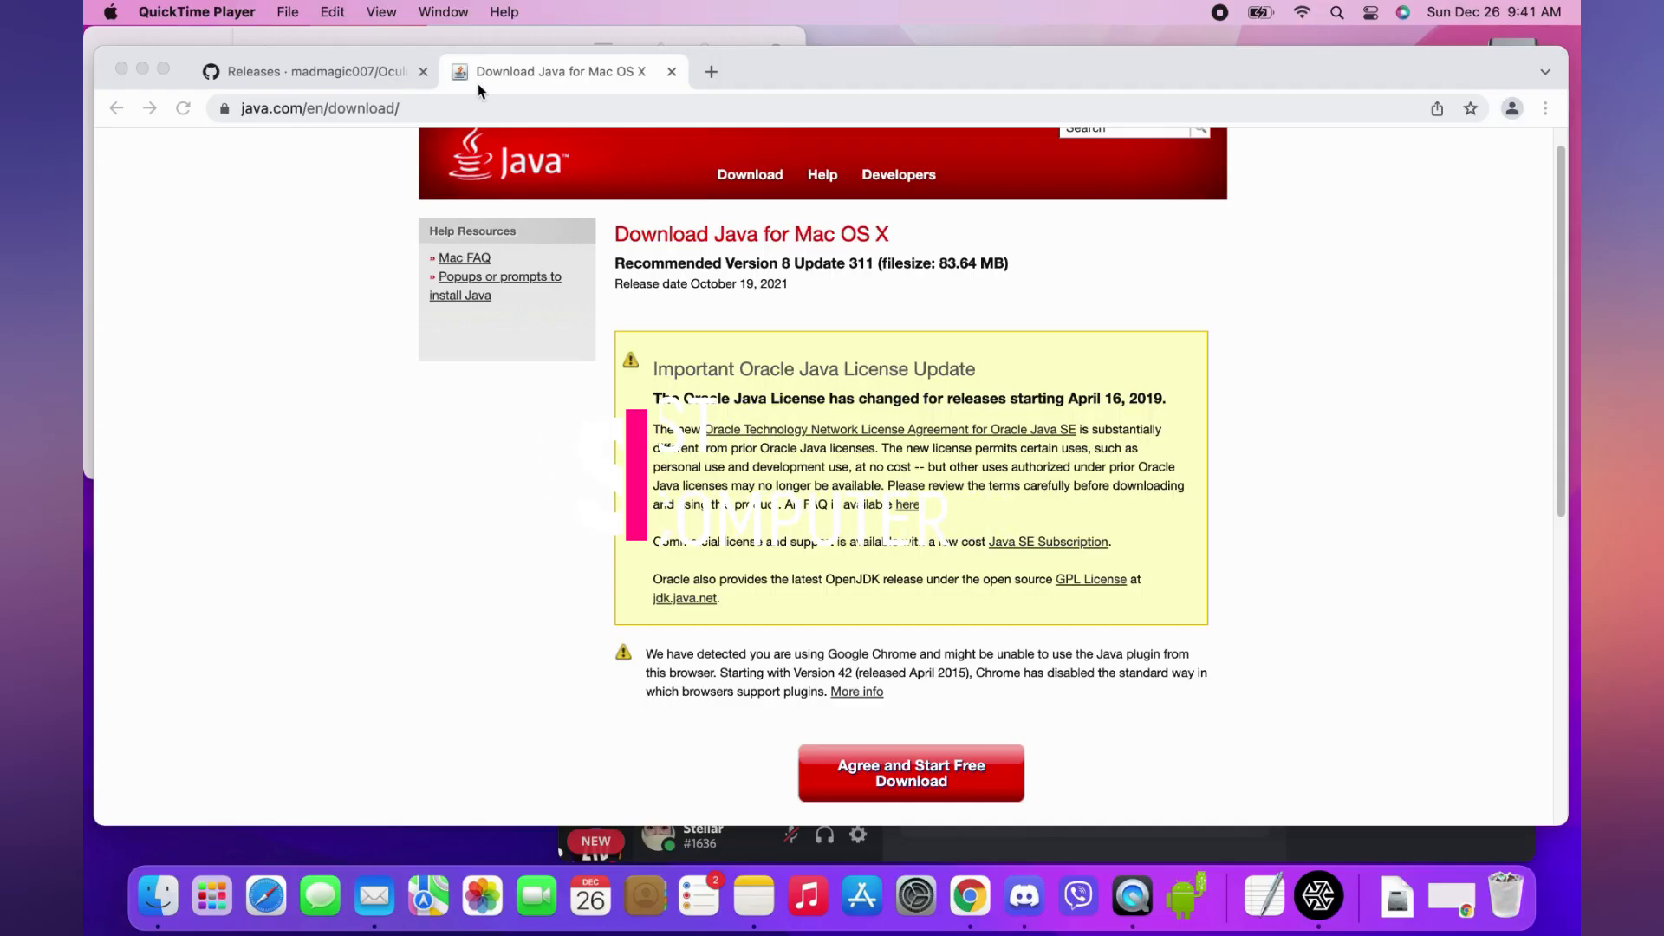
Download Oculus_Quest_Discord_RPC.zip from the 2.8.3 release assets and open the archive.
left_click(308, 71)
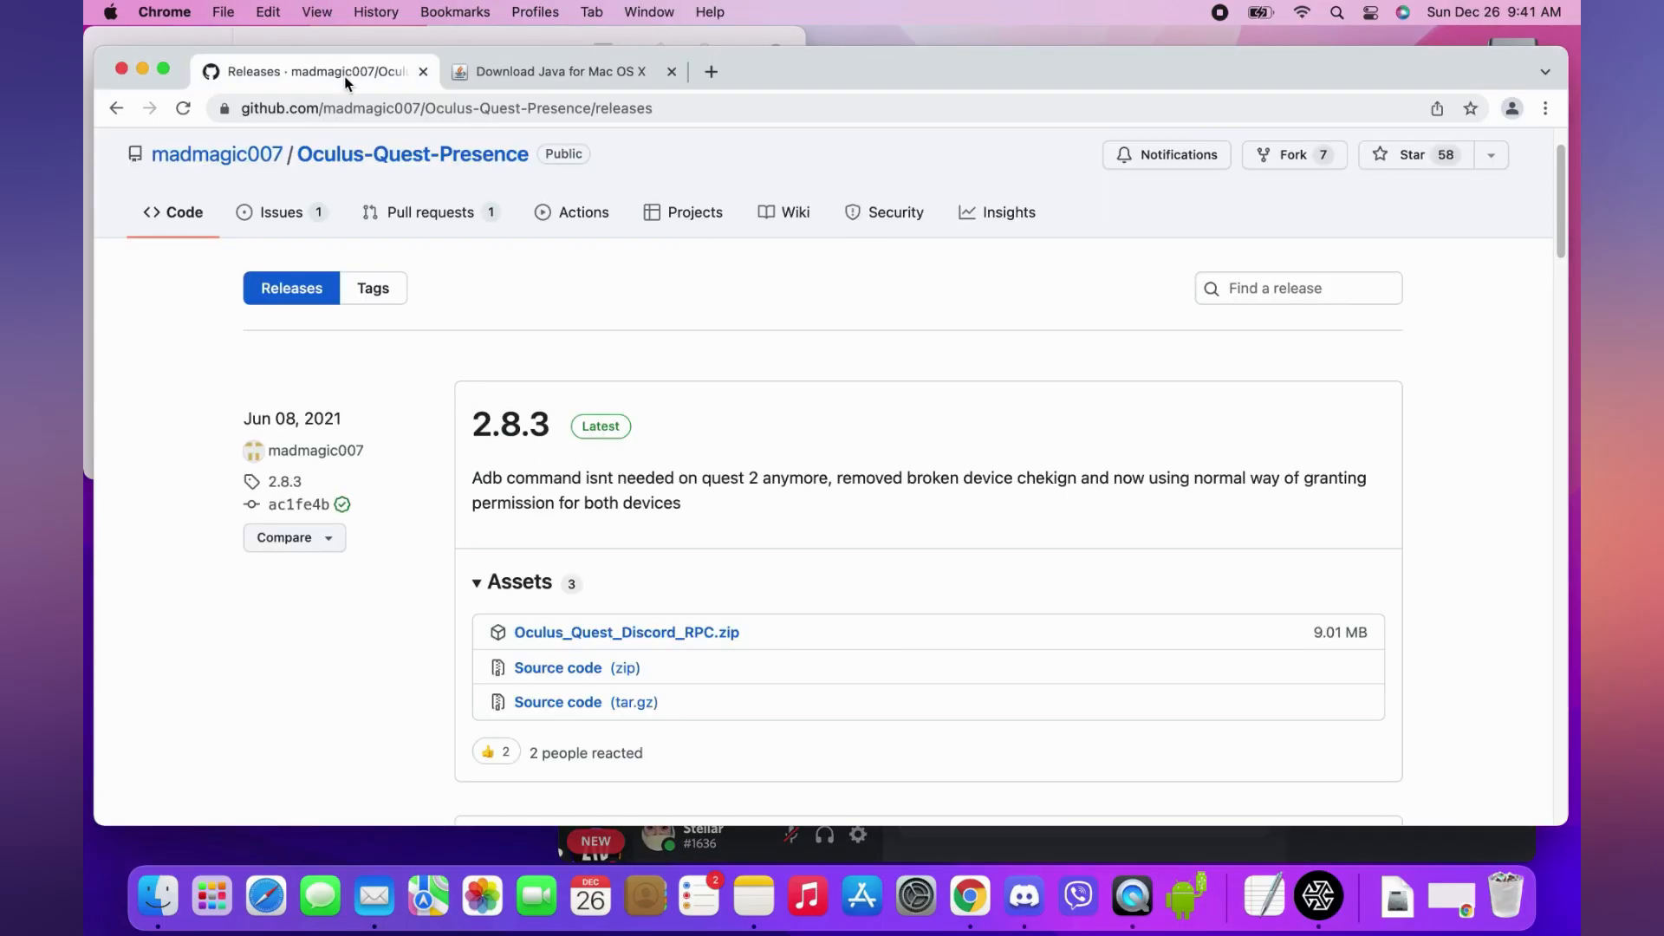
left_click(626, 631)
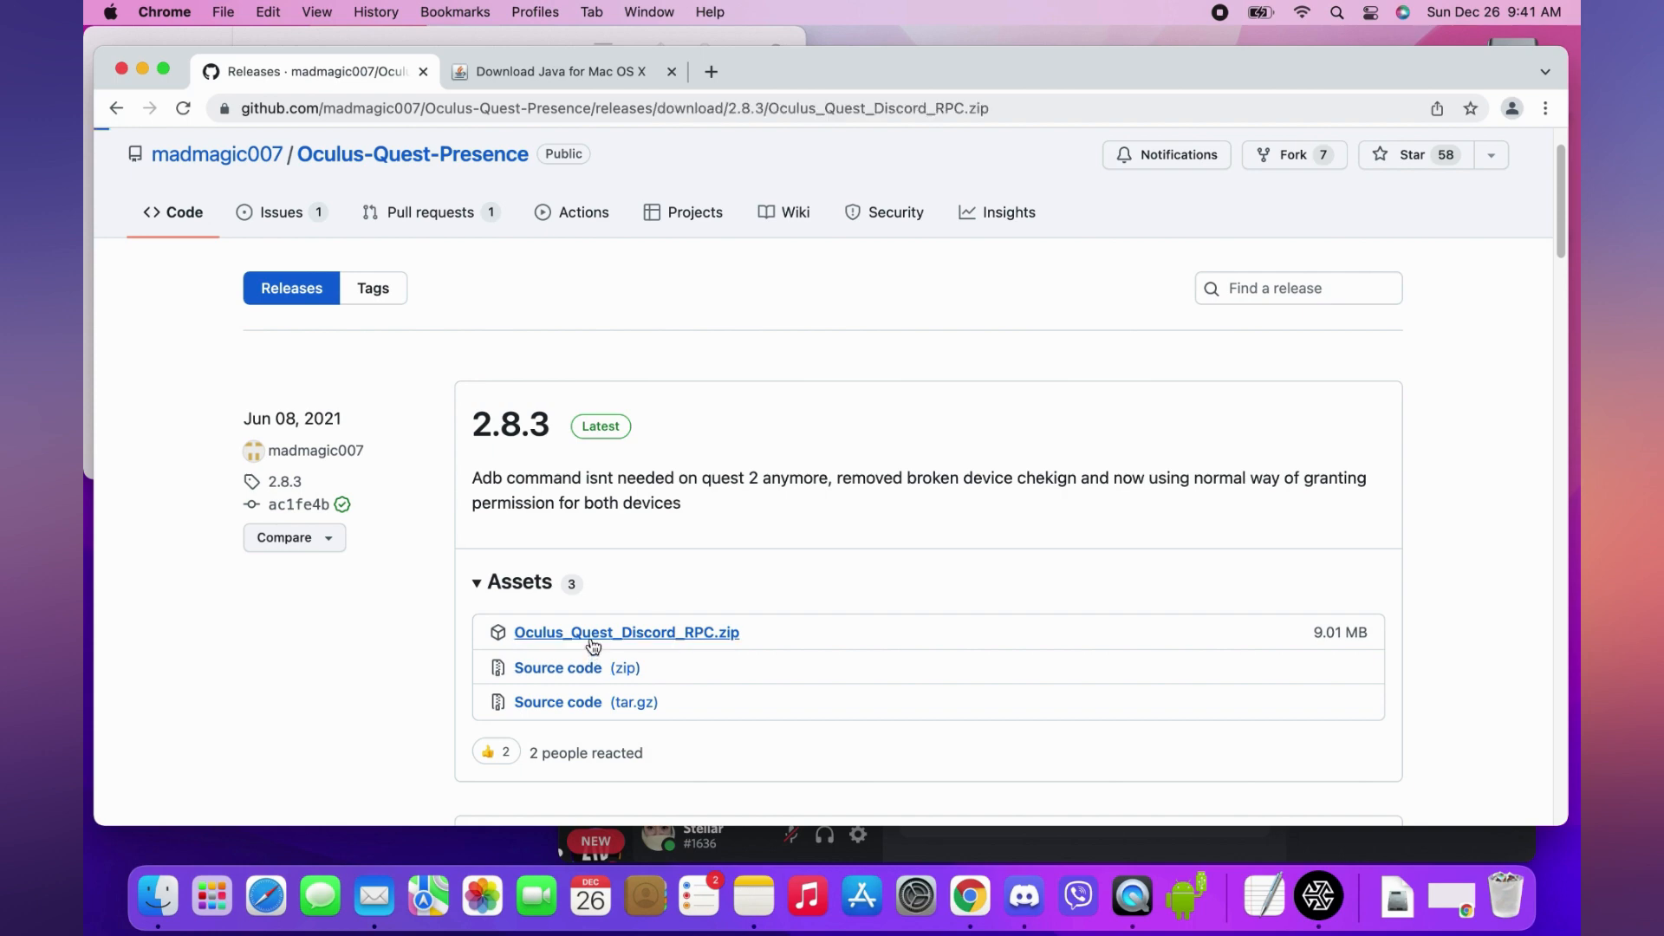
left_click(626, 631)
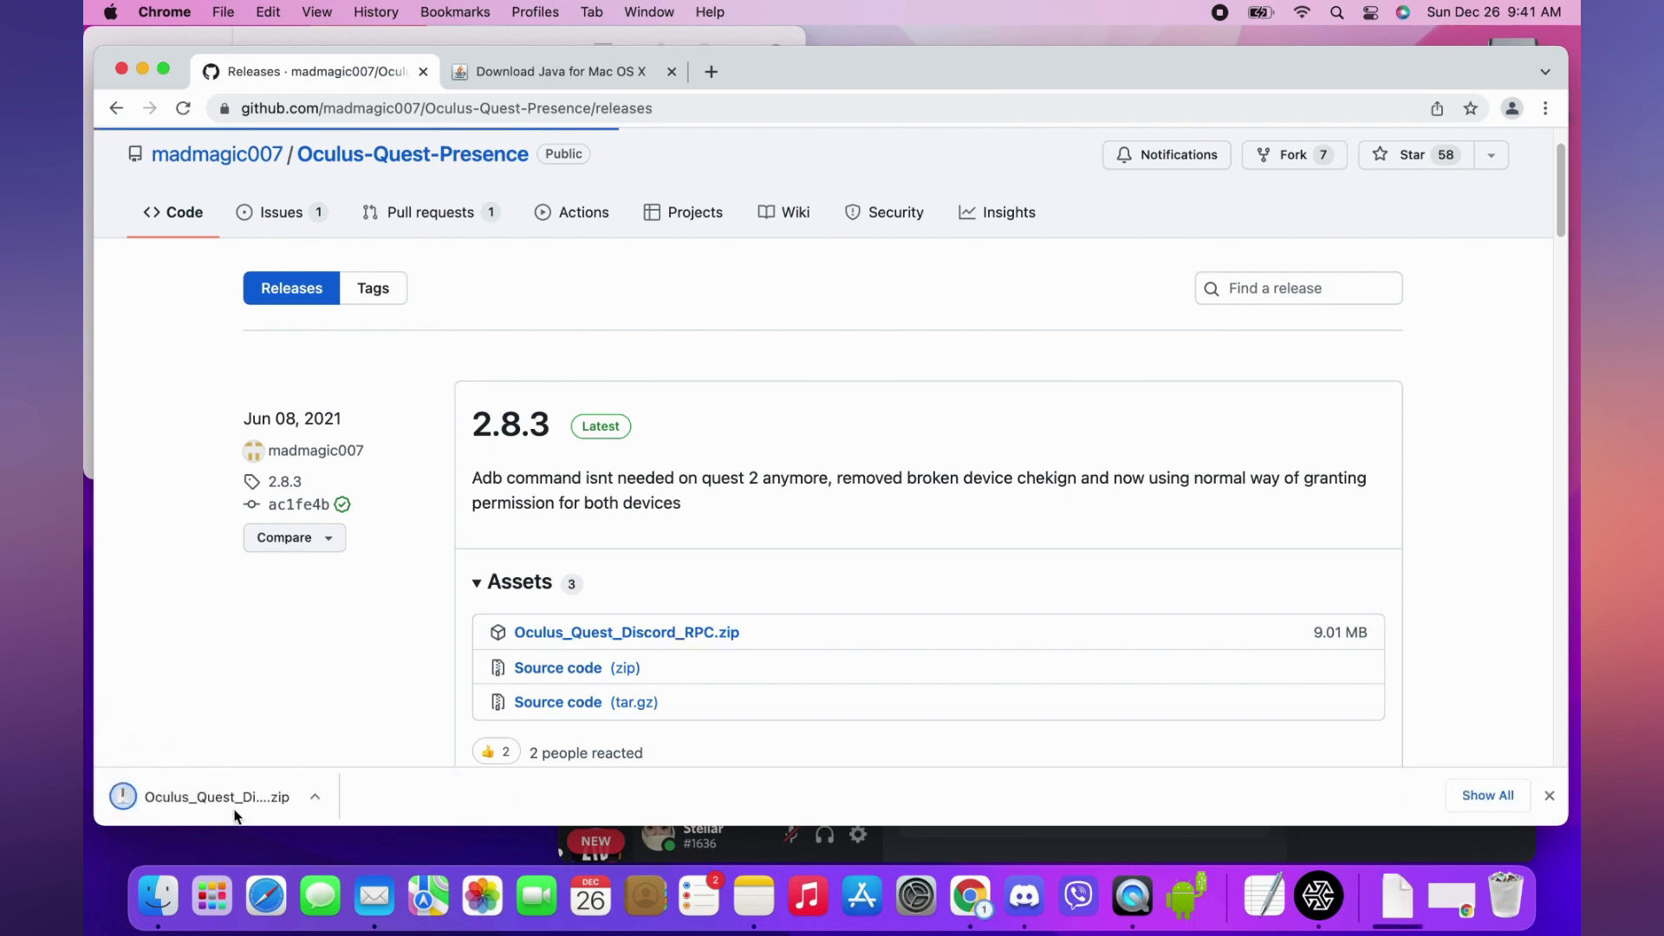
left_click(216, 796)
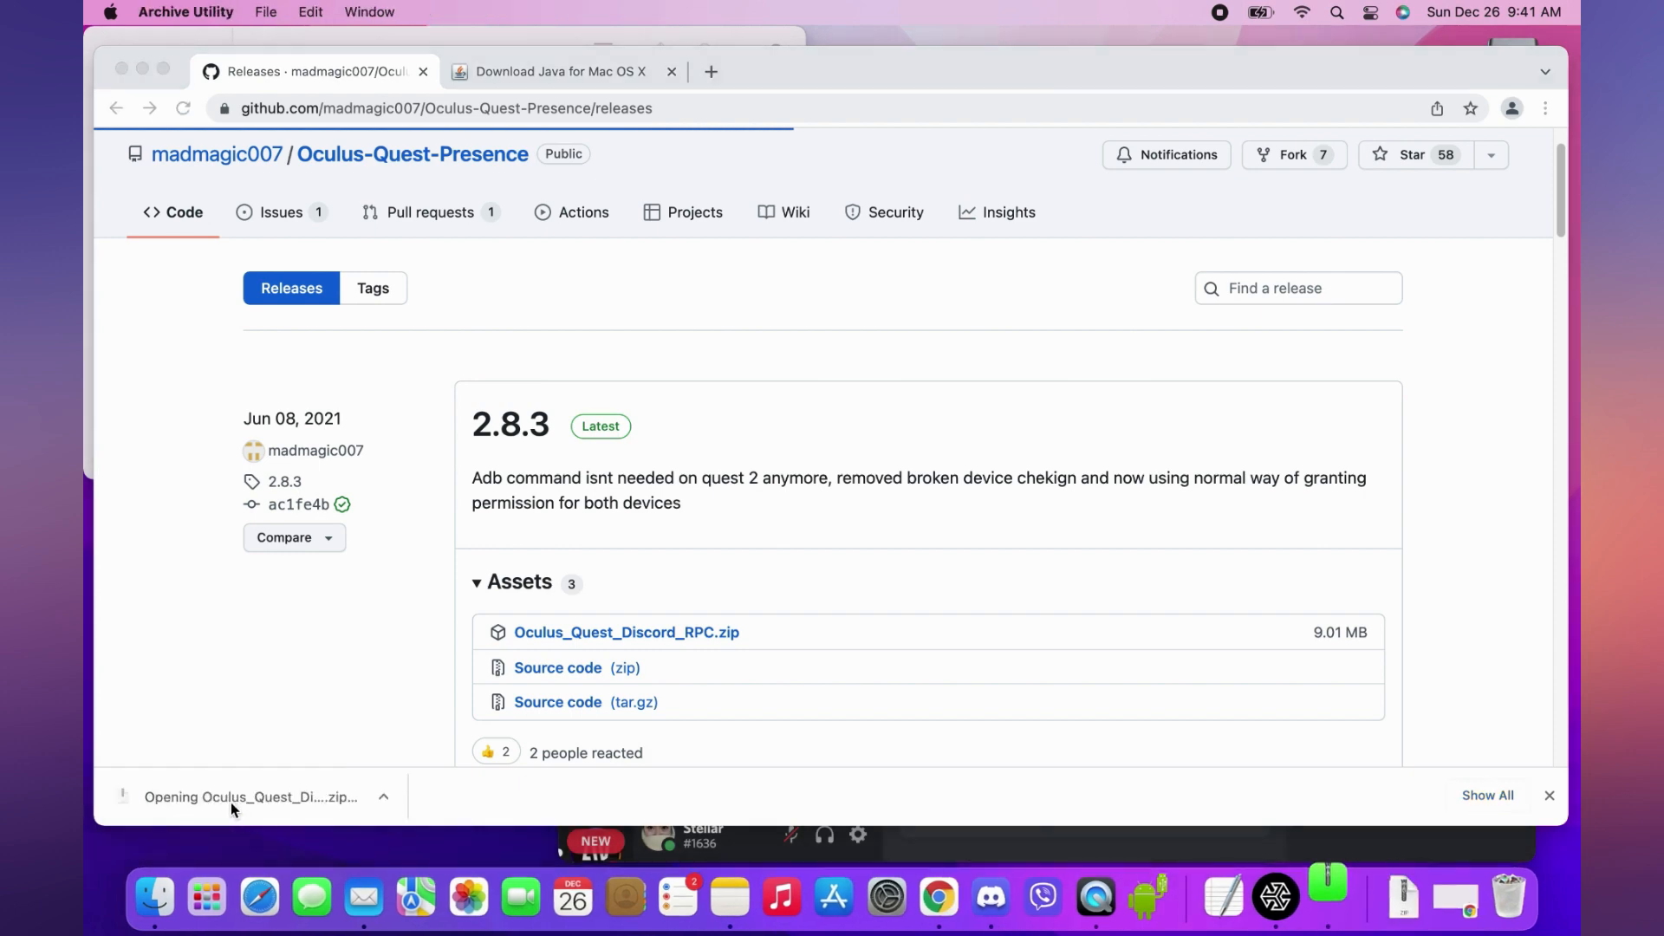
left_click(215, 798)
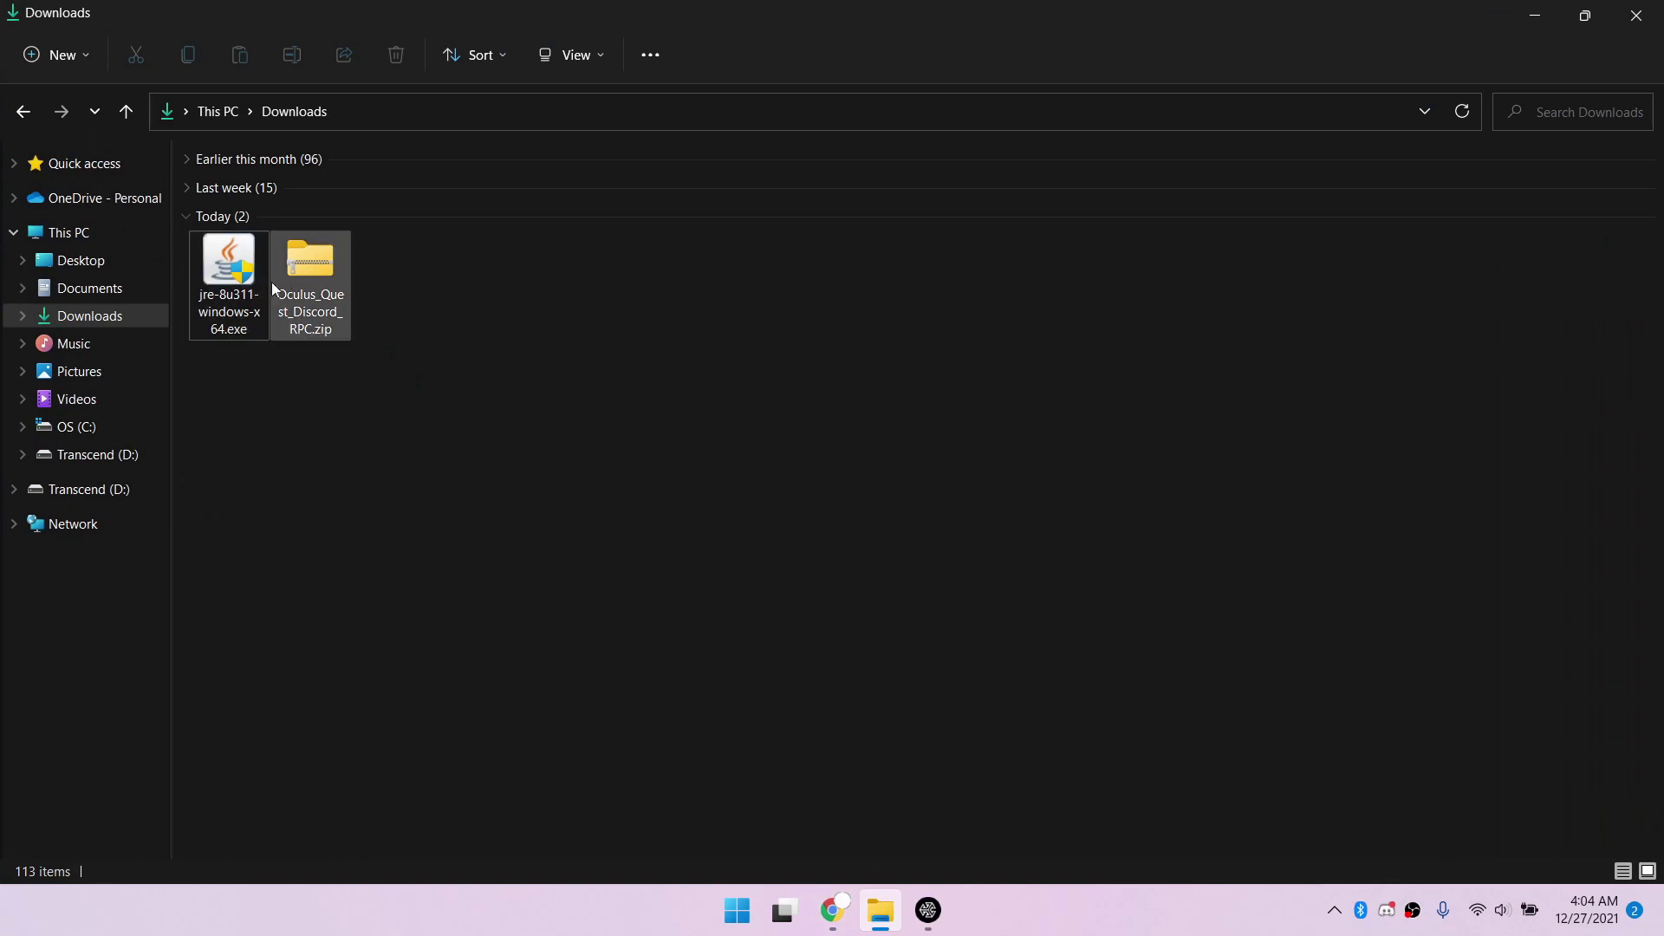
Extract the zip into an Oculus_Quest_Discord_RPC folder in Downloads.
right_click(308, 260)
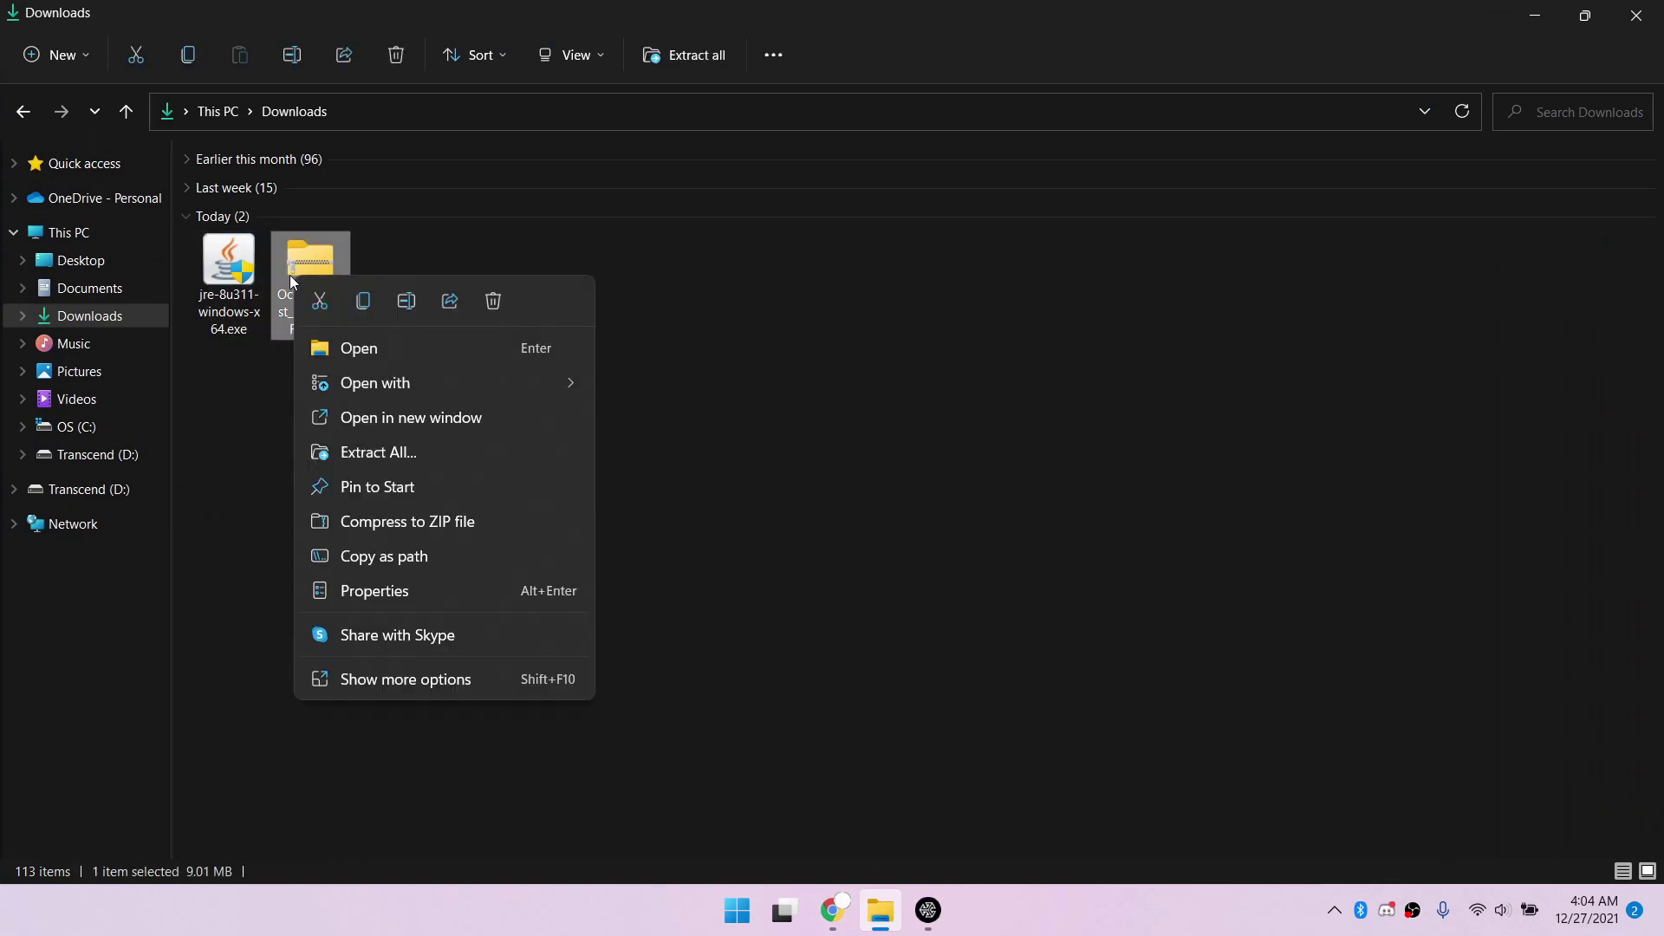
left_click(359, 457)
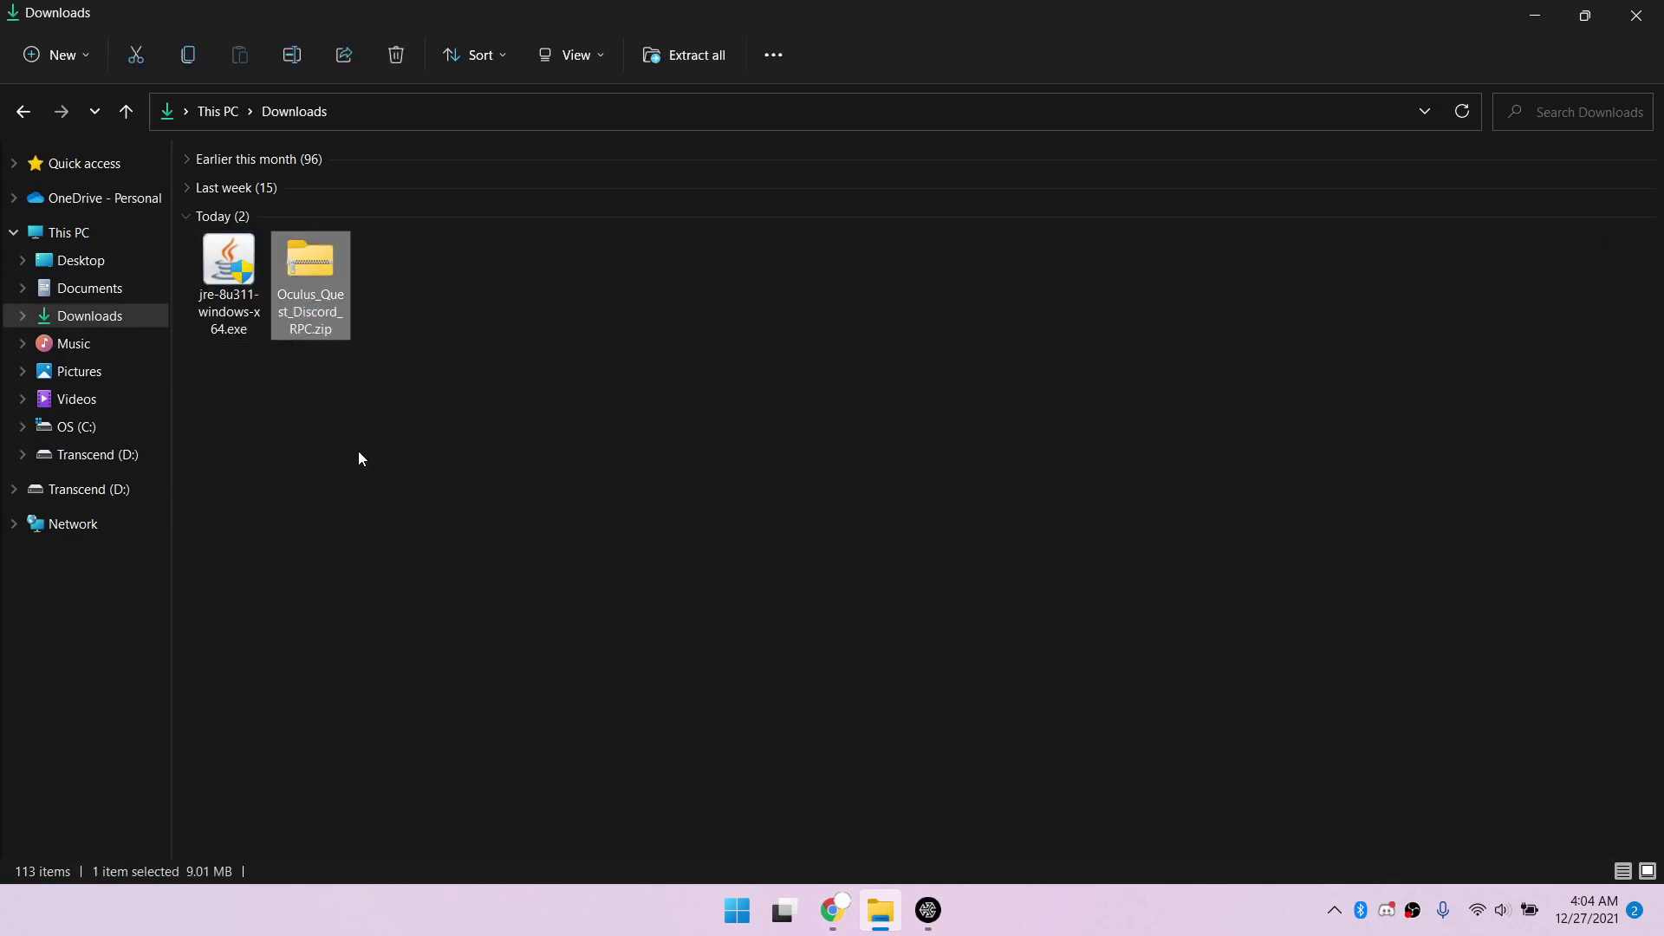
left_click(686, 53)
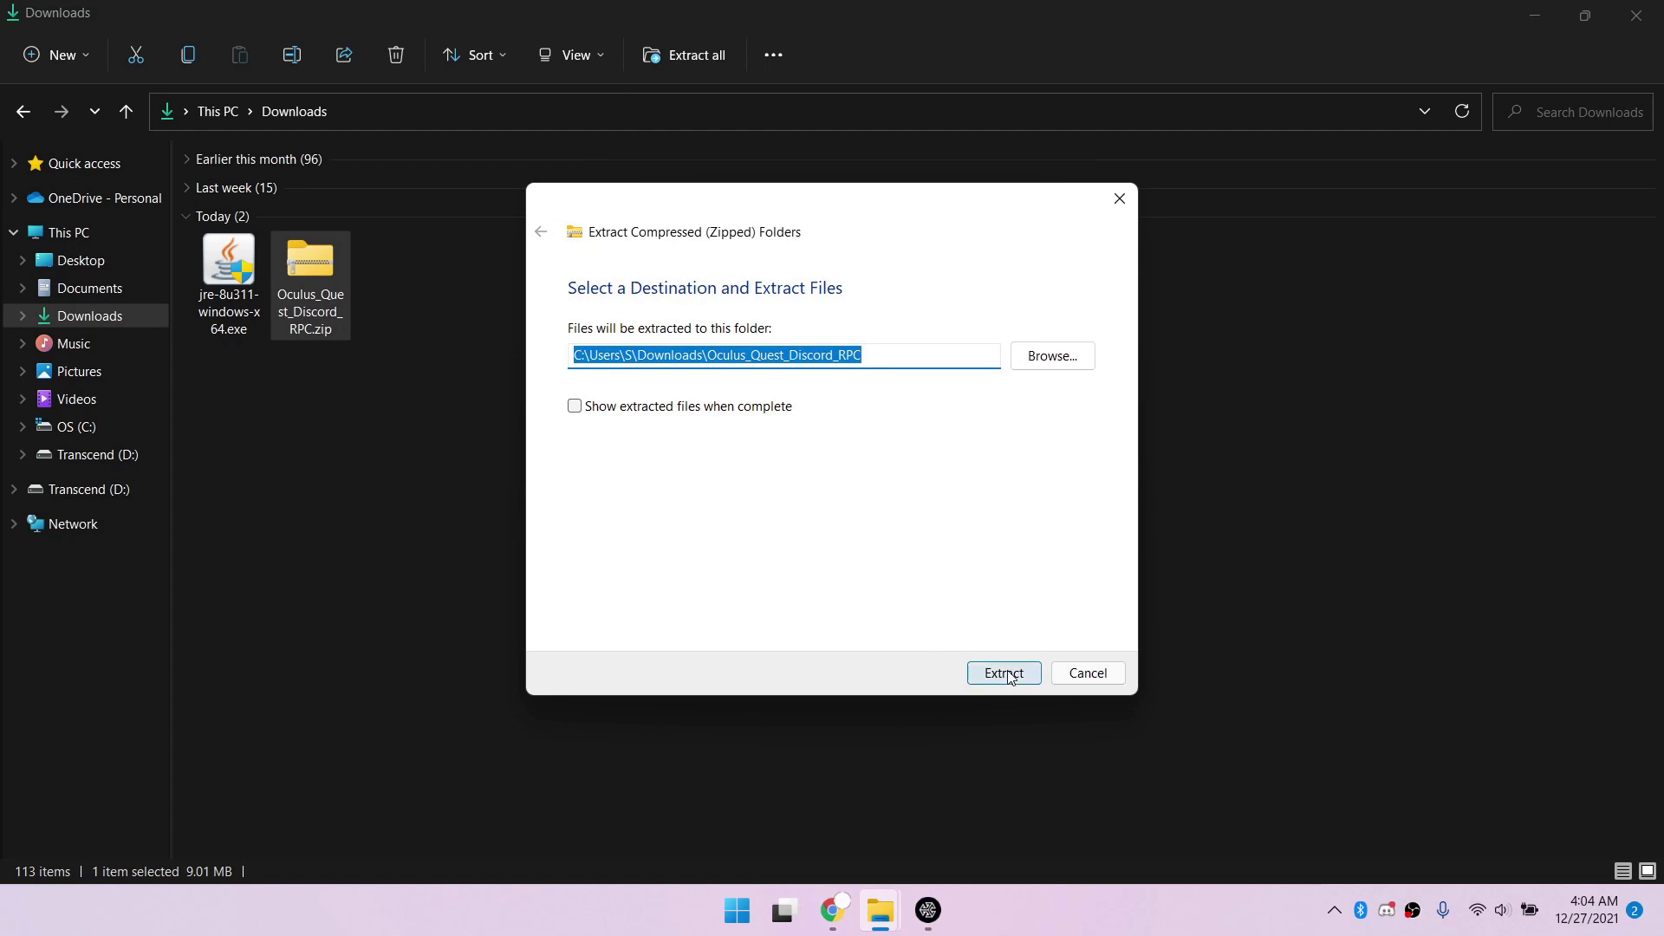
left_click(1004, 672)
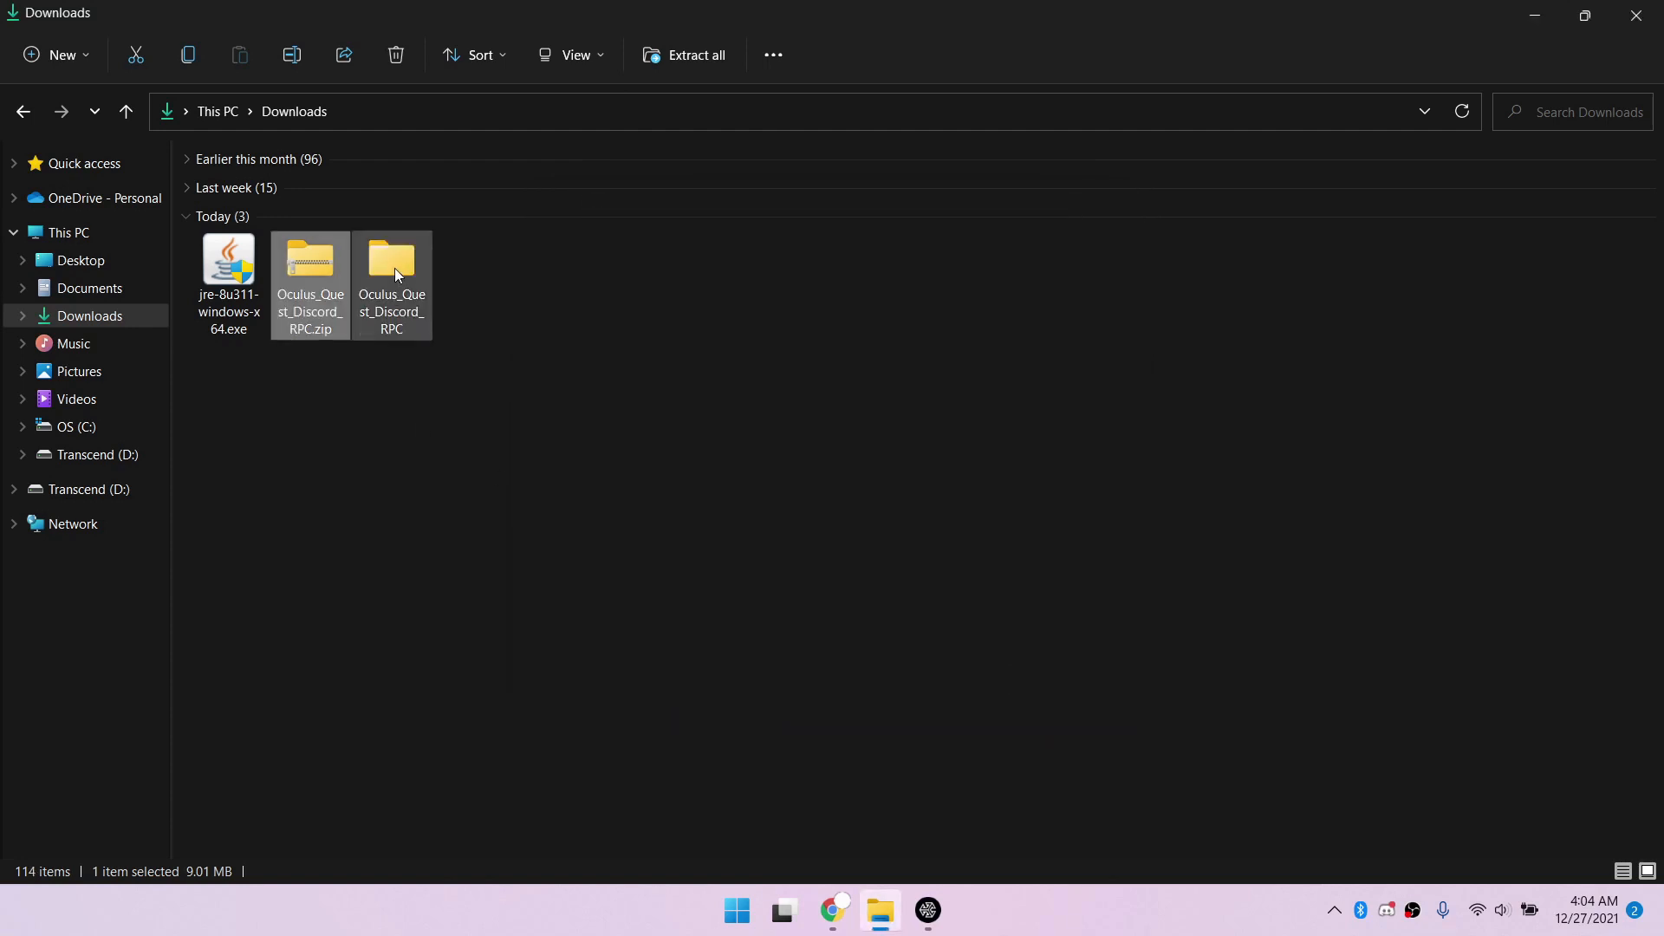
Run Oqrpc - Windows.exe from the extracted folder, bypassing the unrecognized-app warning.
double_click(391, 260)
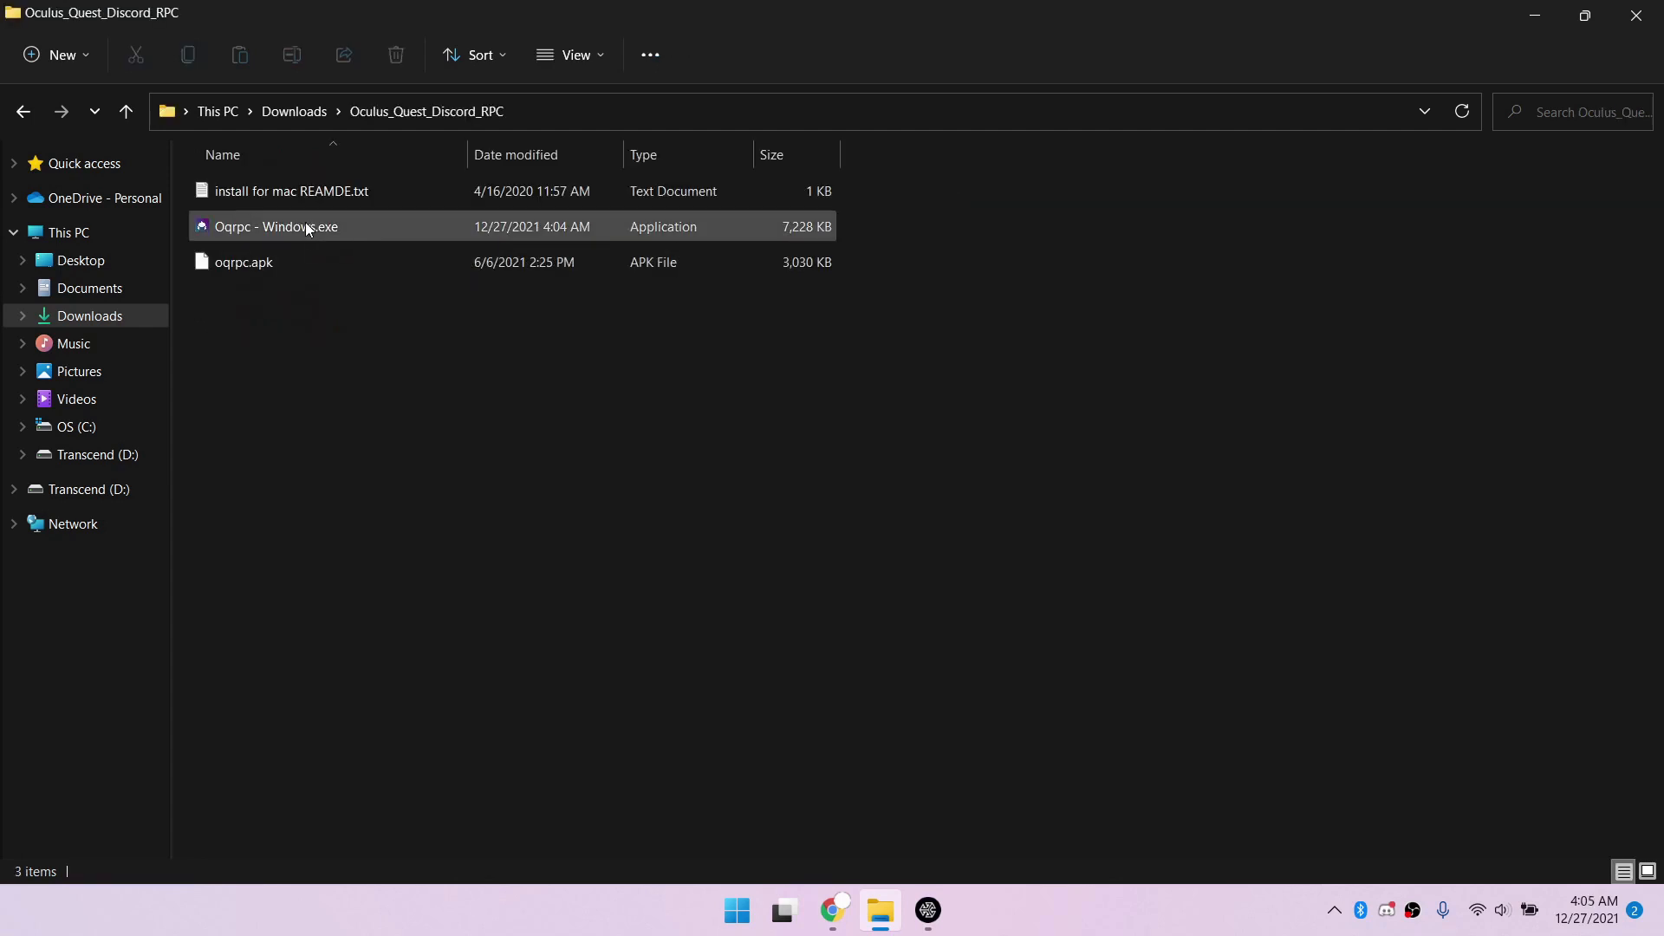
double_click(278, 226)
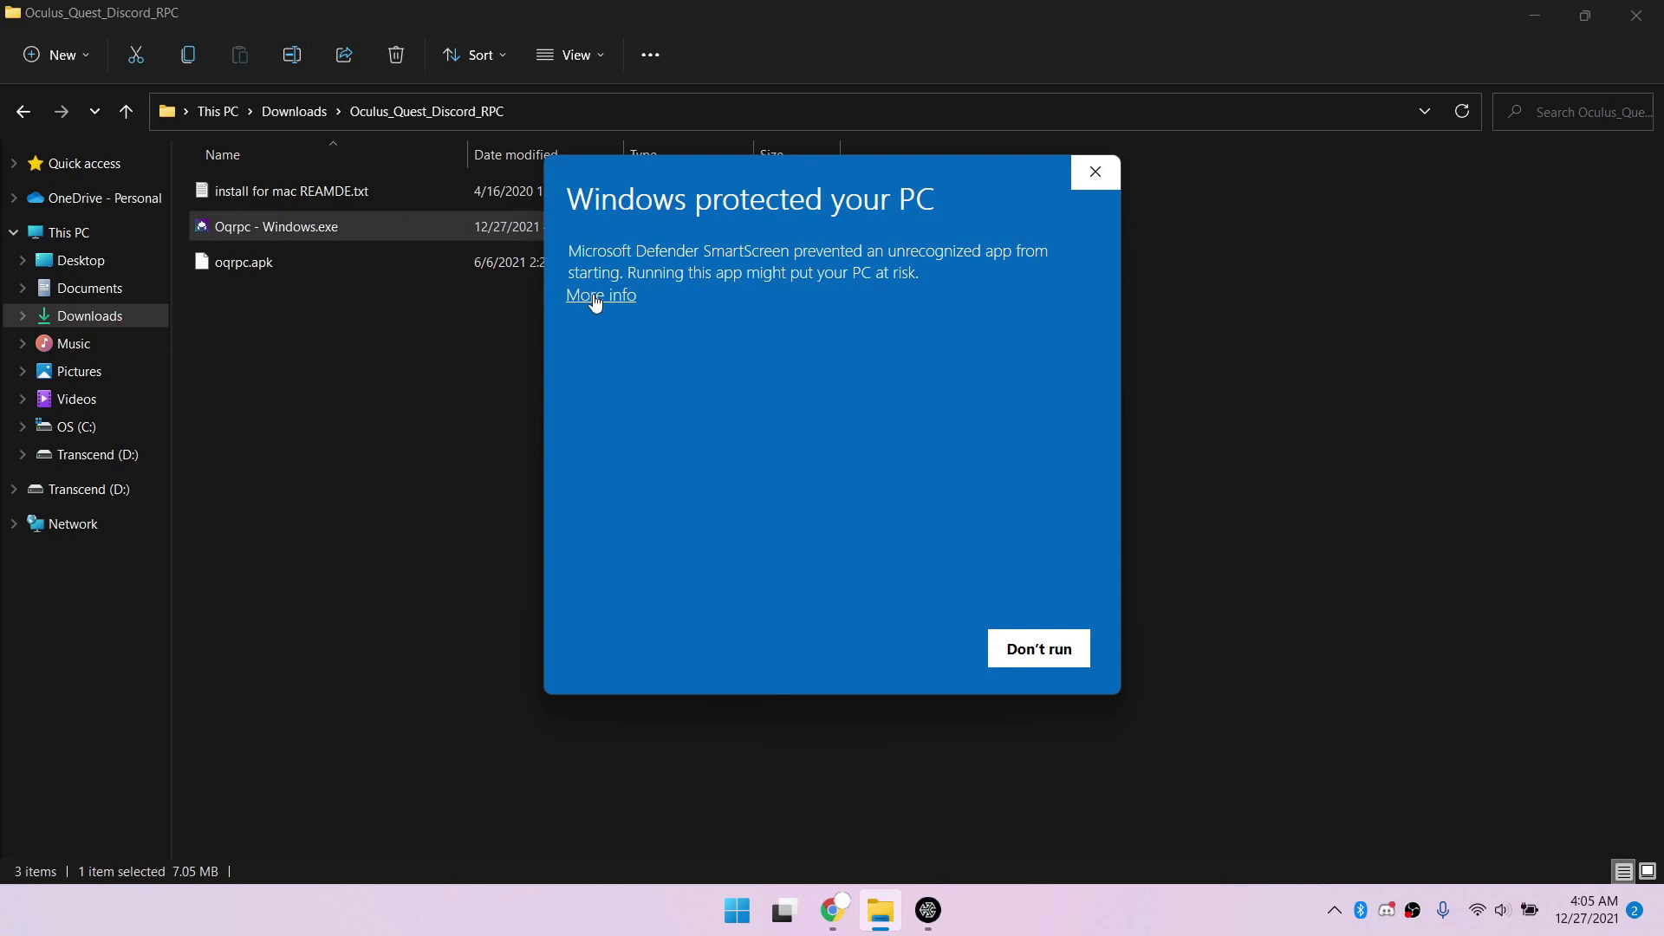
left_click(600, 294)
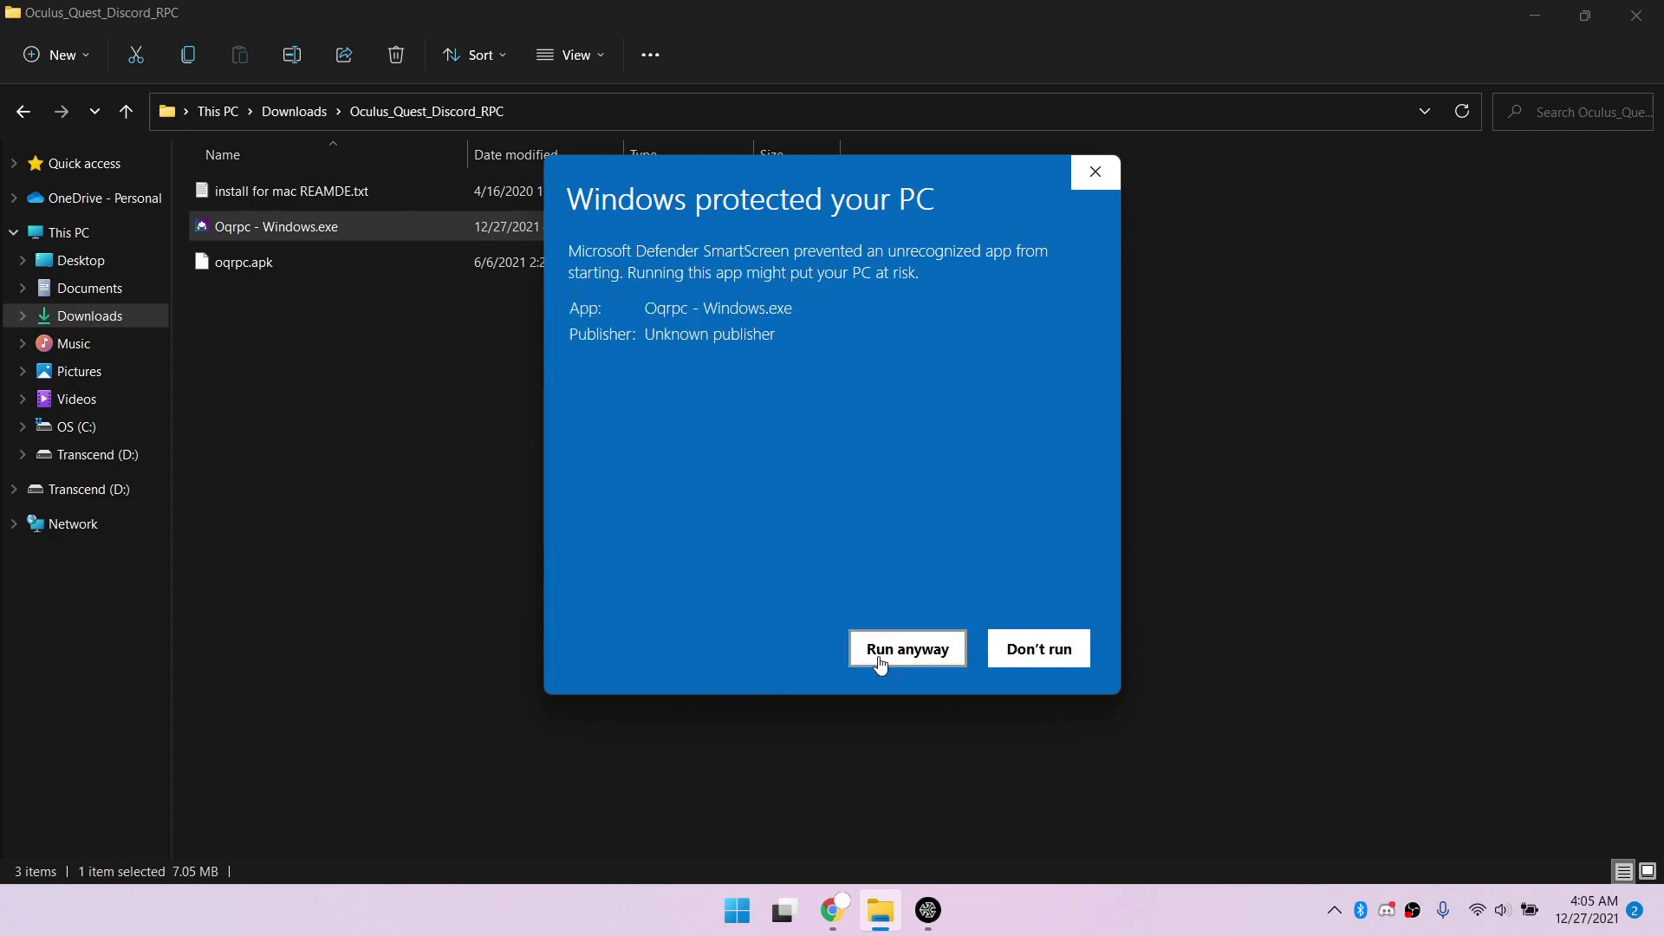
left_click(905, 648)
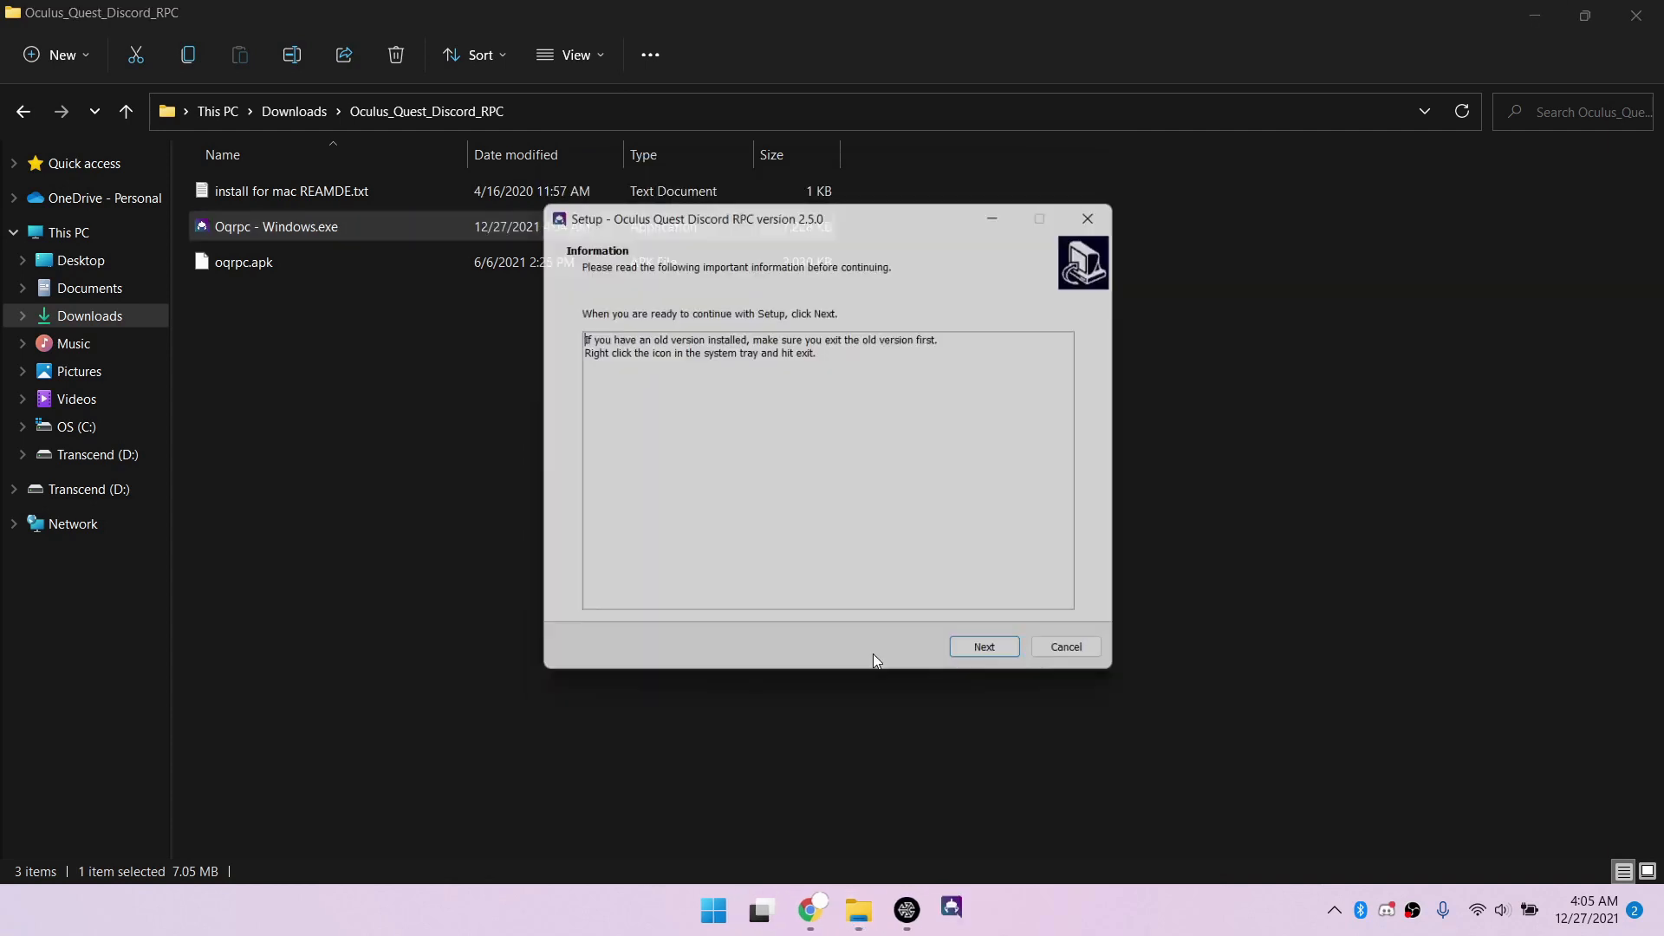
left_click(981, 647)
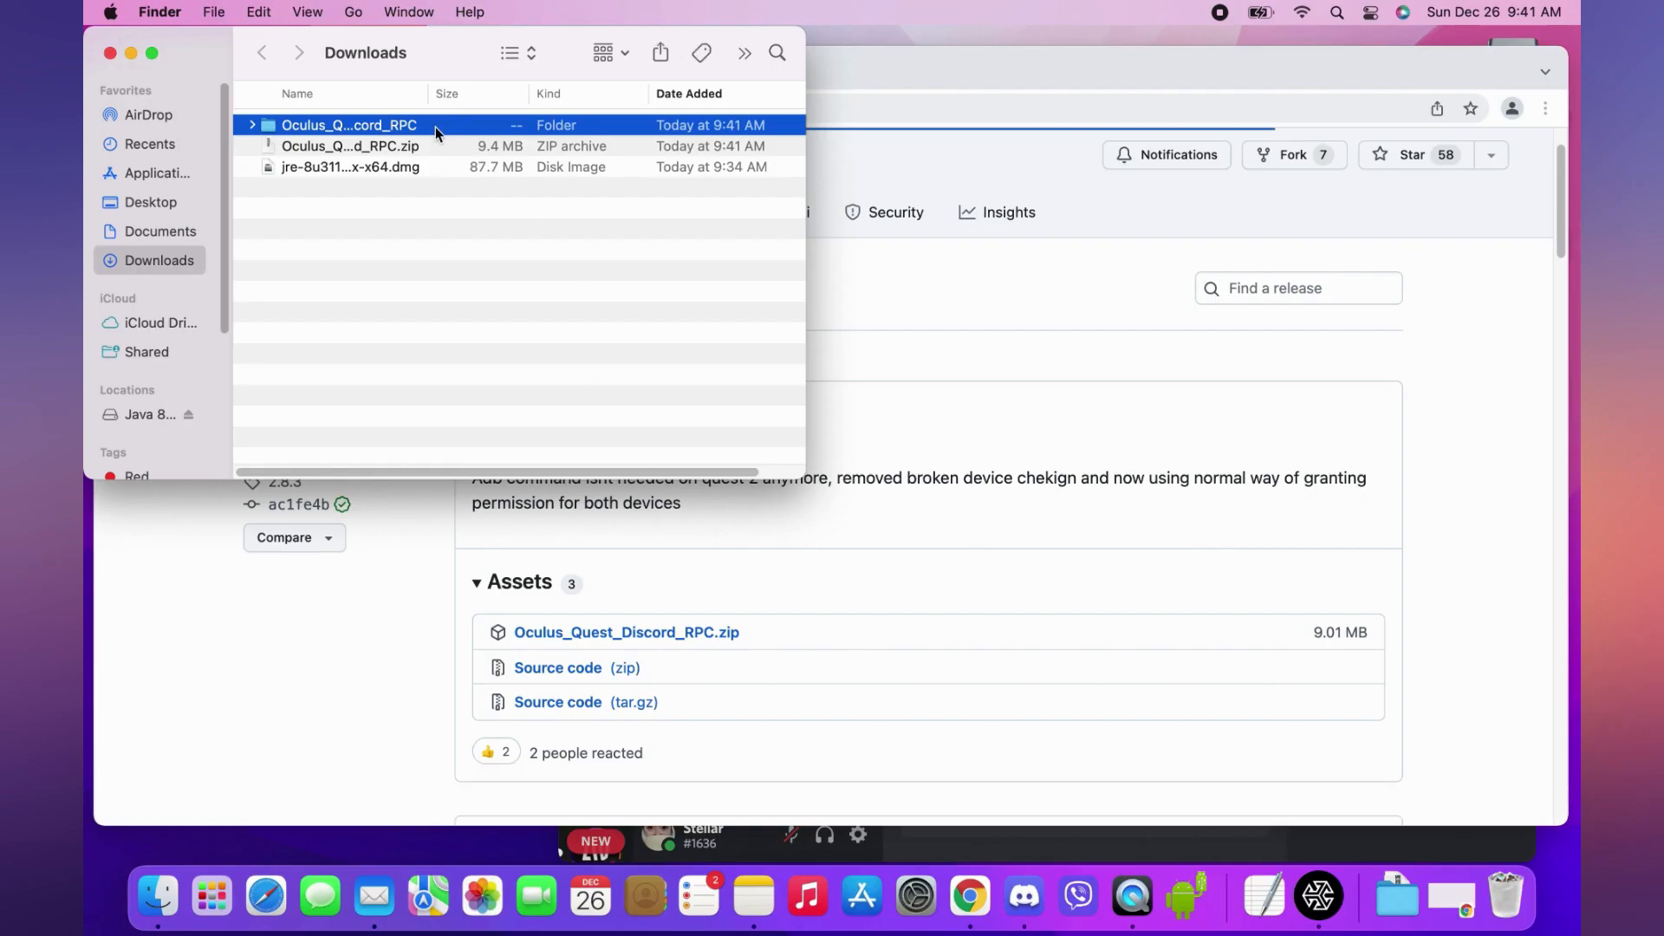
Read the install-for-mac README in the extracted folder and return to Downloads.
double_click(348, 125)
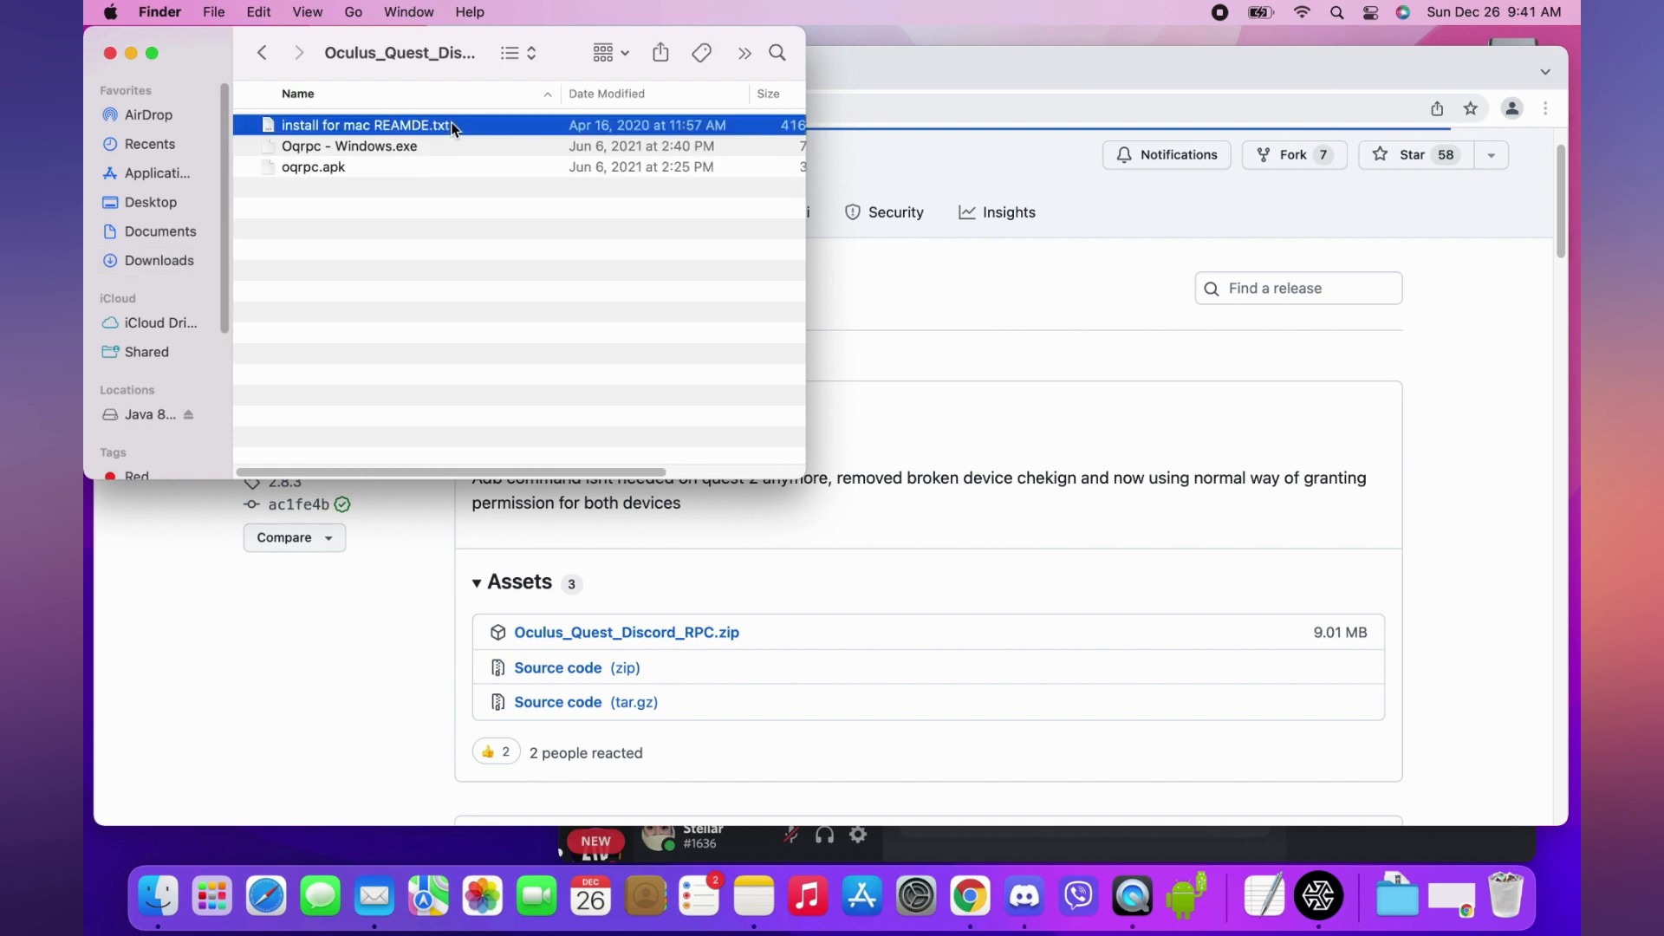
double_click(365, 125)
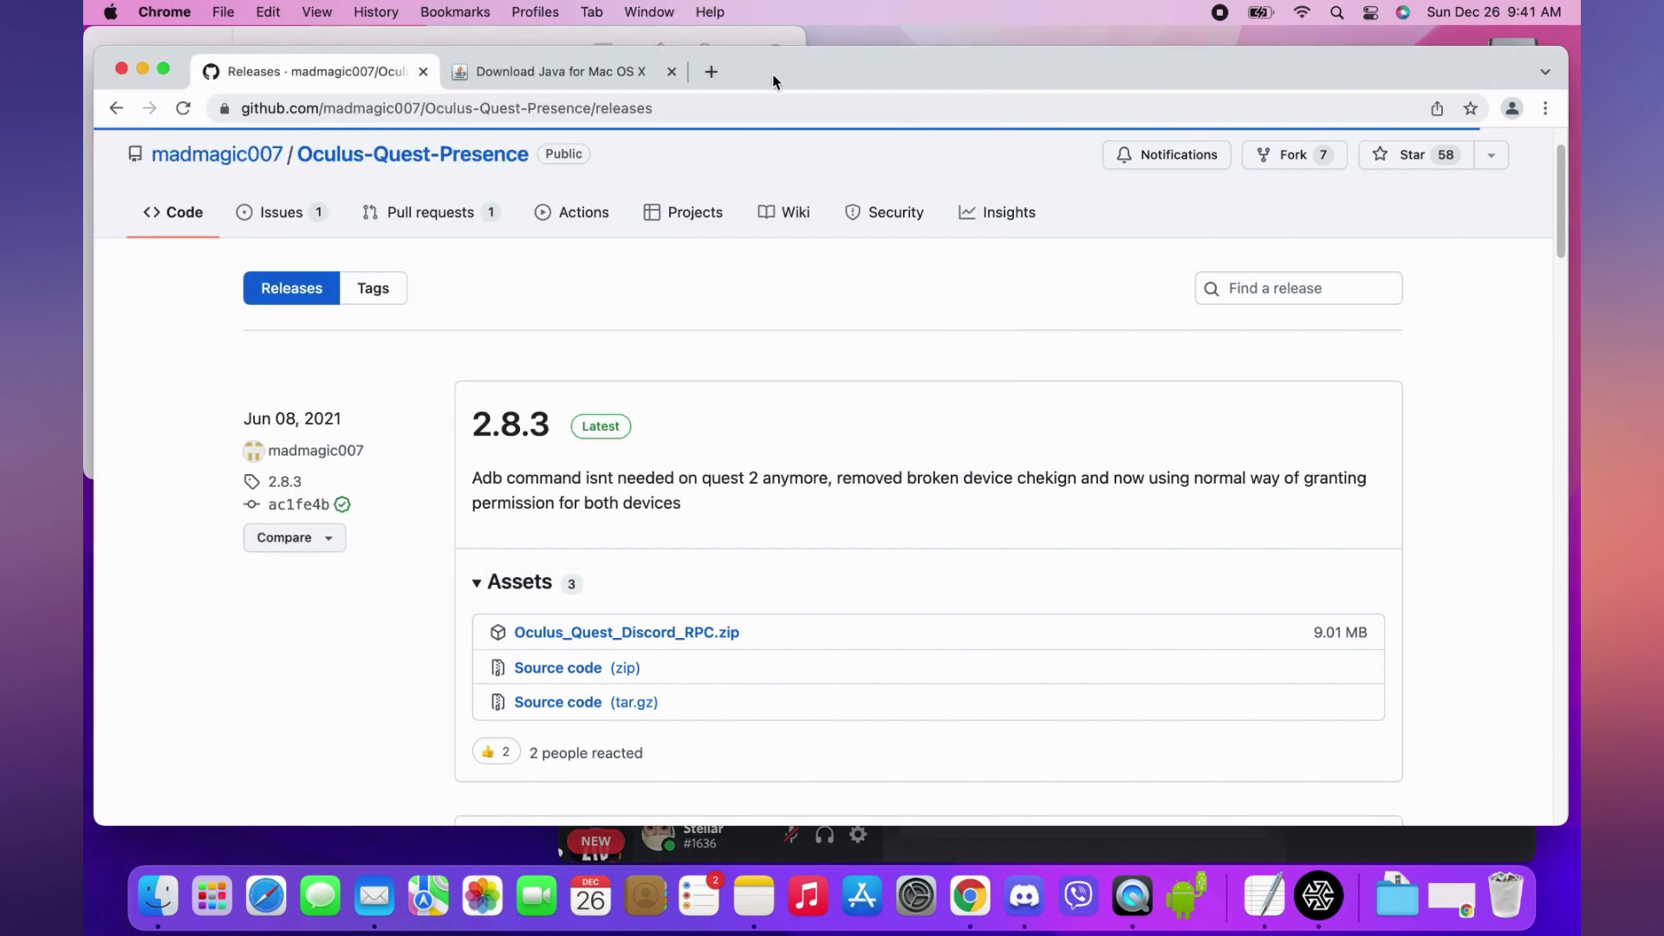
left_click(710, 71)
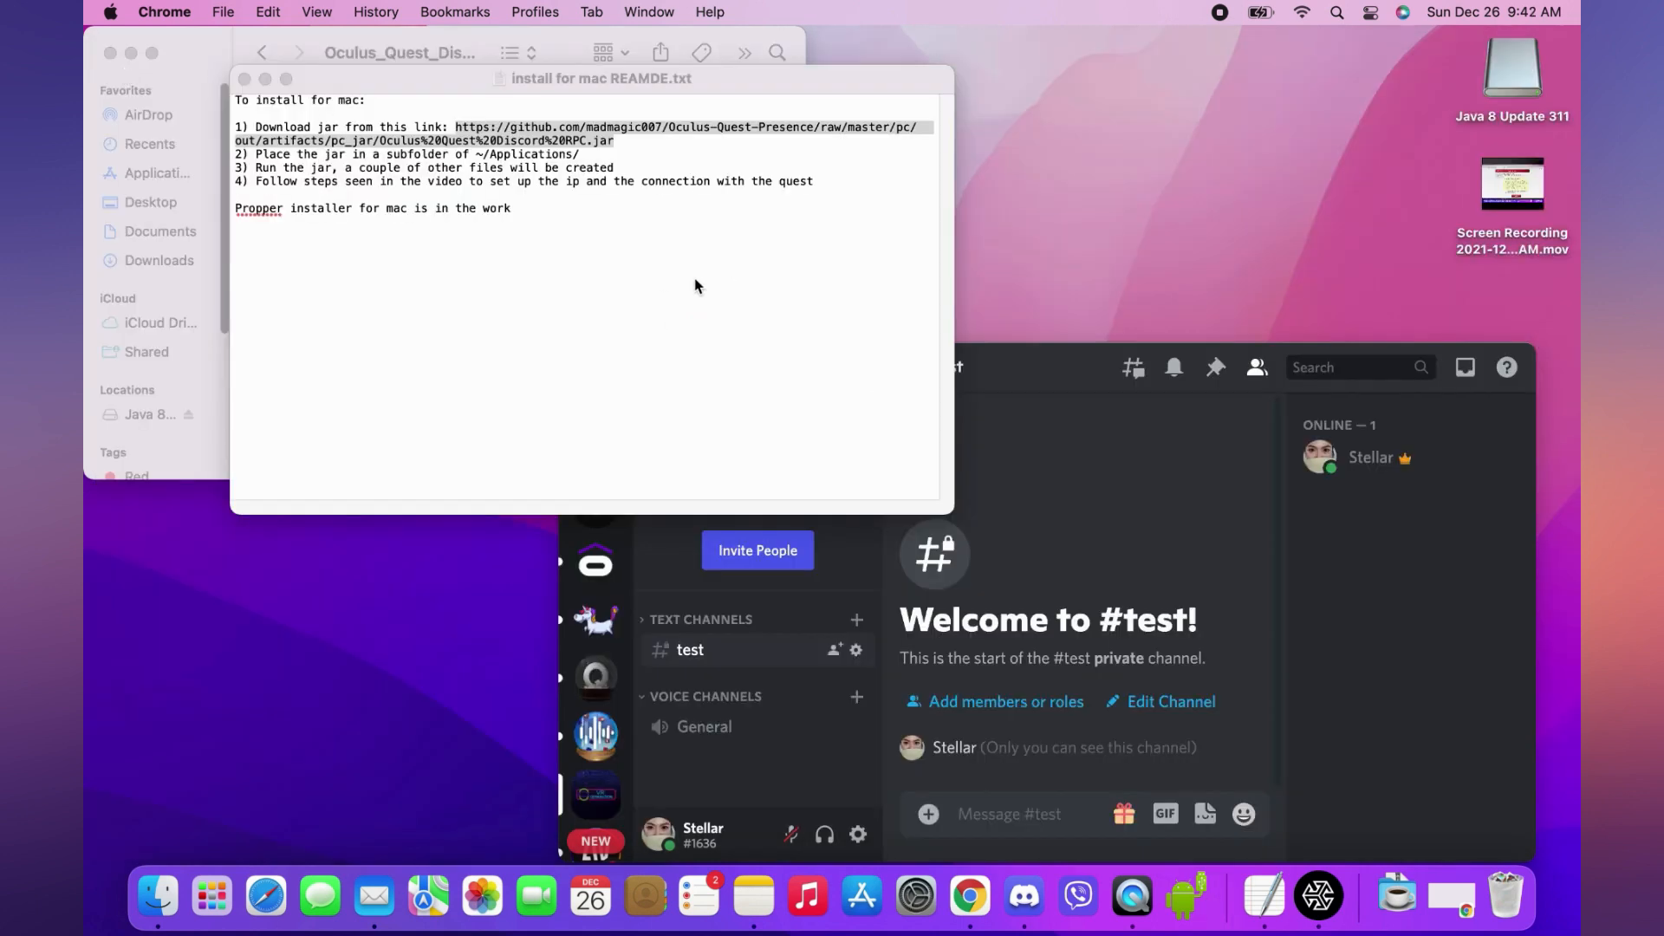
mouse_move(428, 50)
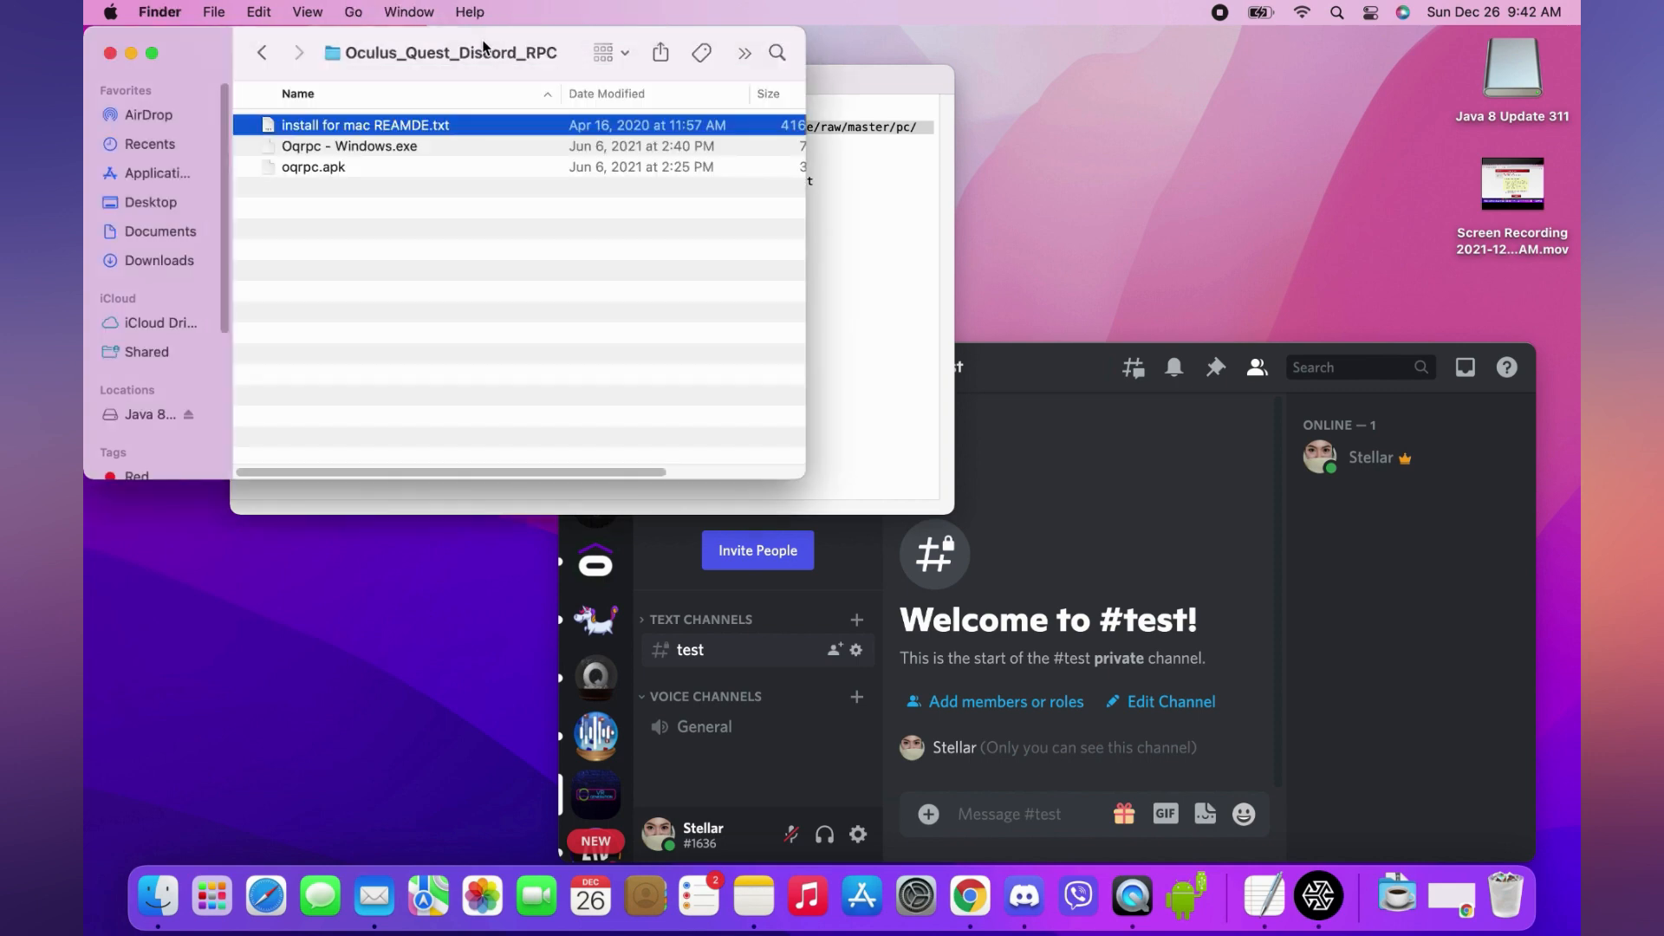
left_click(159, 260)
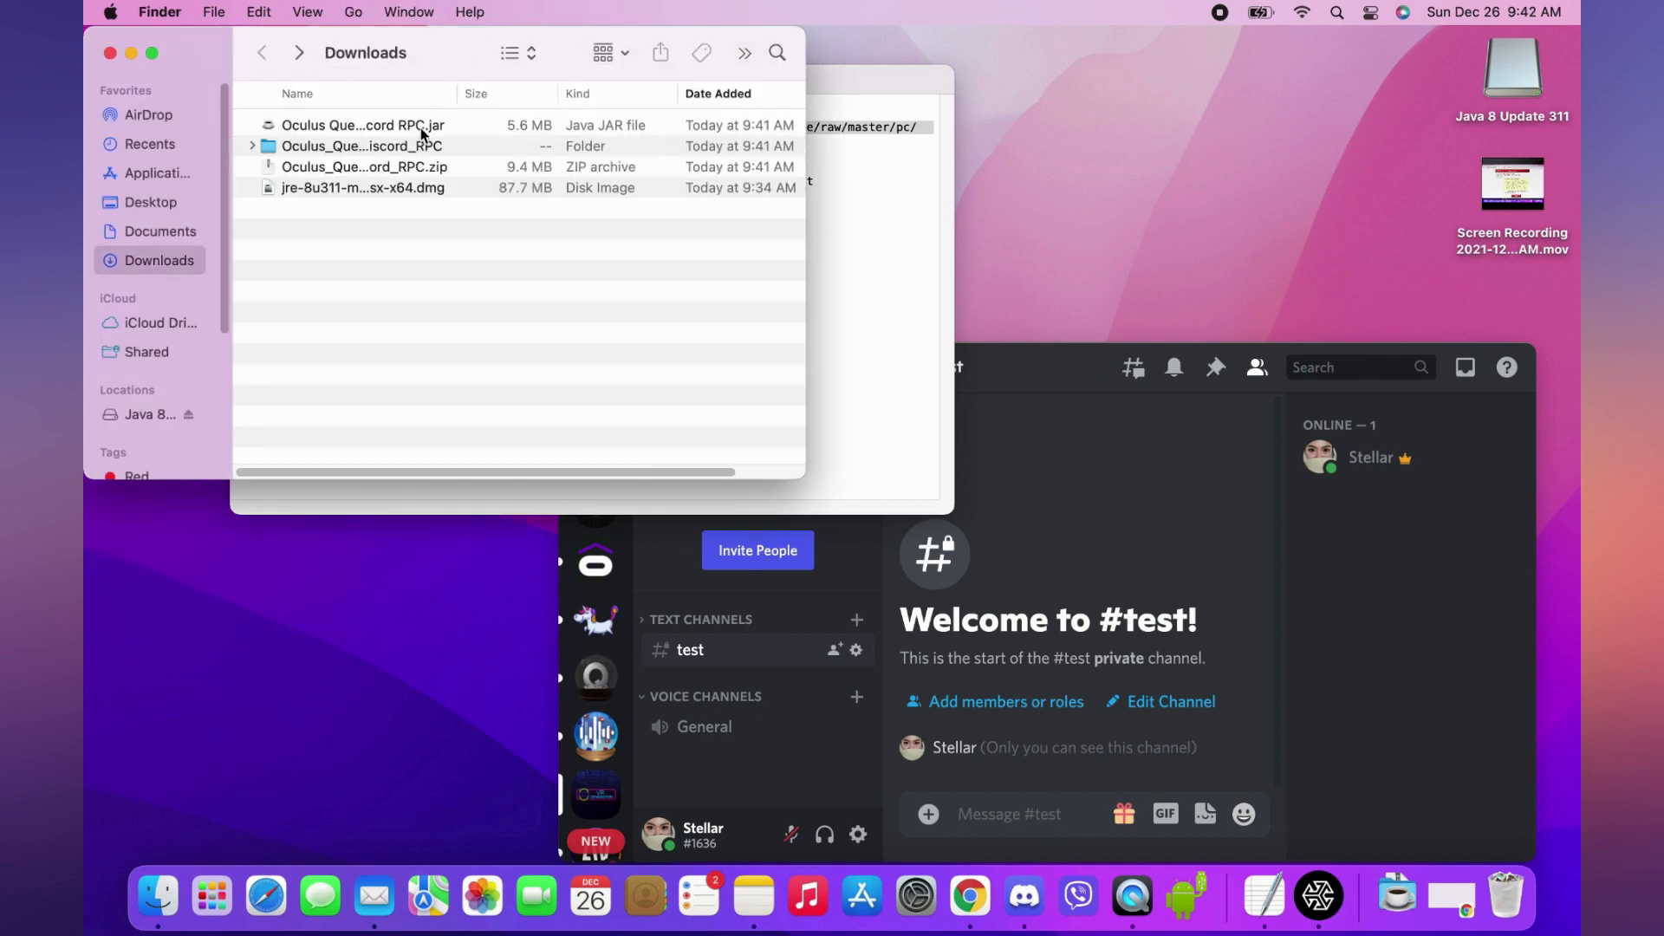
Copy Oculus Quest Discord RPC.jar into the new oqrp folder in Applications.
right_click(364, 125)
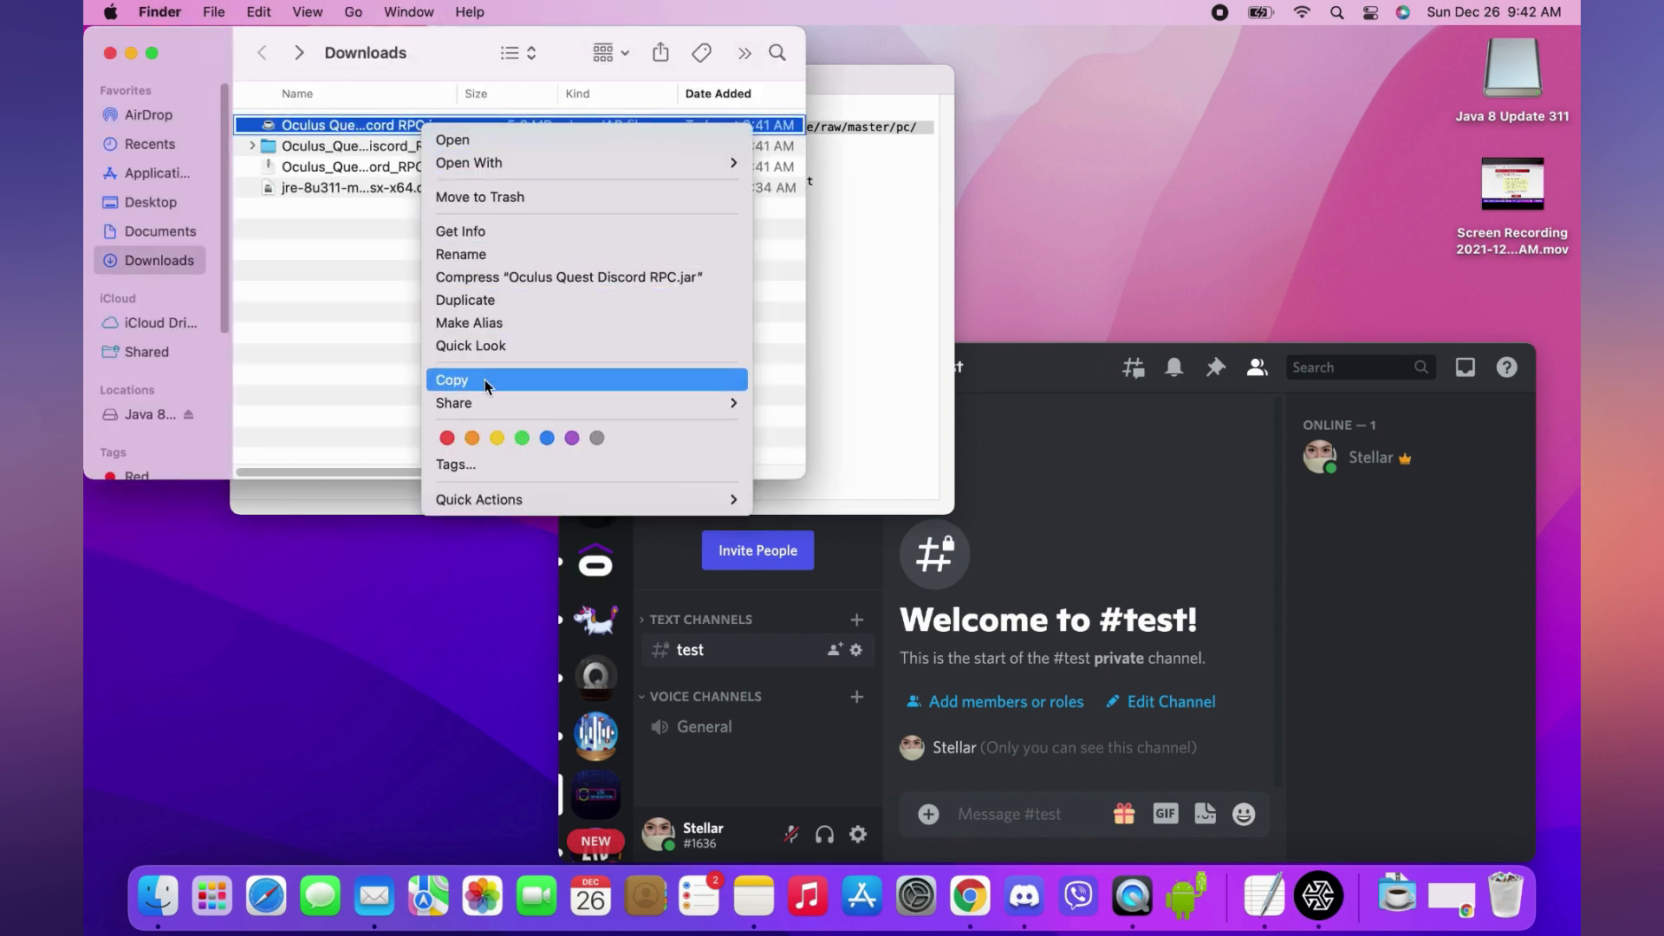
left_click(158, 174)
type("o")
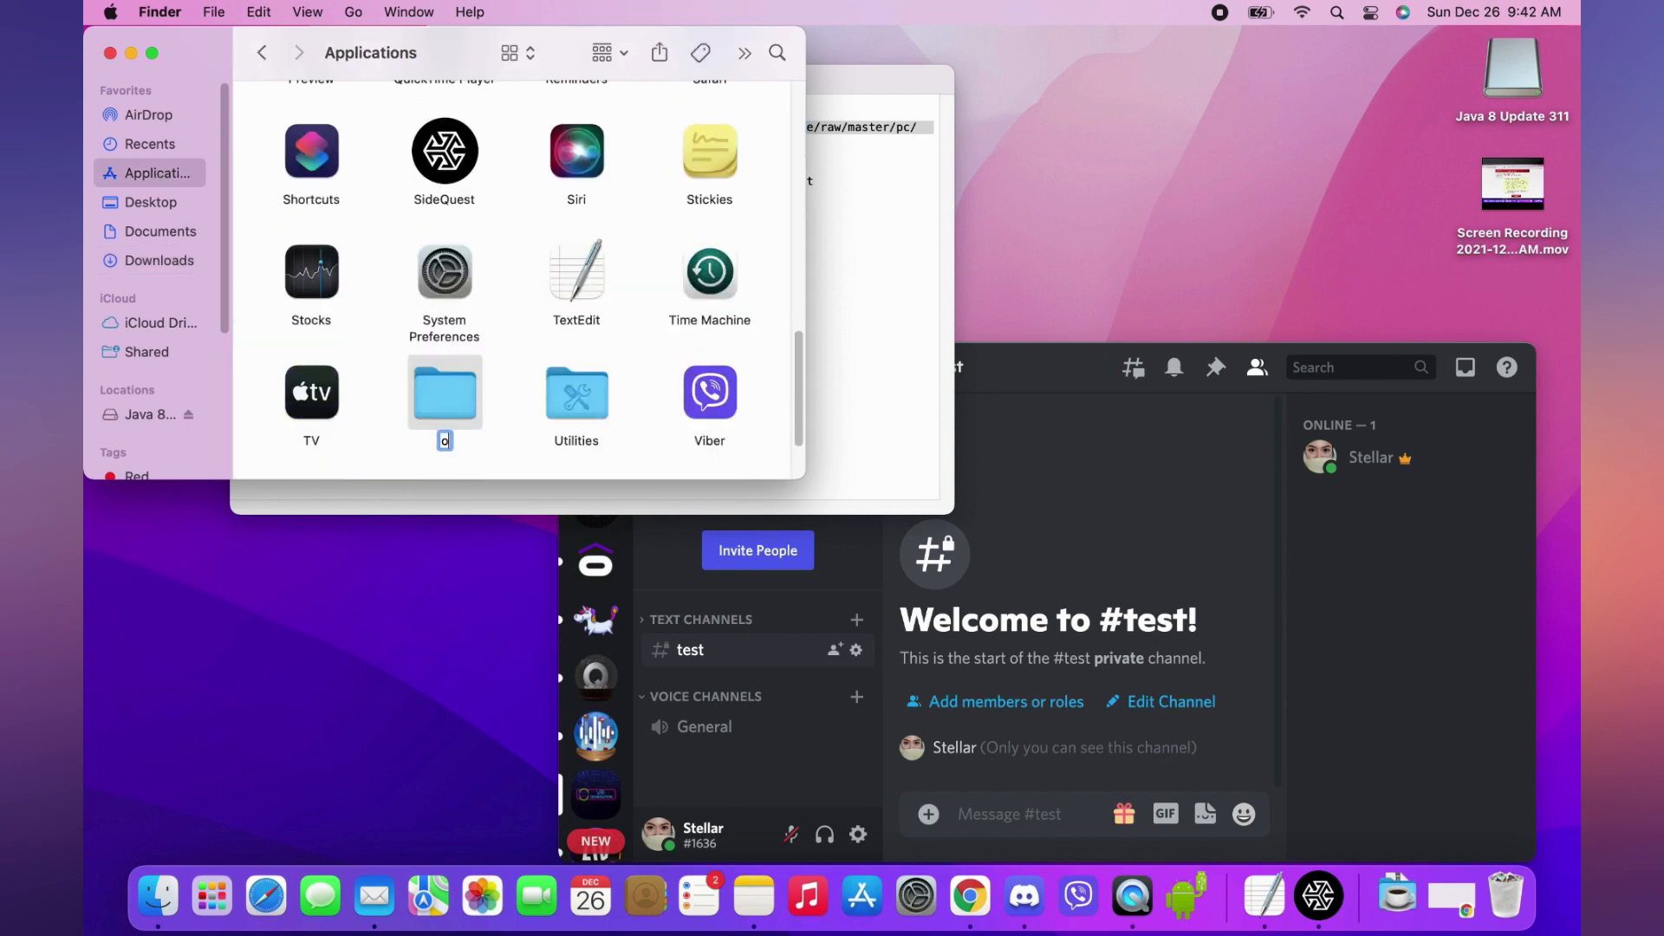
scroll("up", 3)
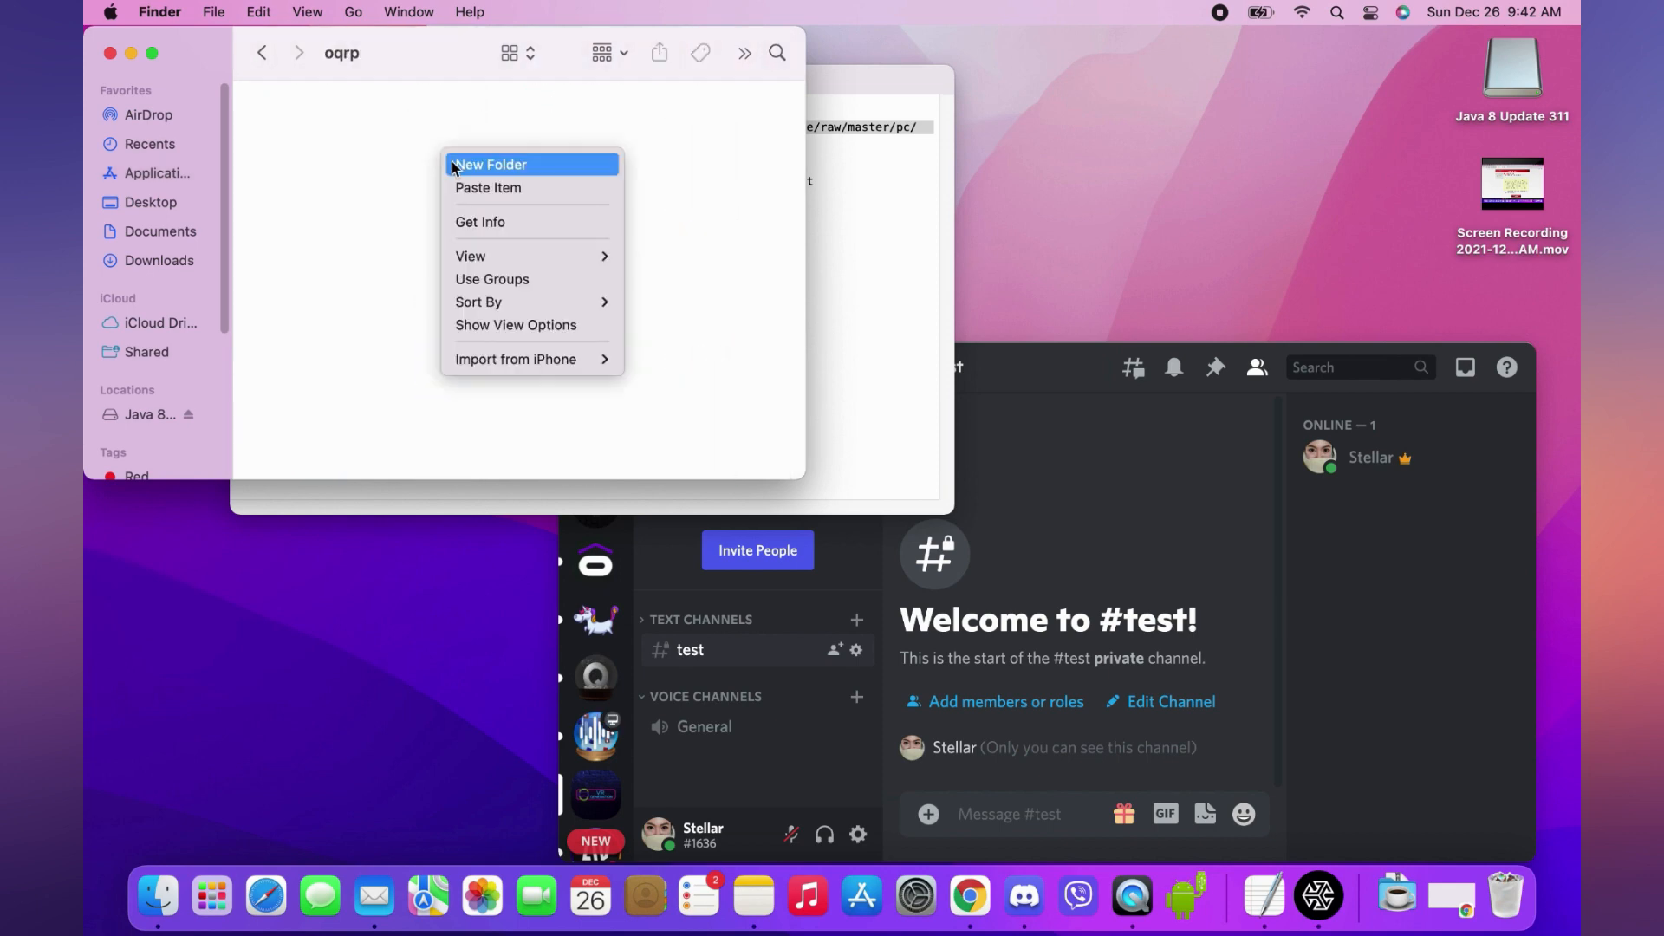
left_click(489, 187)
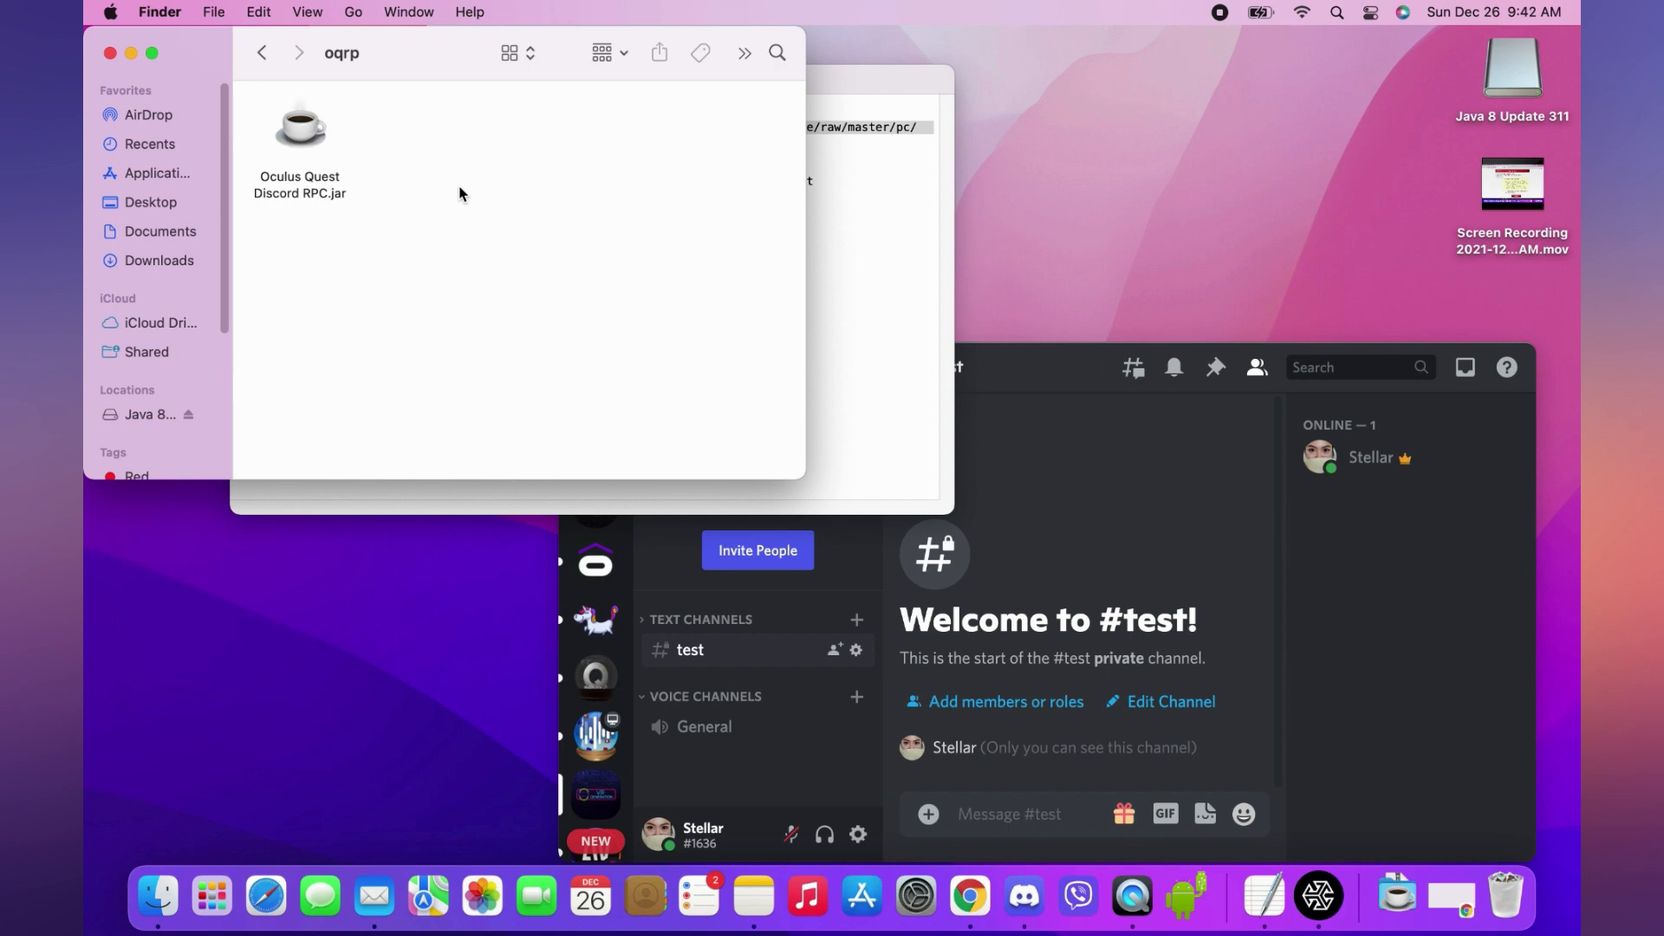
mouse_move(246, 189)
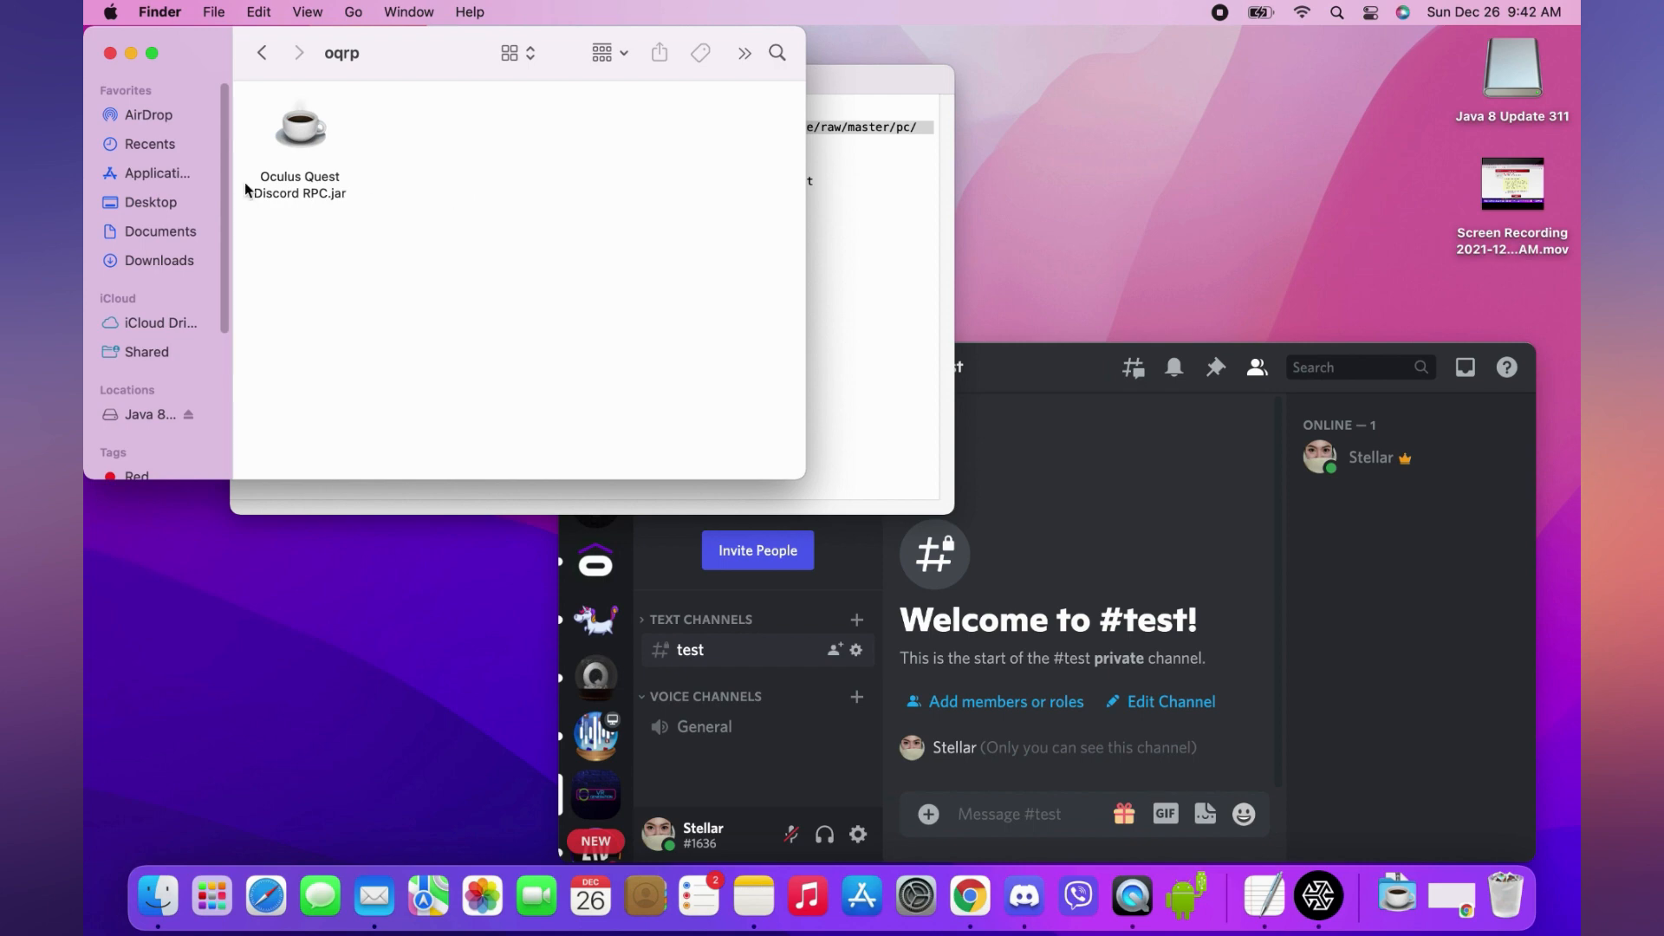
Allow the blocked Oculus Quest Discord RPC.jar via Security & Privacy's Open Anyway and confirm.
double_click(300, 126)
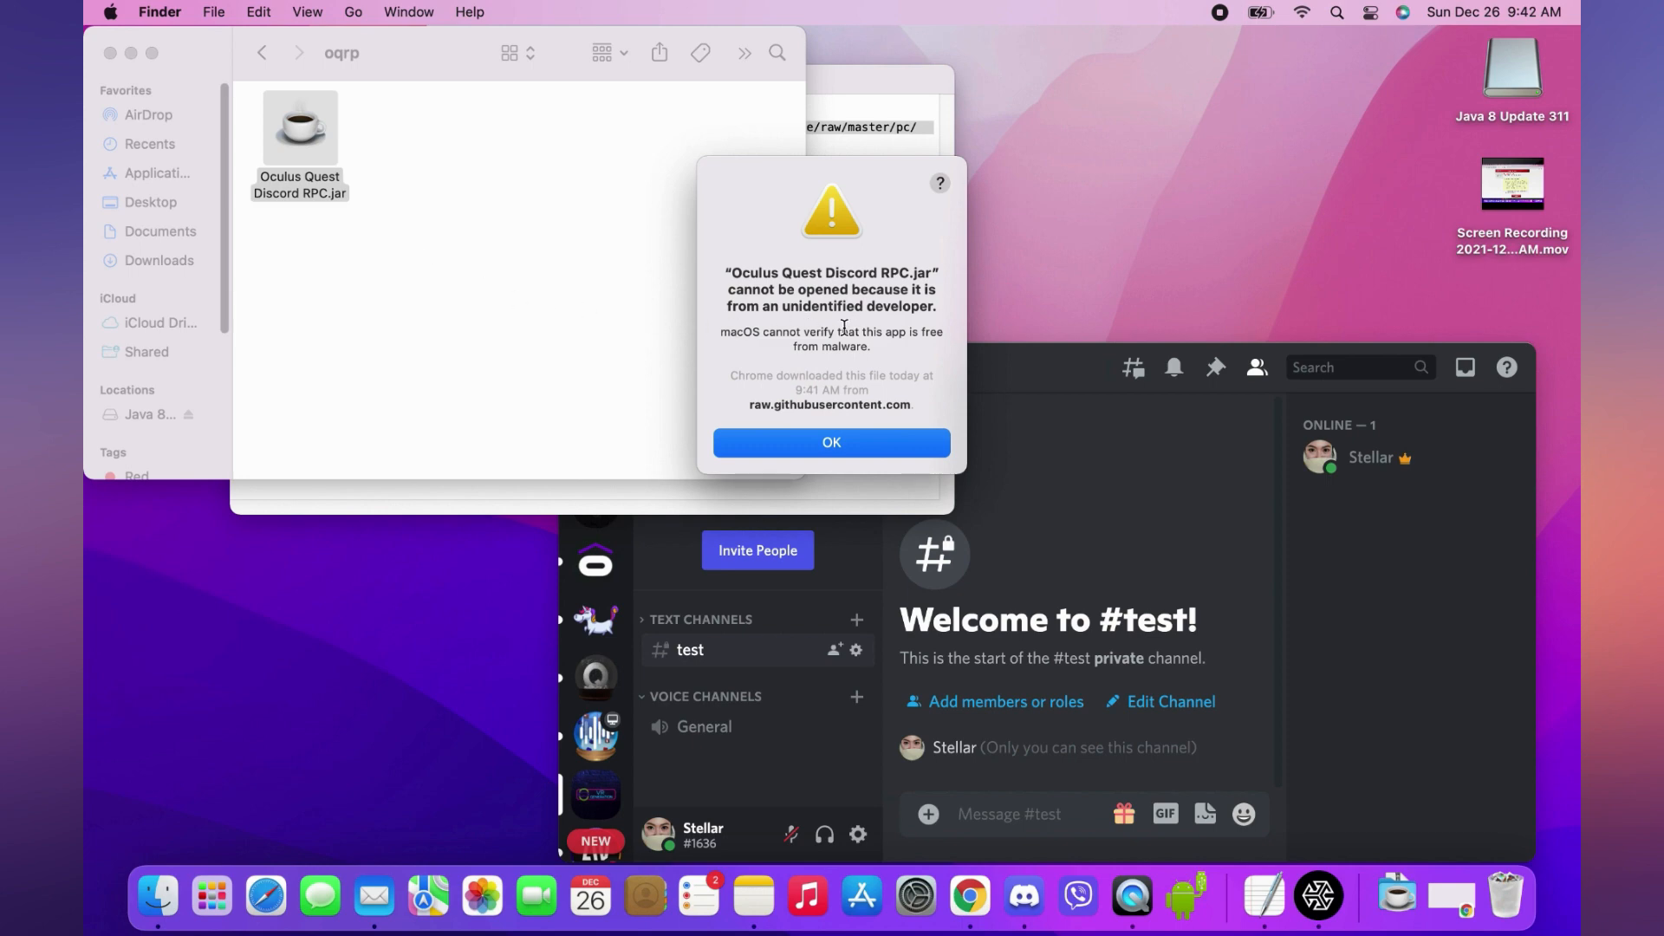
left_click(914, 896)
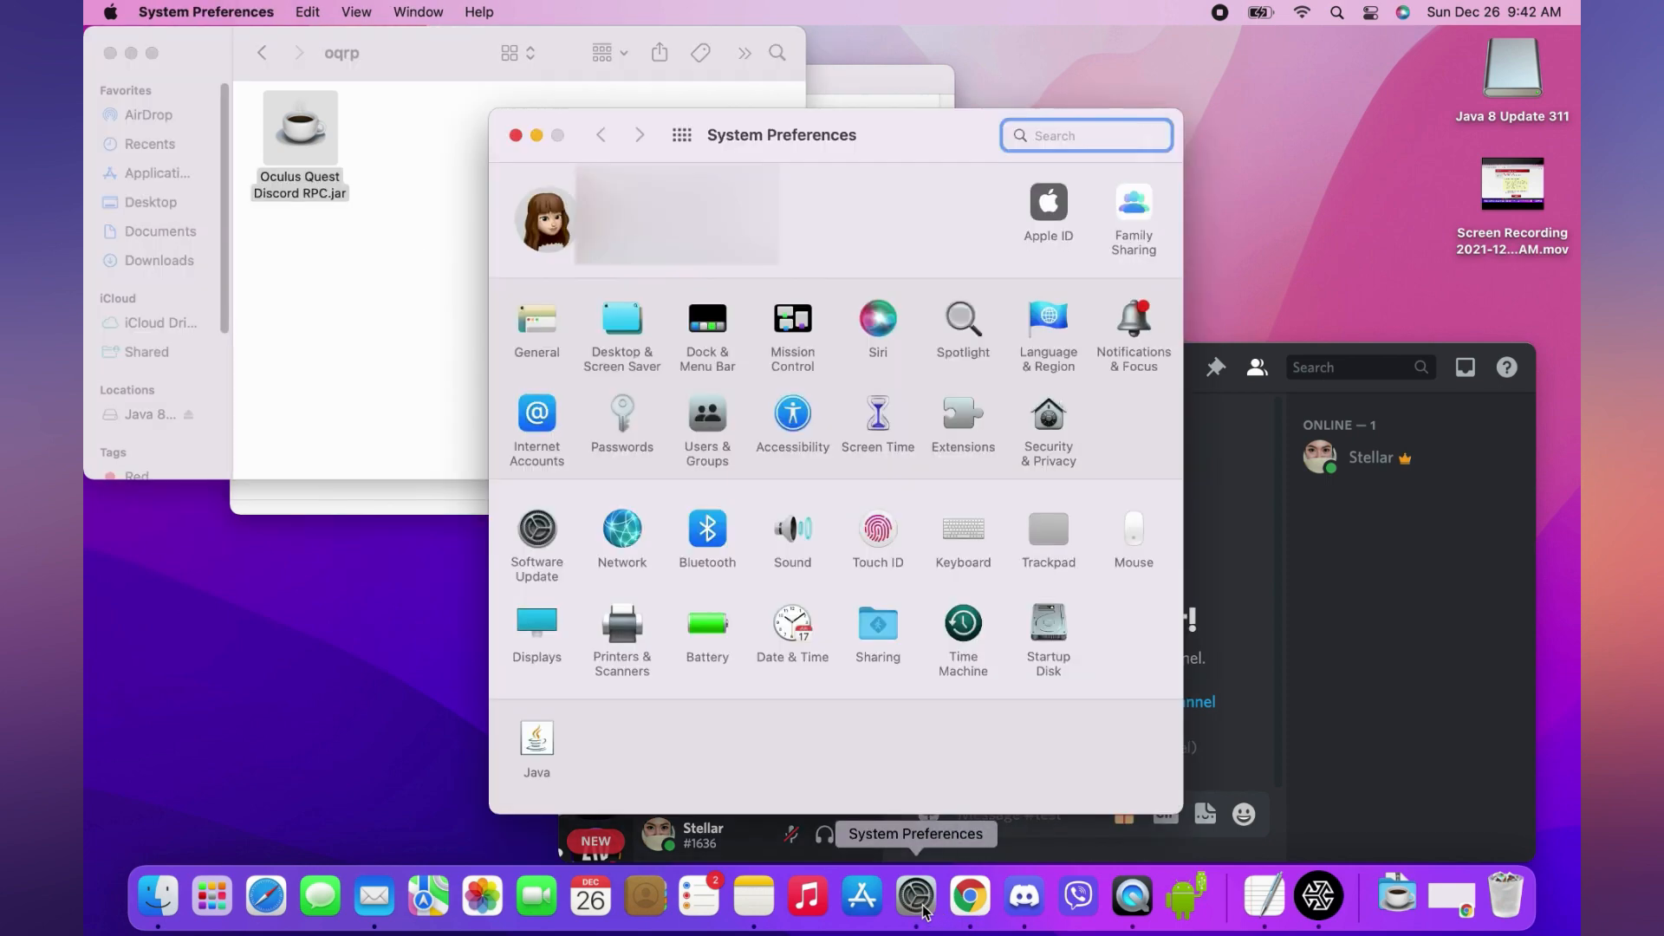
mouse_move(1082, 450)
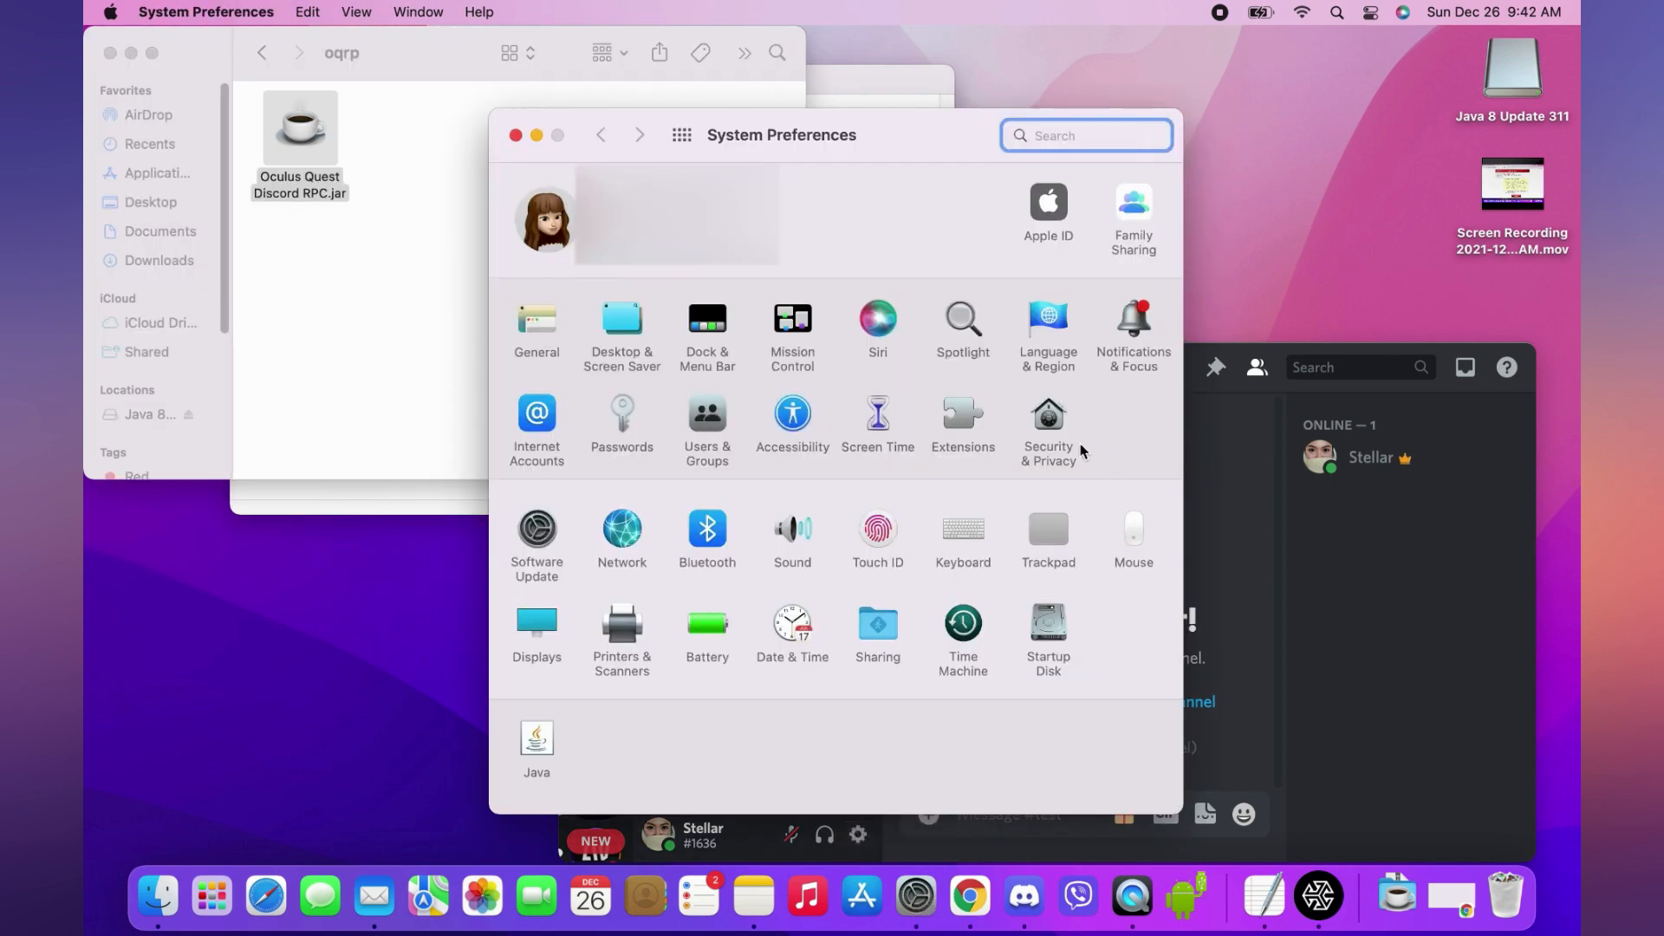
left_click(1047, 424)
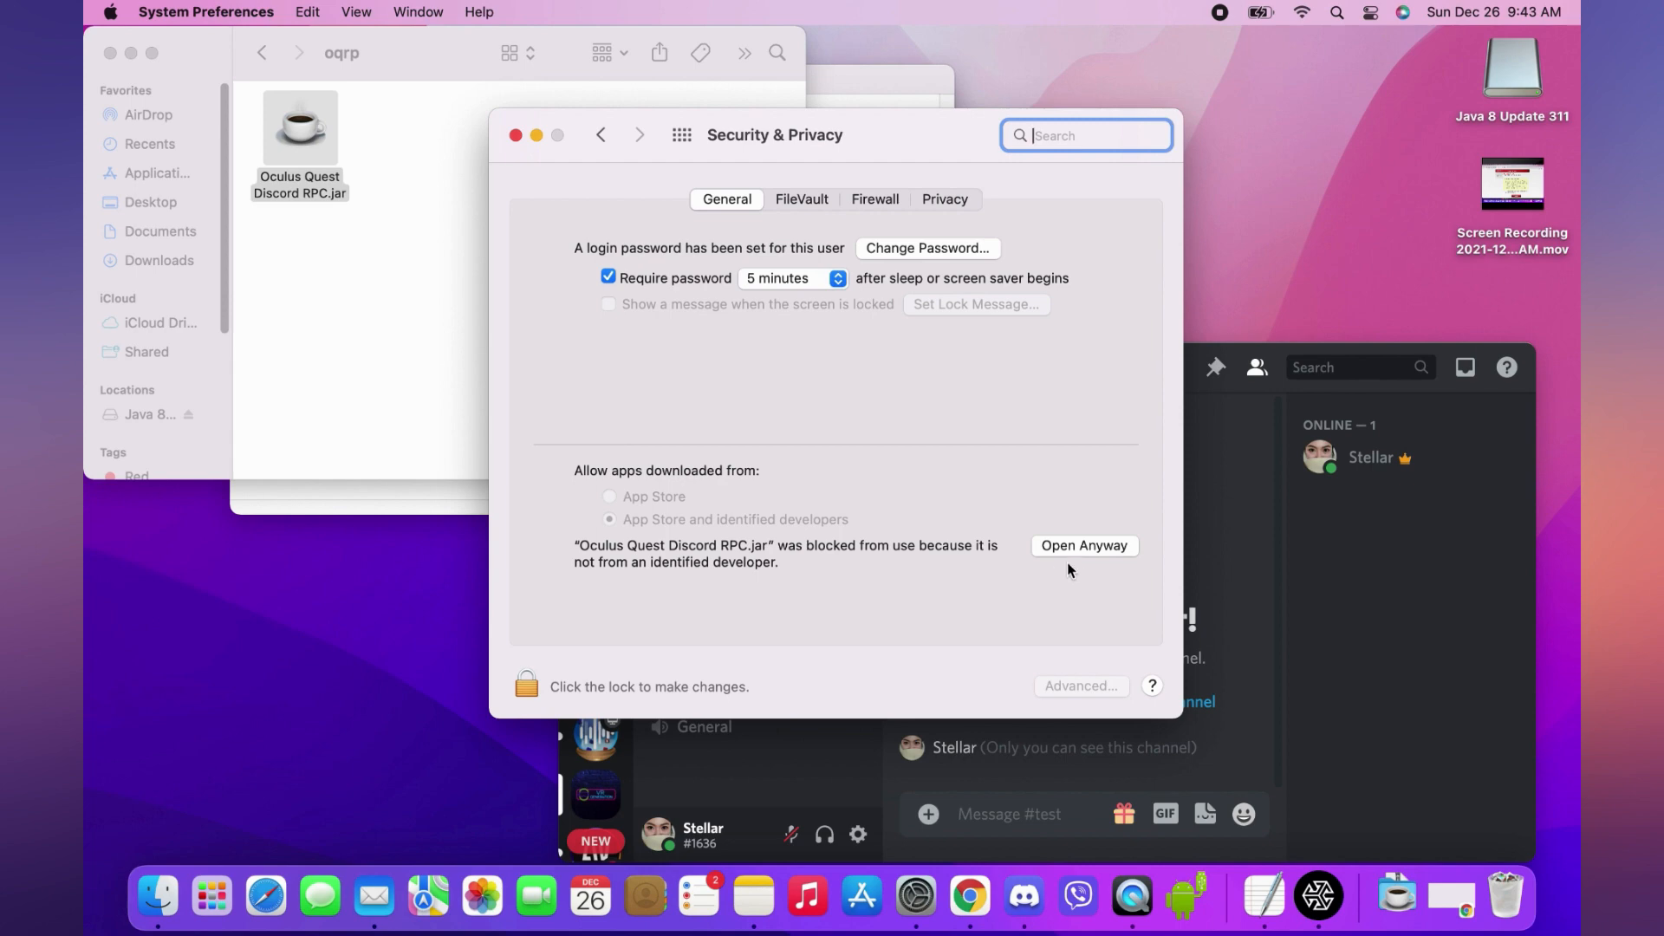
left_click(1084, 546)
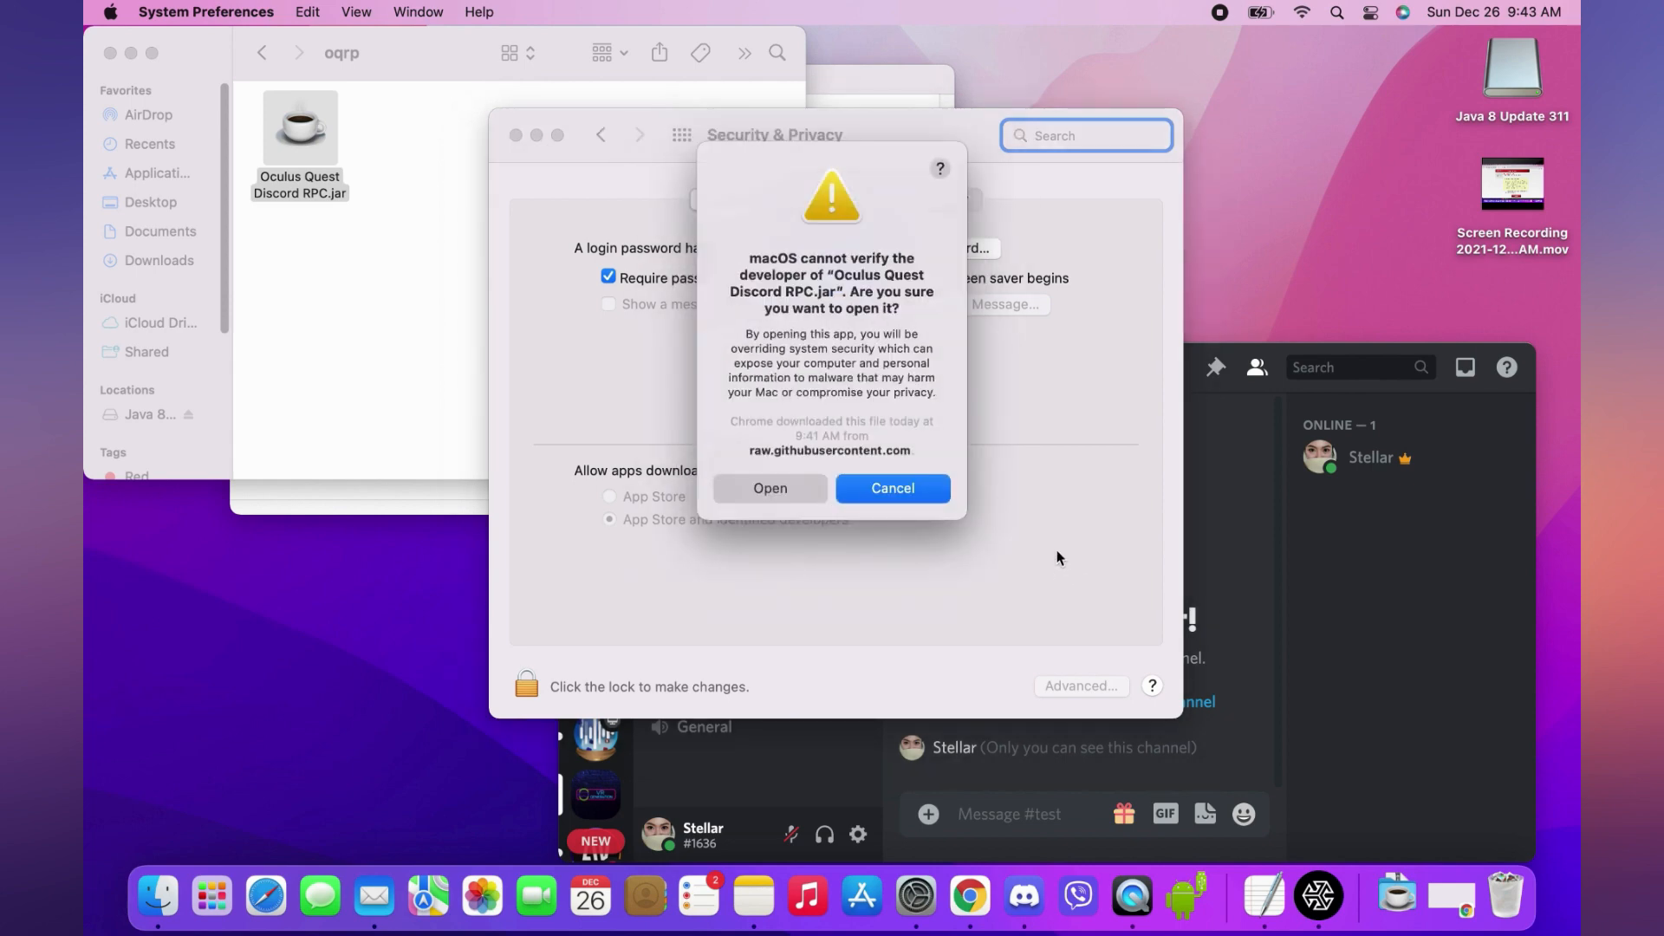
left_click(891, 489)
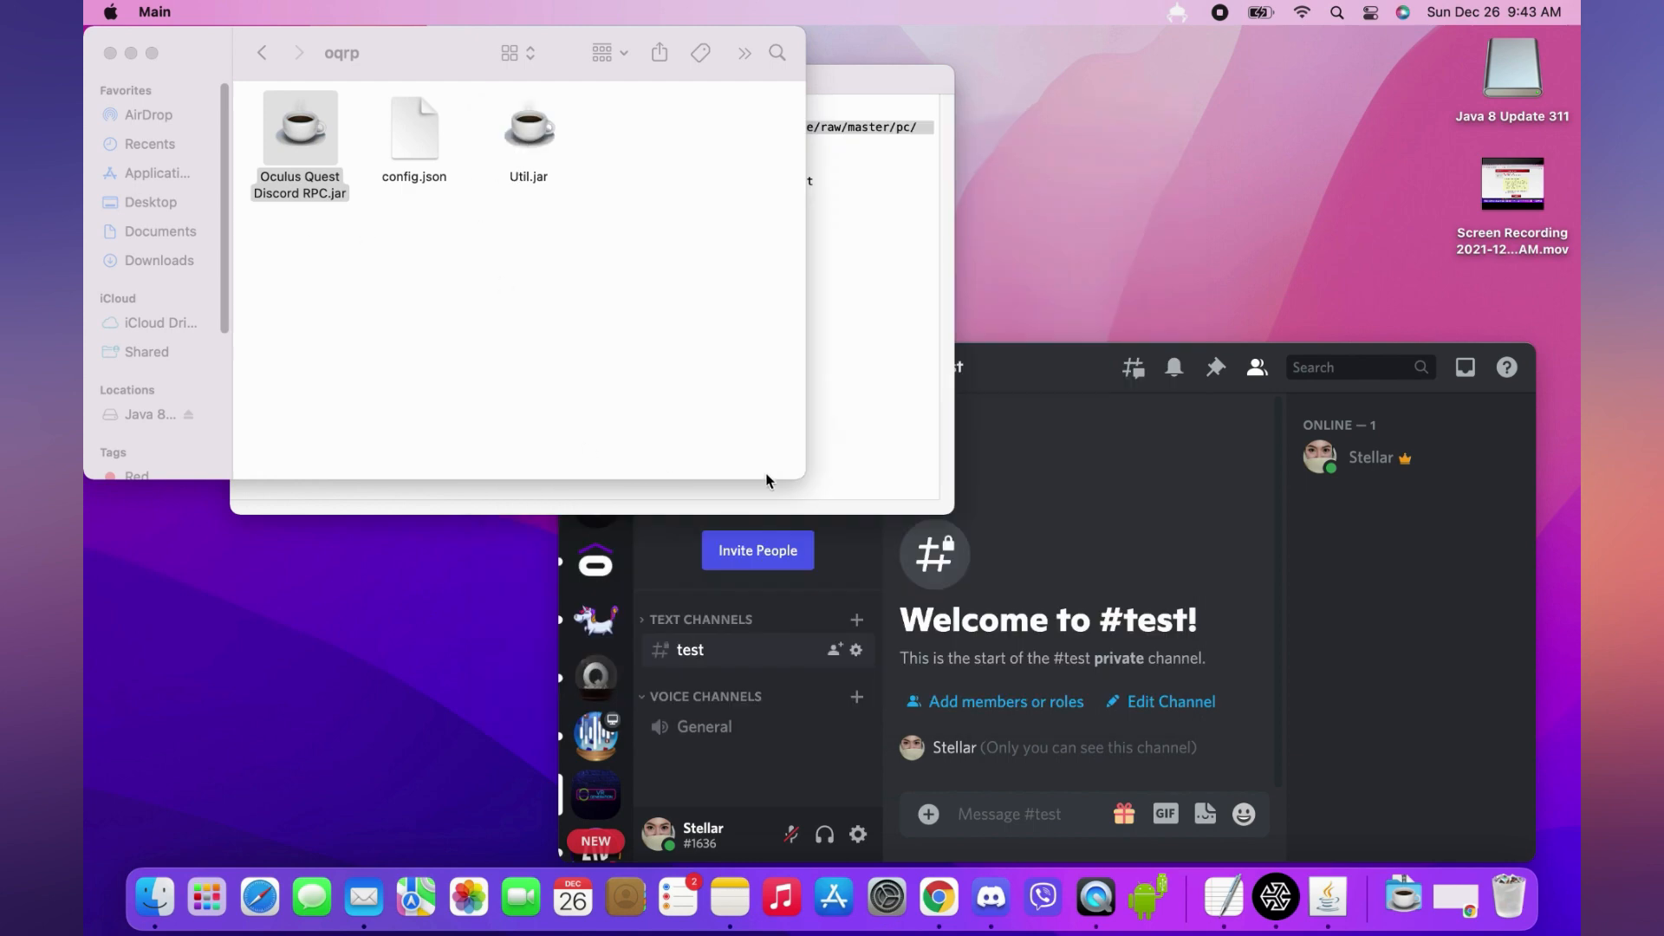
Enter the Quest IP 192.168.1.189 from SideQuest into the RPC settings window.
double_click(300, 128)
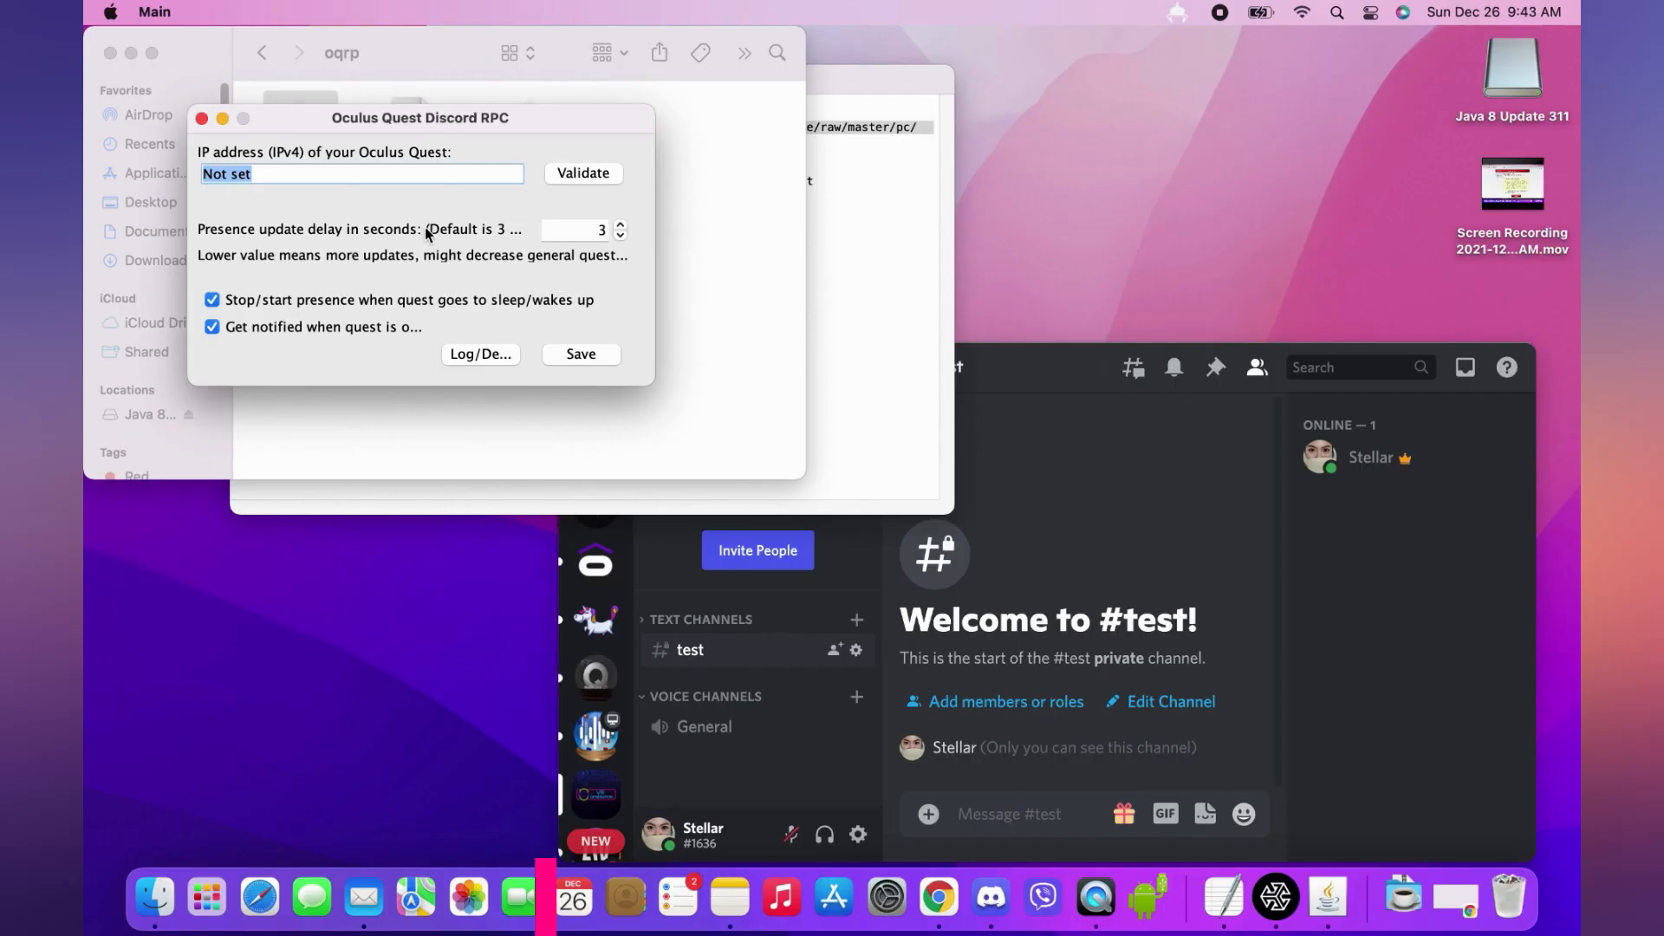
mouse_move(1274, 897)
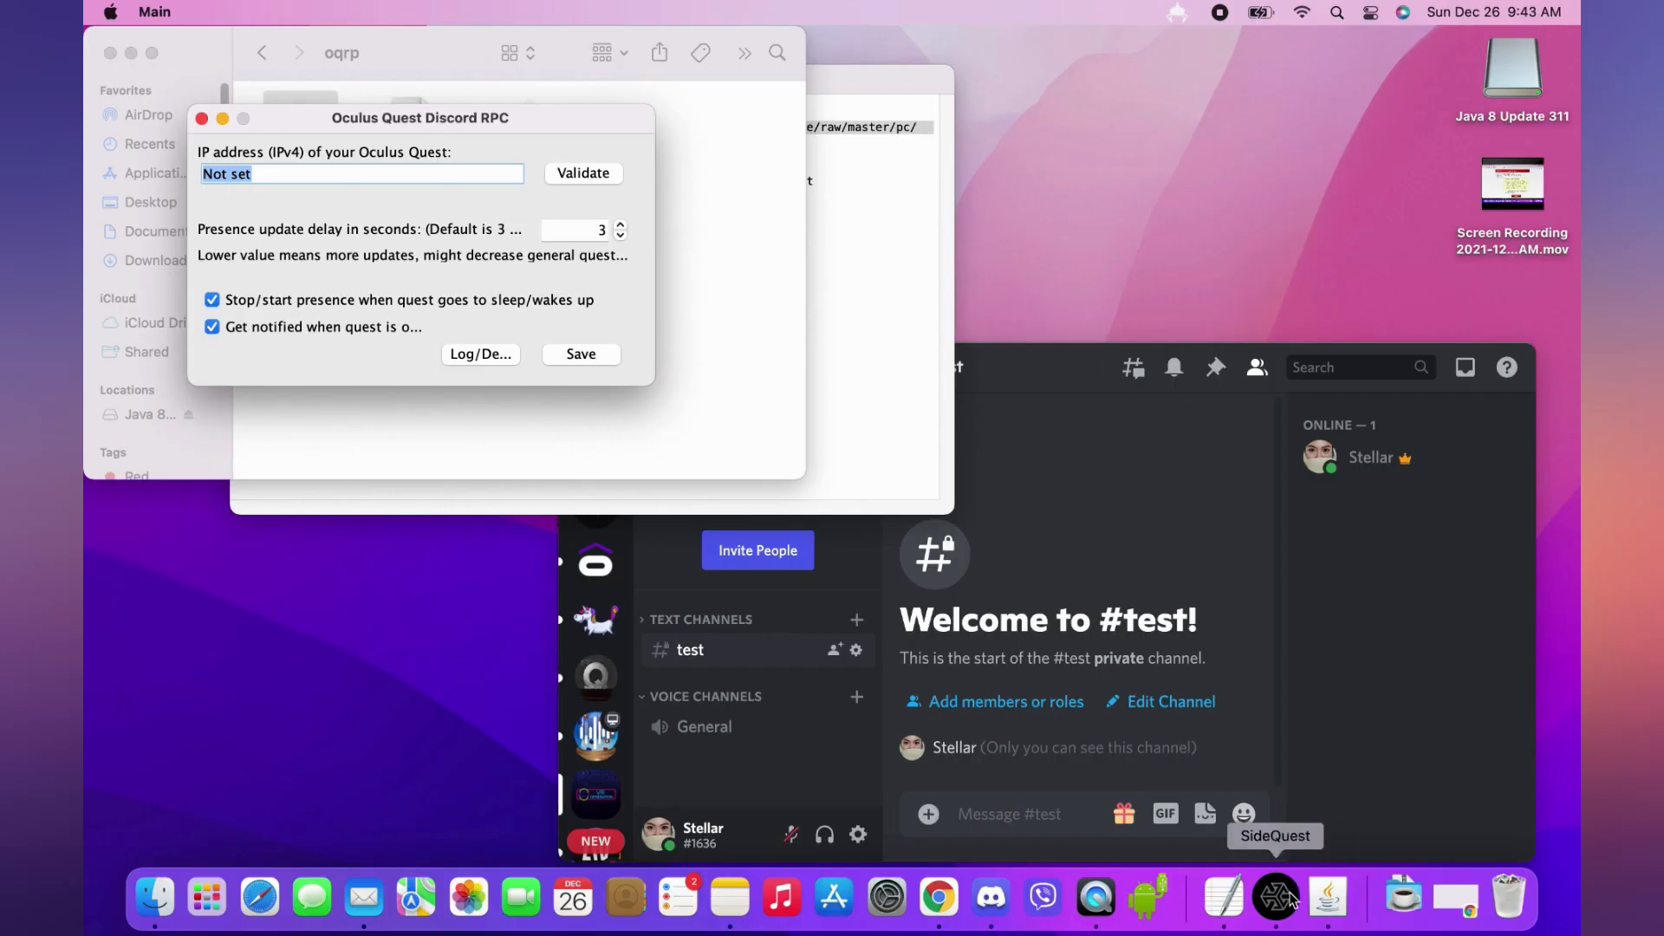
left_click(1274, 898)
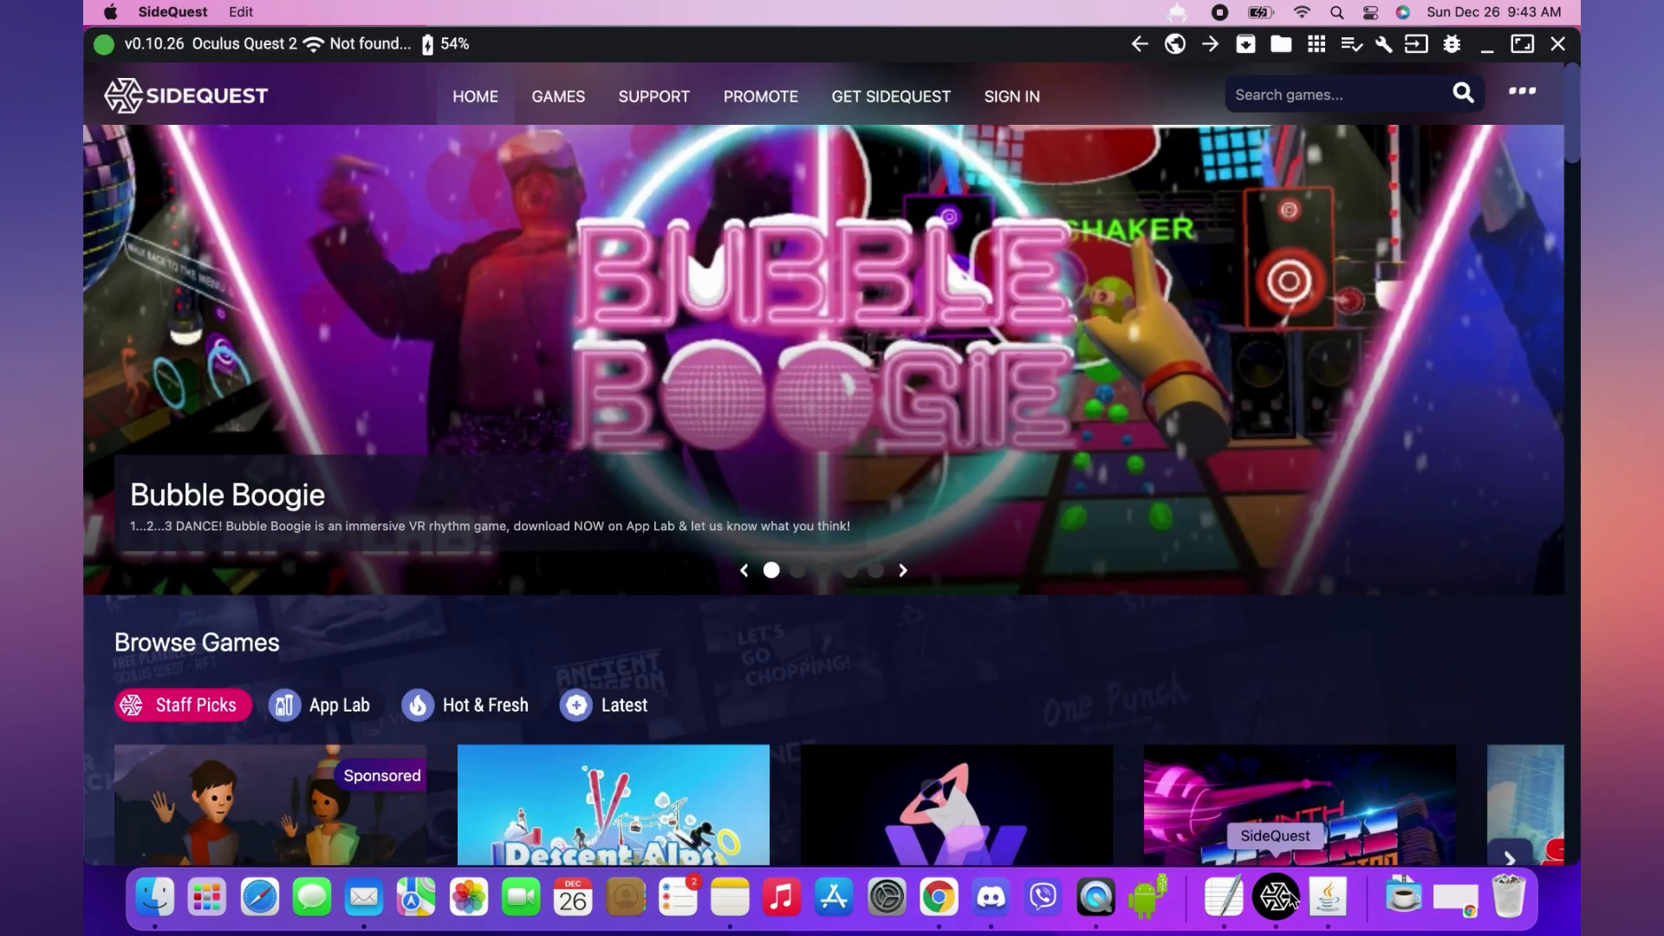
left_click(1274, 896)
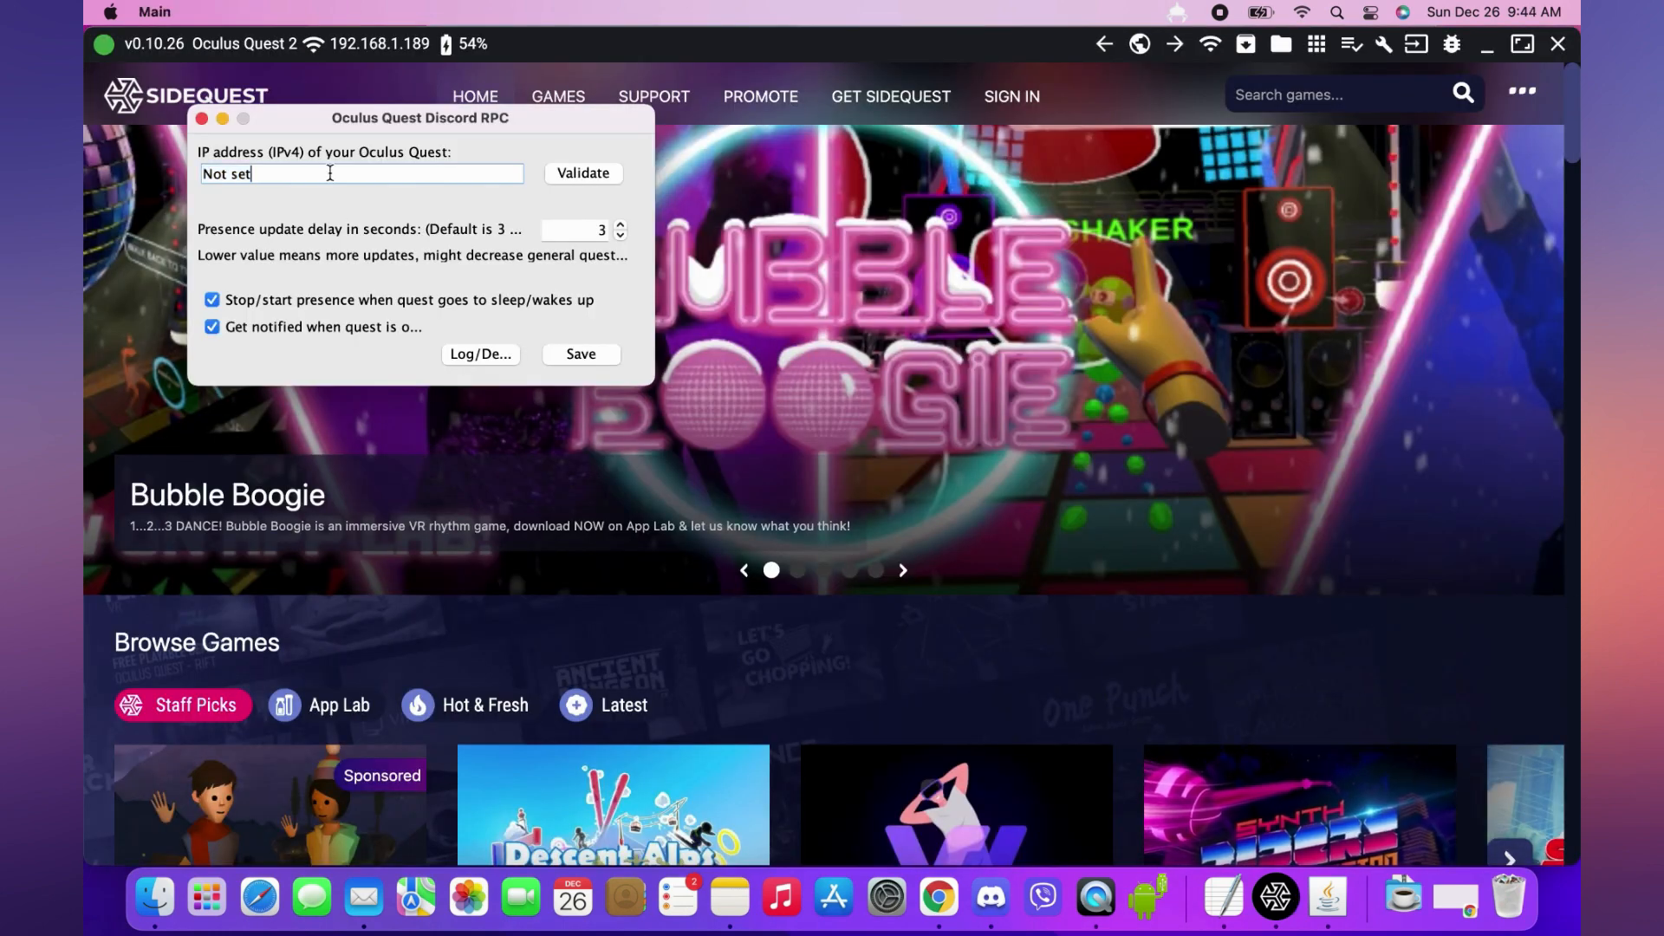
type("192.168.1.")
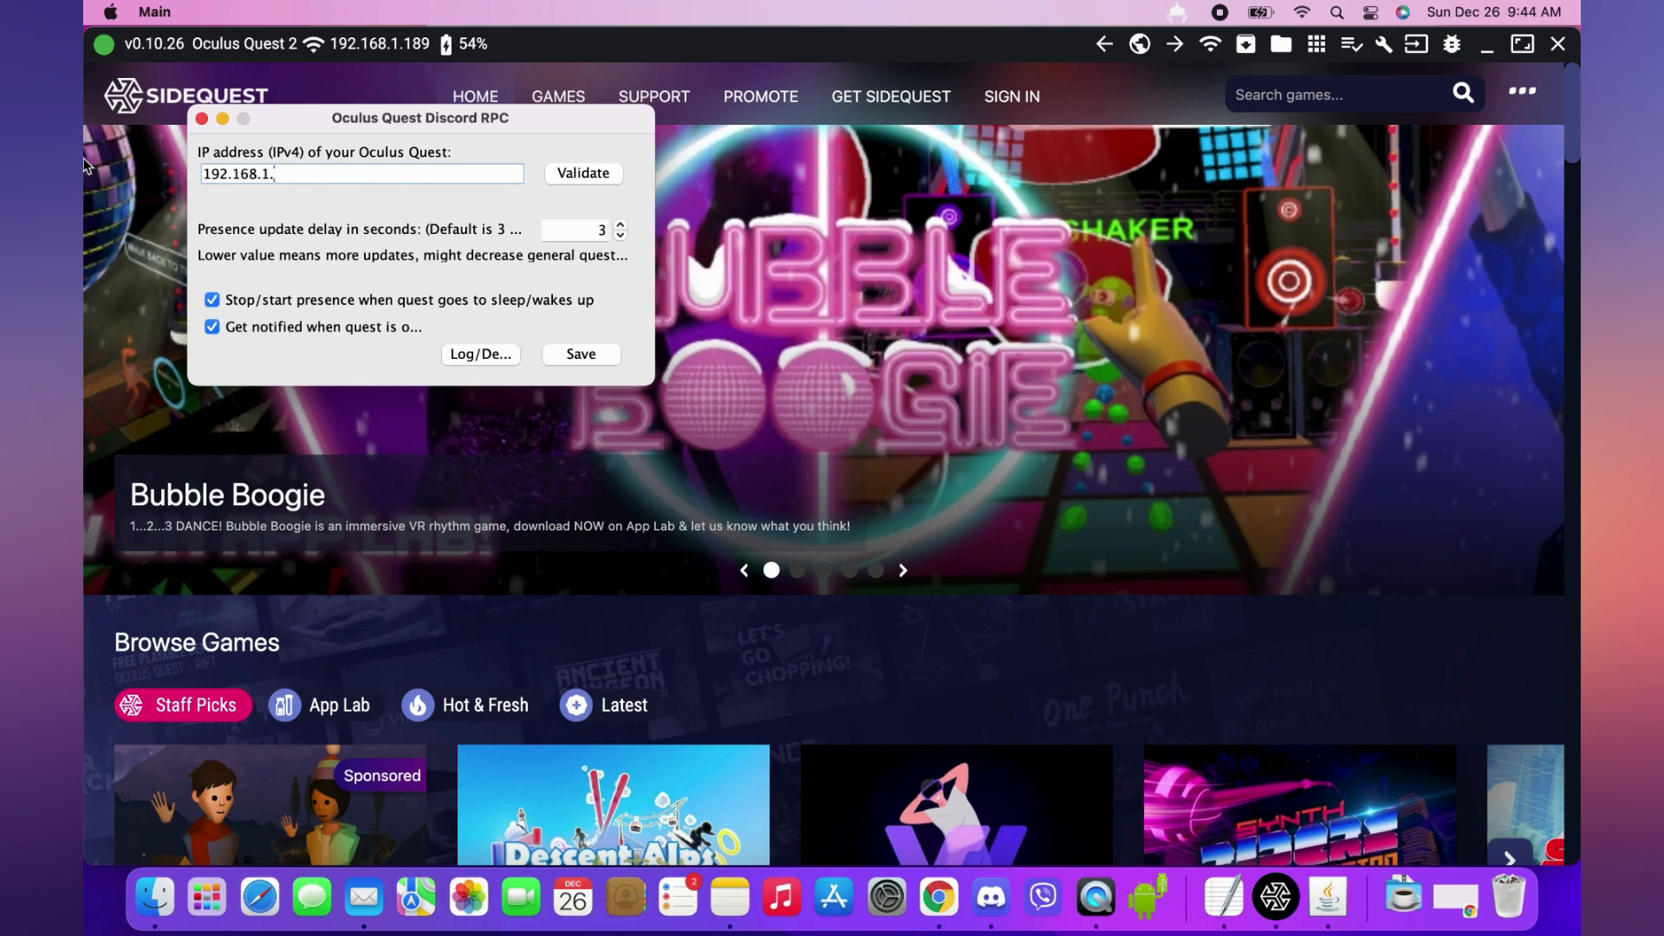
type("189")
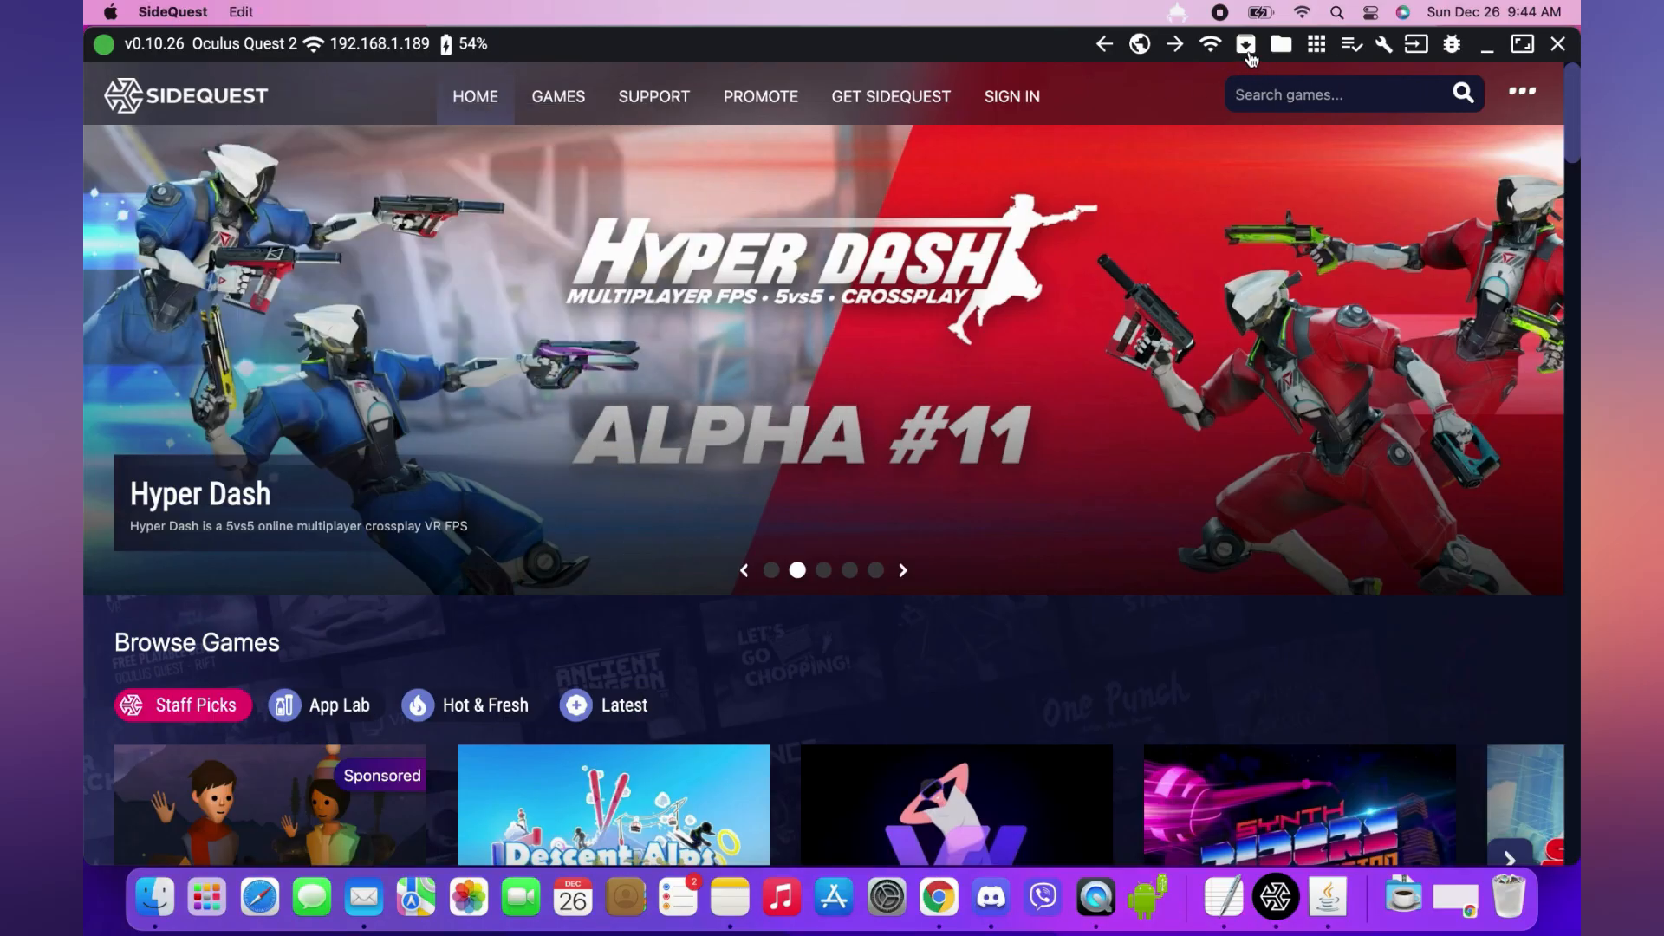
mouse_move(1247, 44)
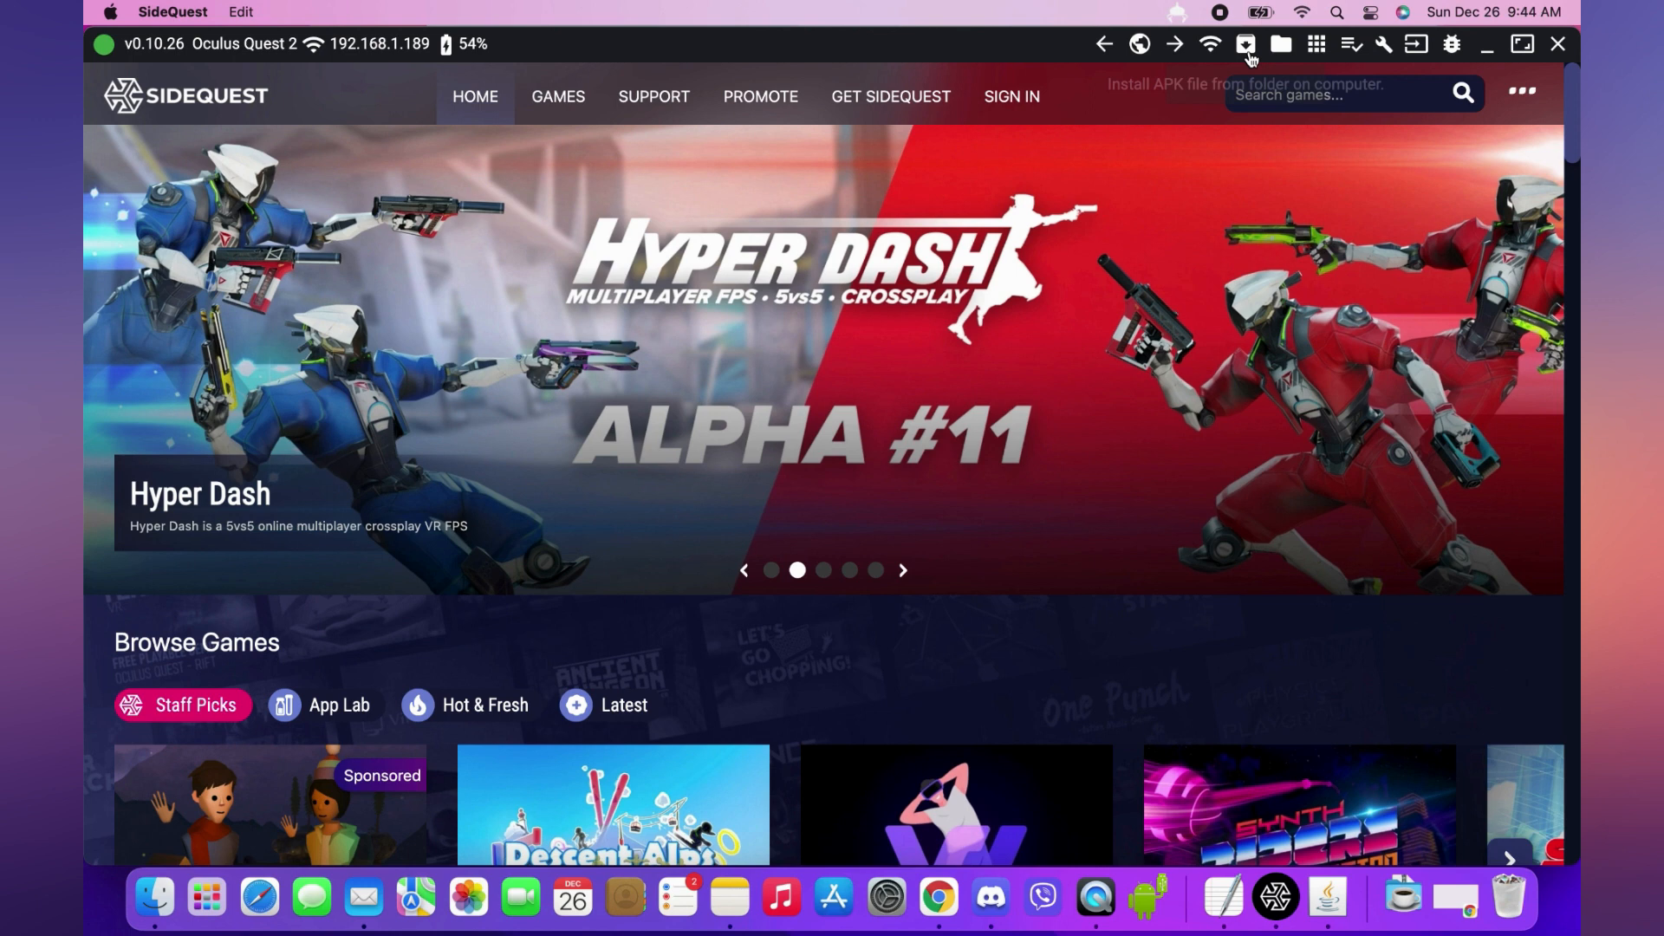
Install oqrpc.apk from Downloads > Oculus_Quest_Discord_RPC onto the Quest via SideQuest.
left_click(1245, 43)
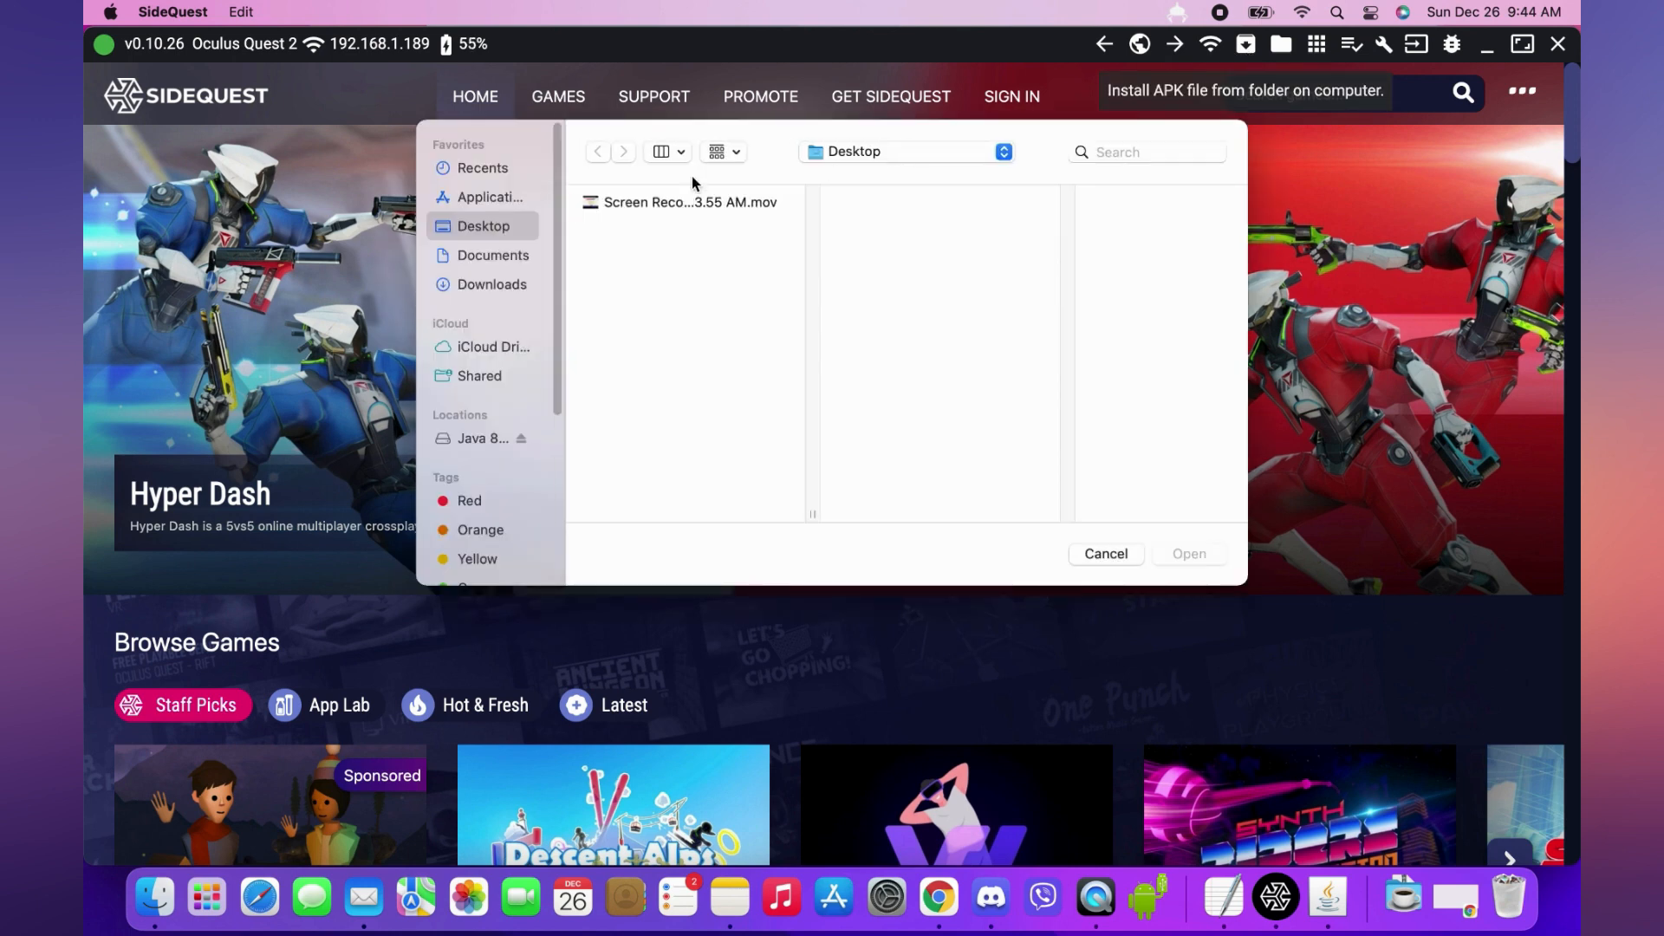
left_click(491, 283)
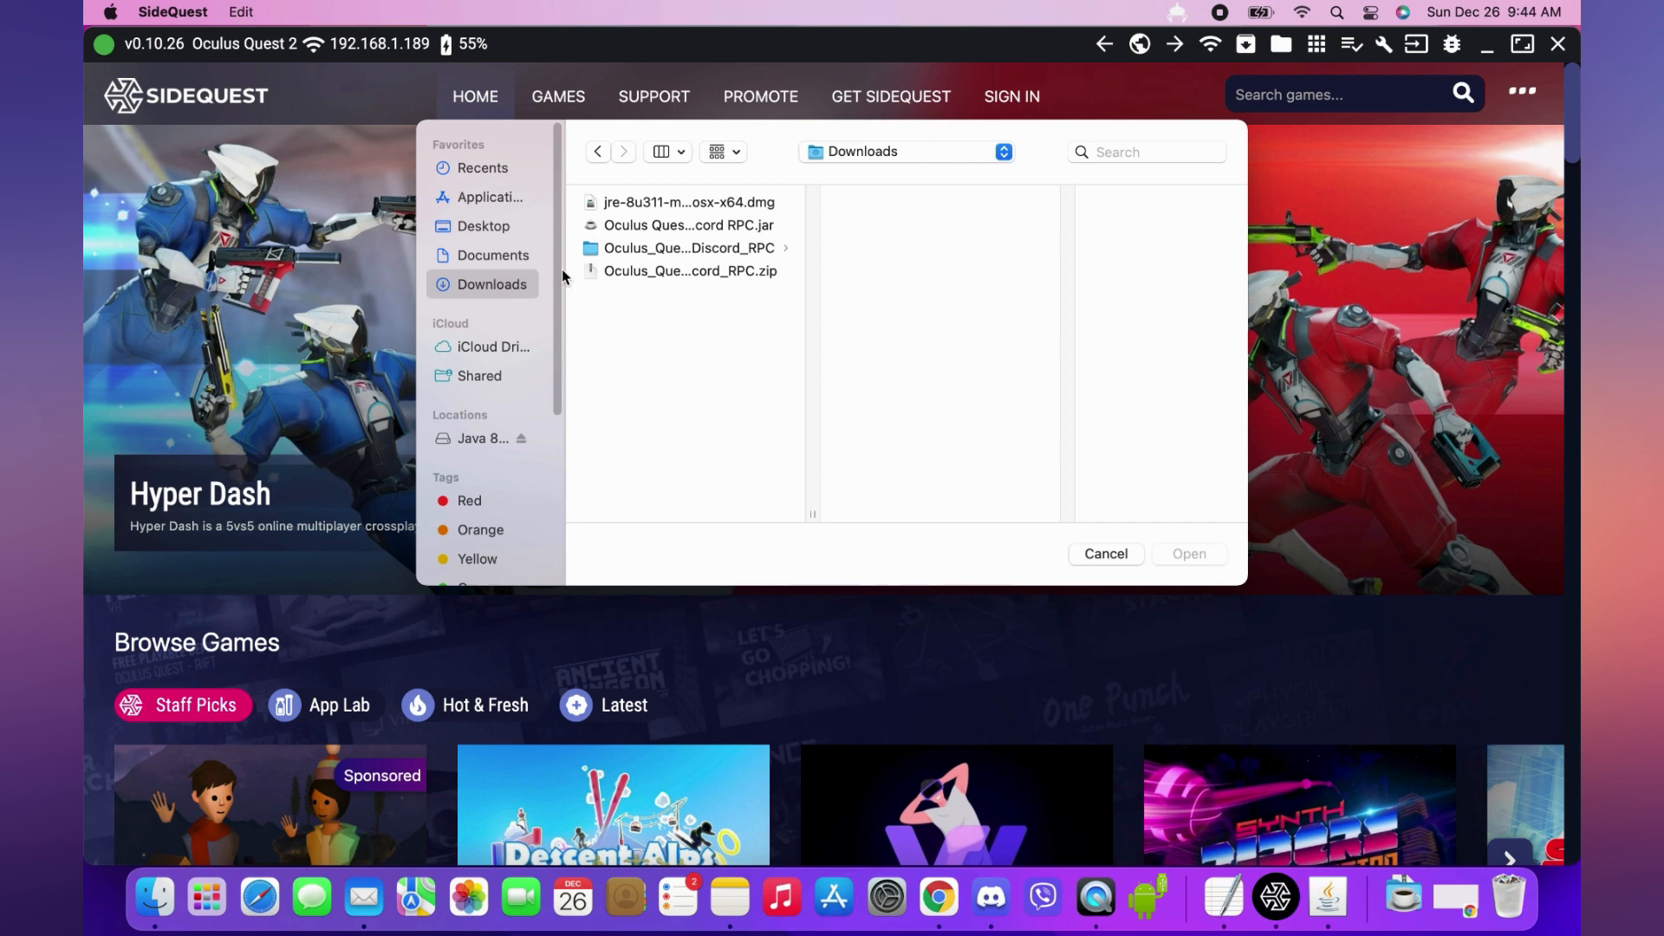
left_click(688, 247)
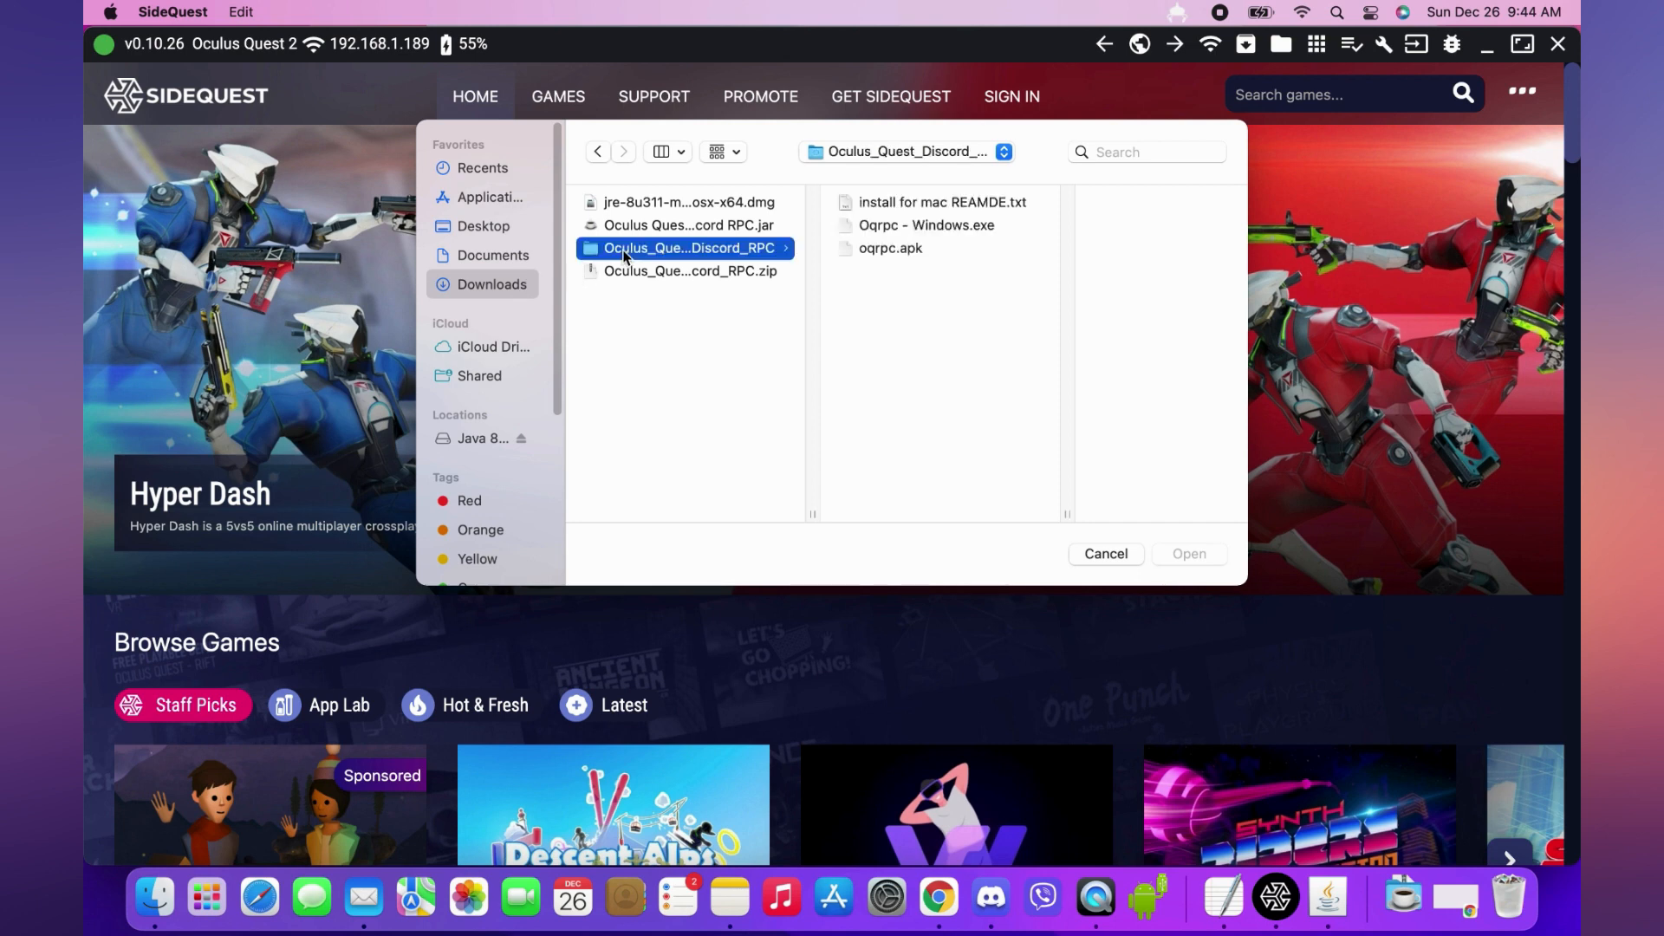
left_click(889, 248)
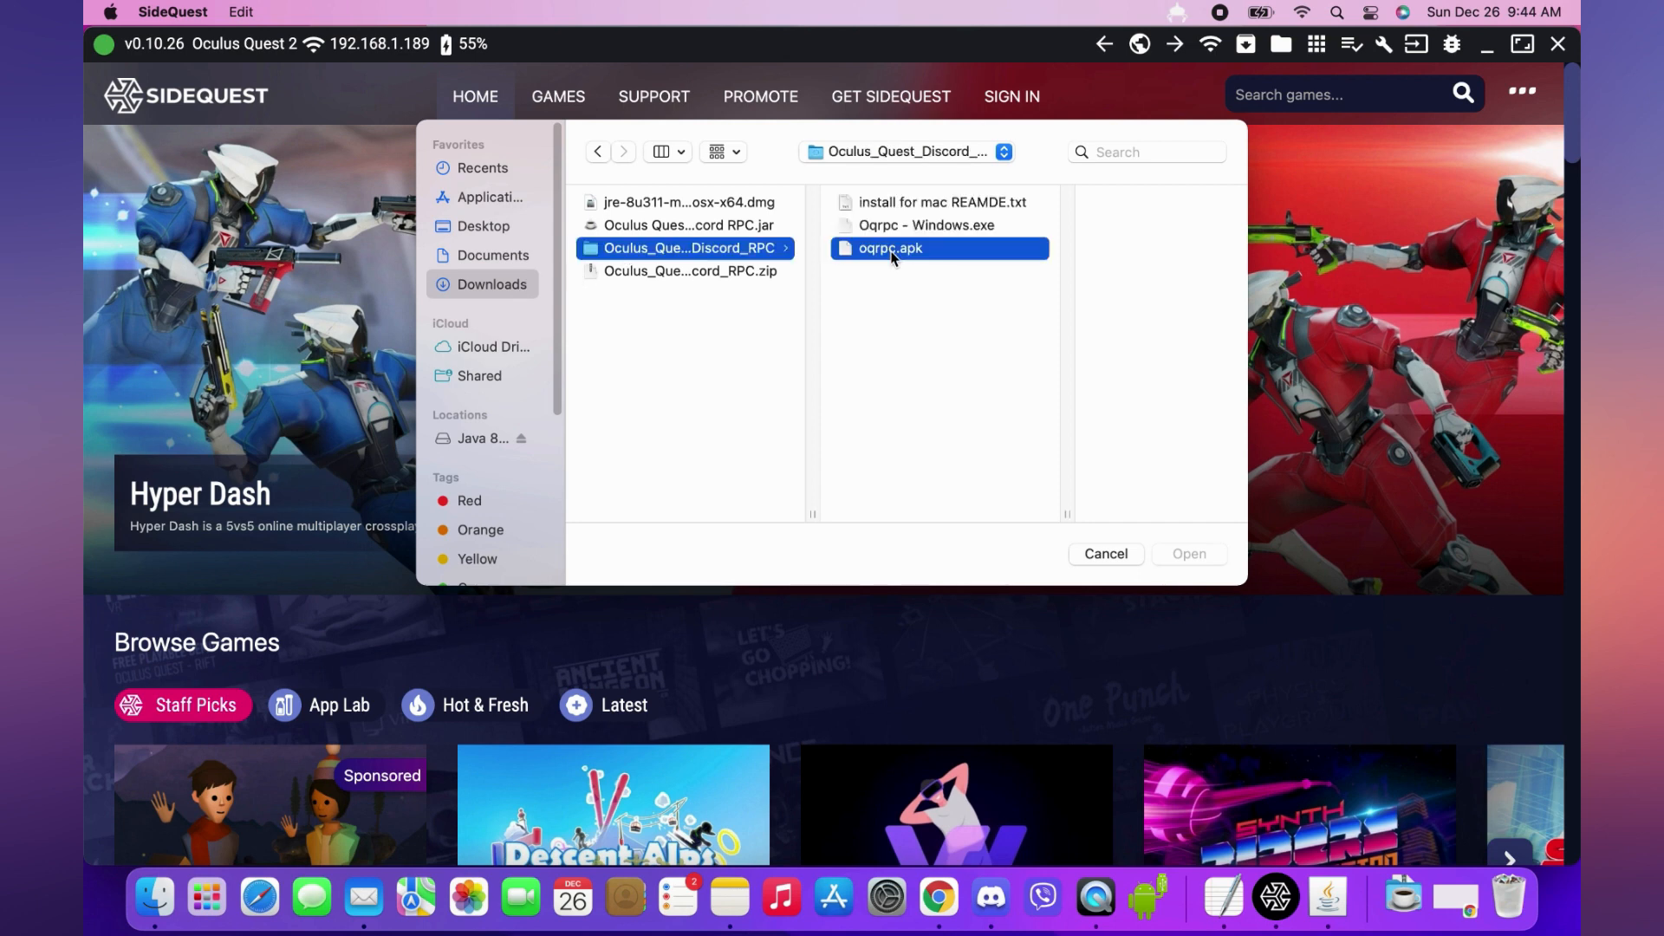
left_click(1104, 553)
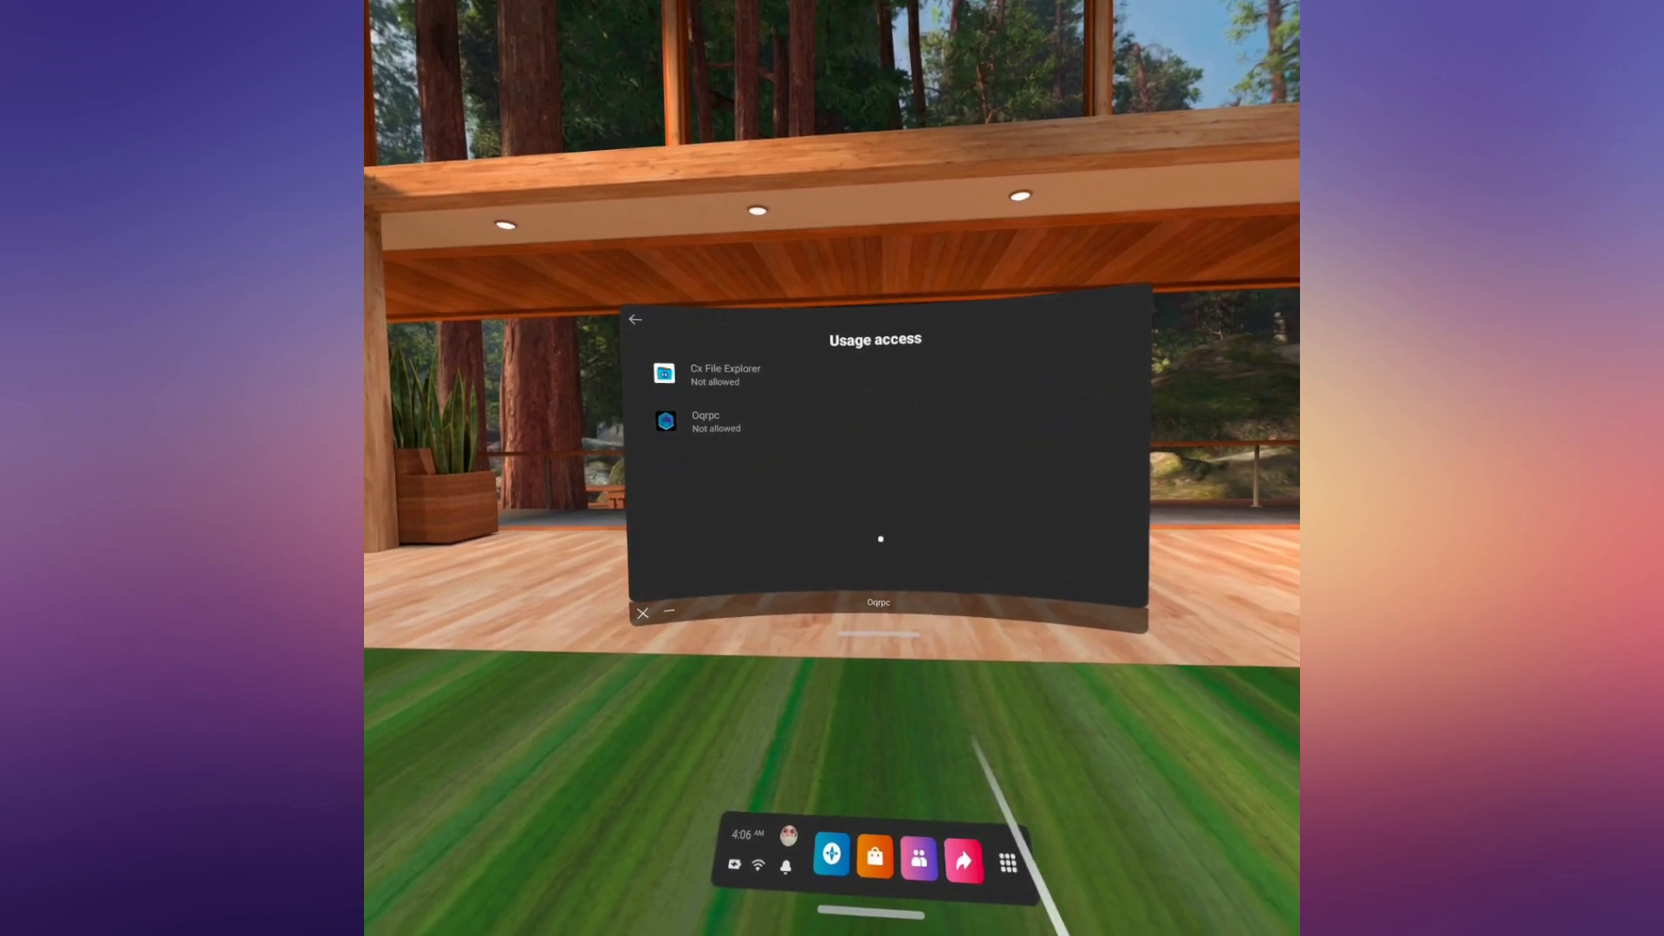
Turn on Permit usage access for Oqrpc on the headset and leave the settings.
left_click(706, 421)
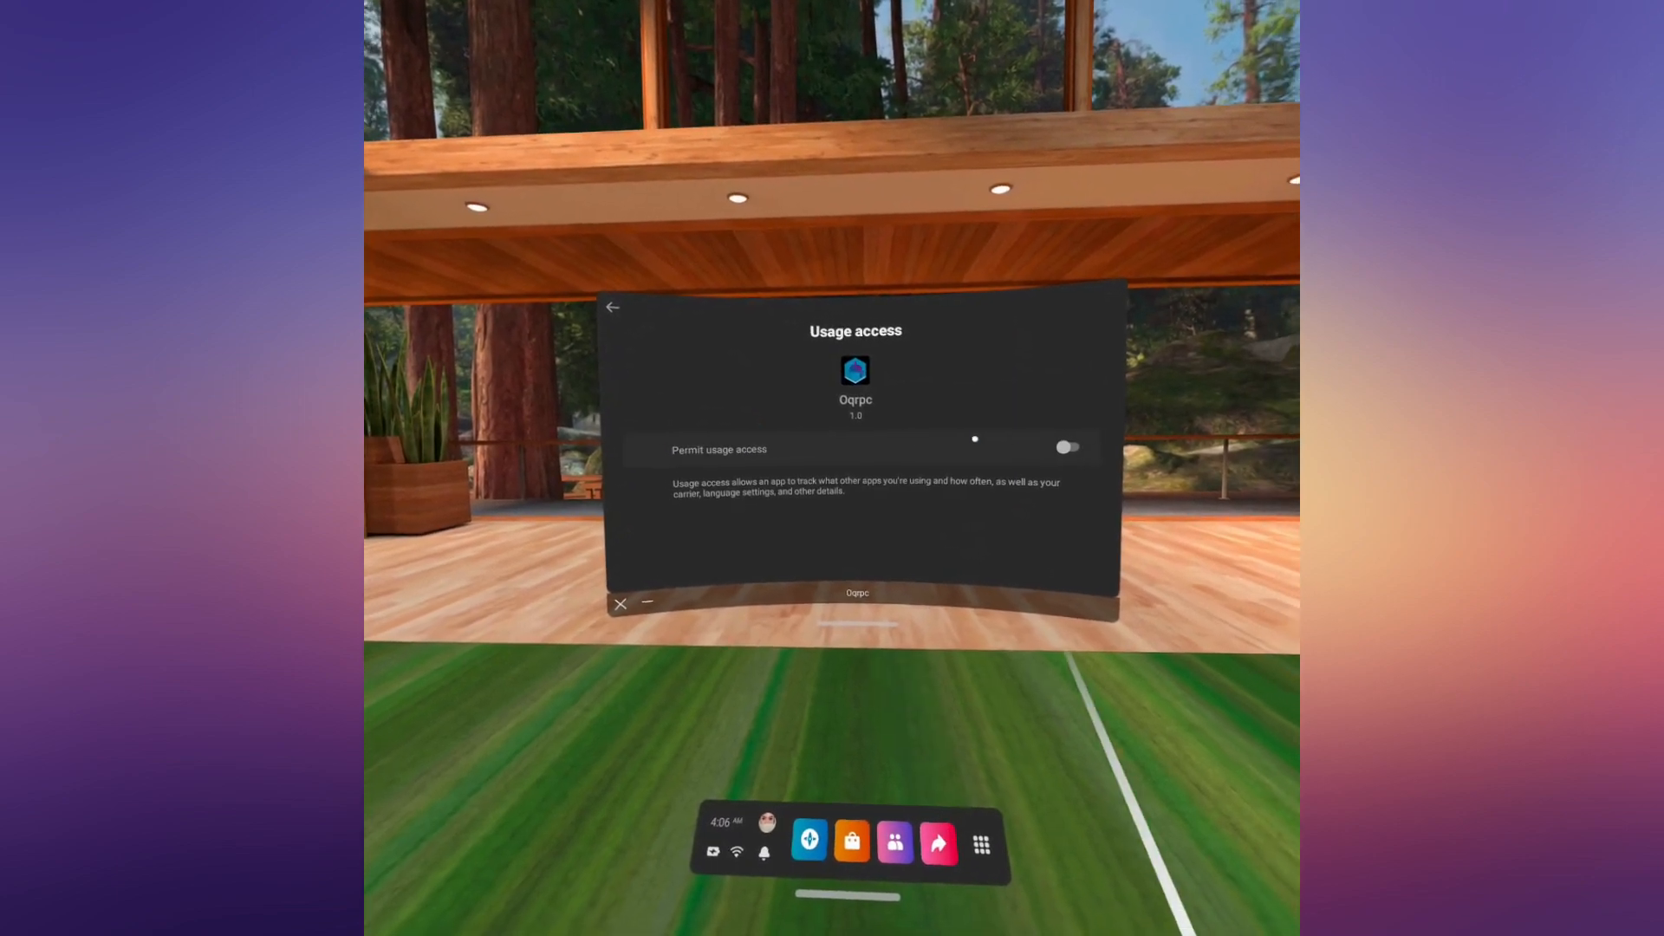
left_click(1067, 446)
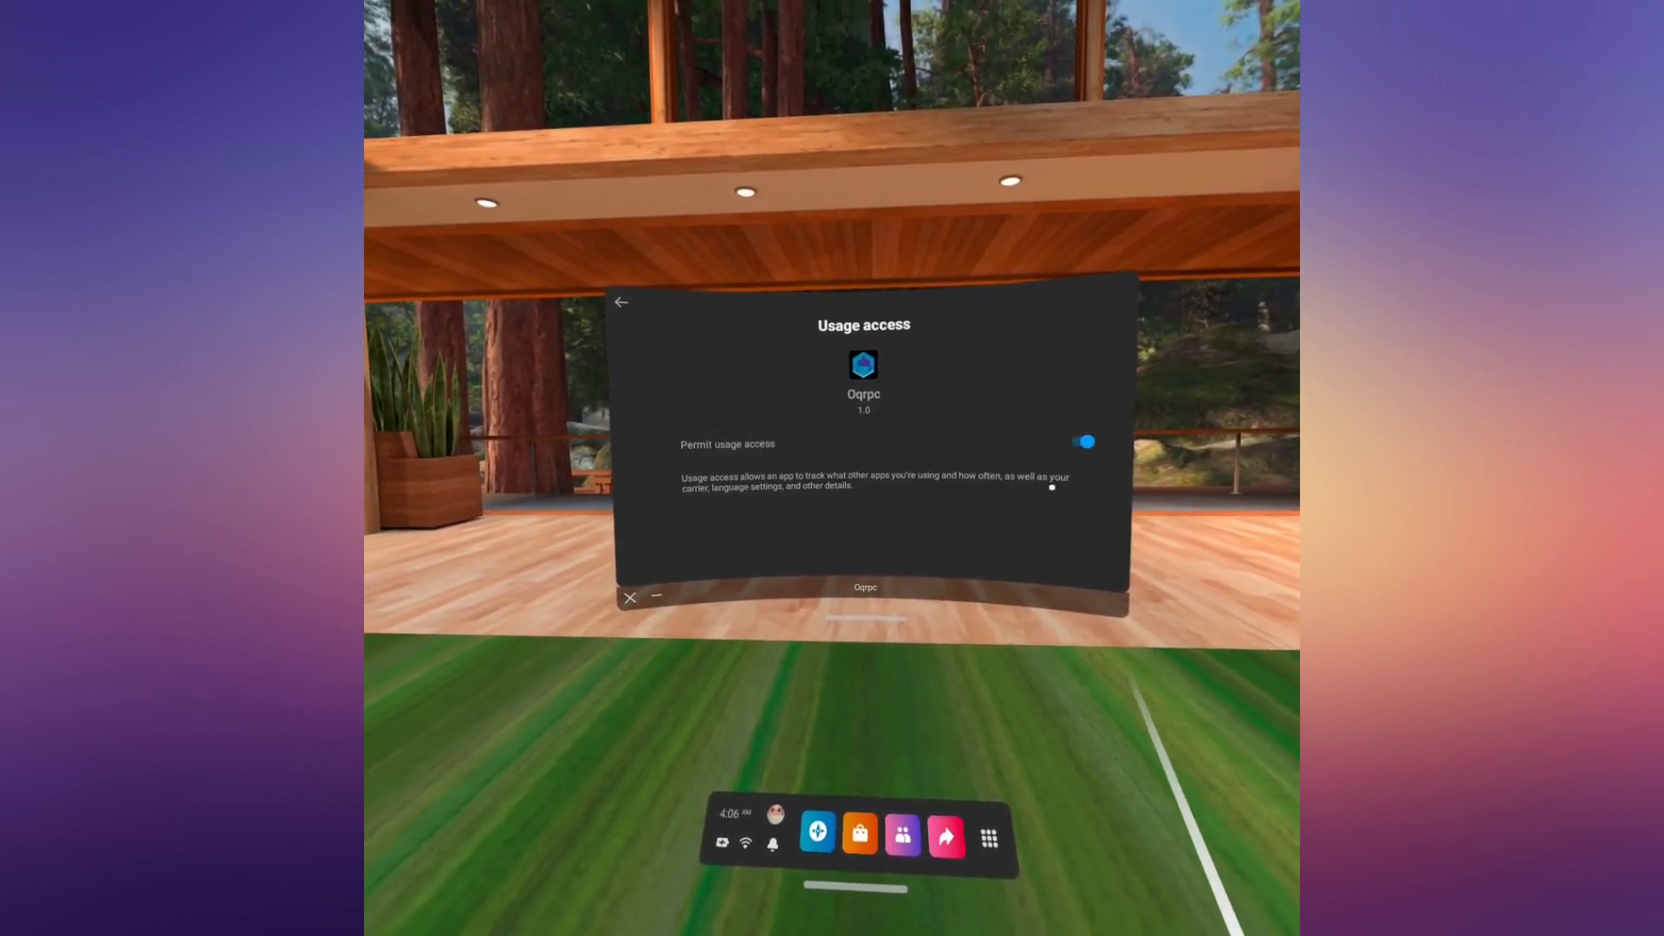
left_click(623, 302)
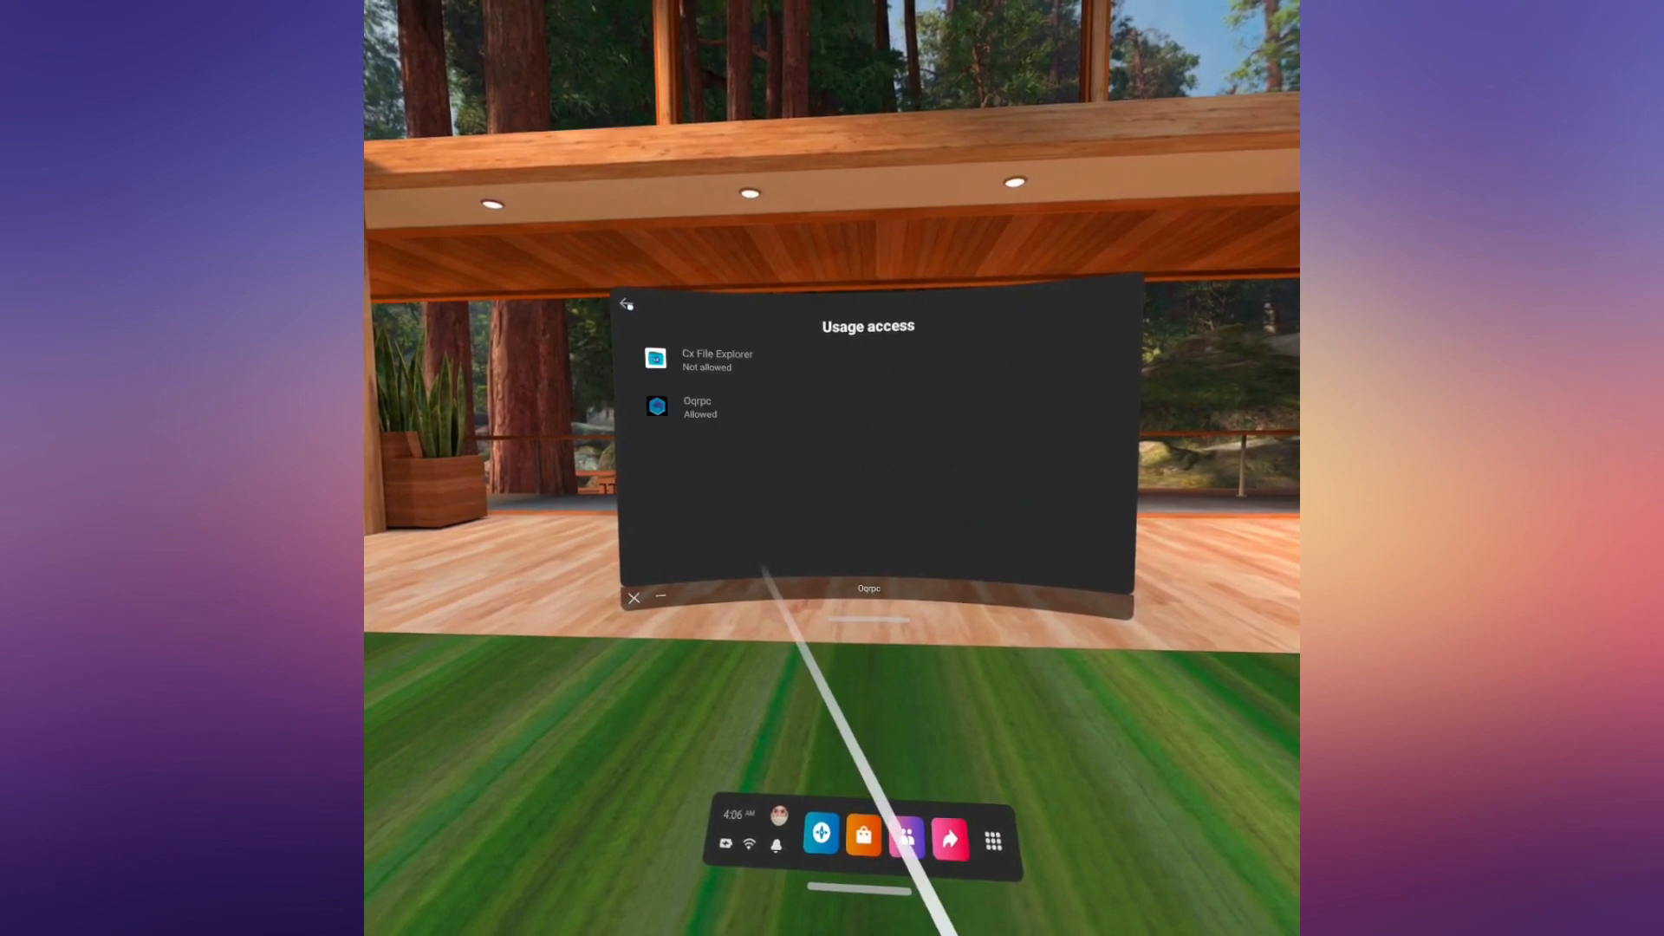
left_click(626, 305)
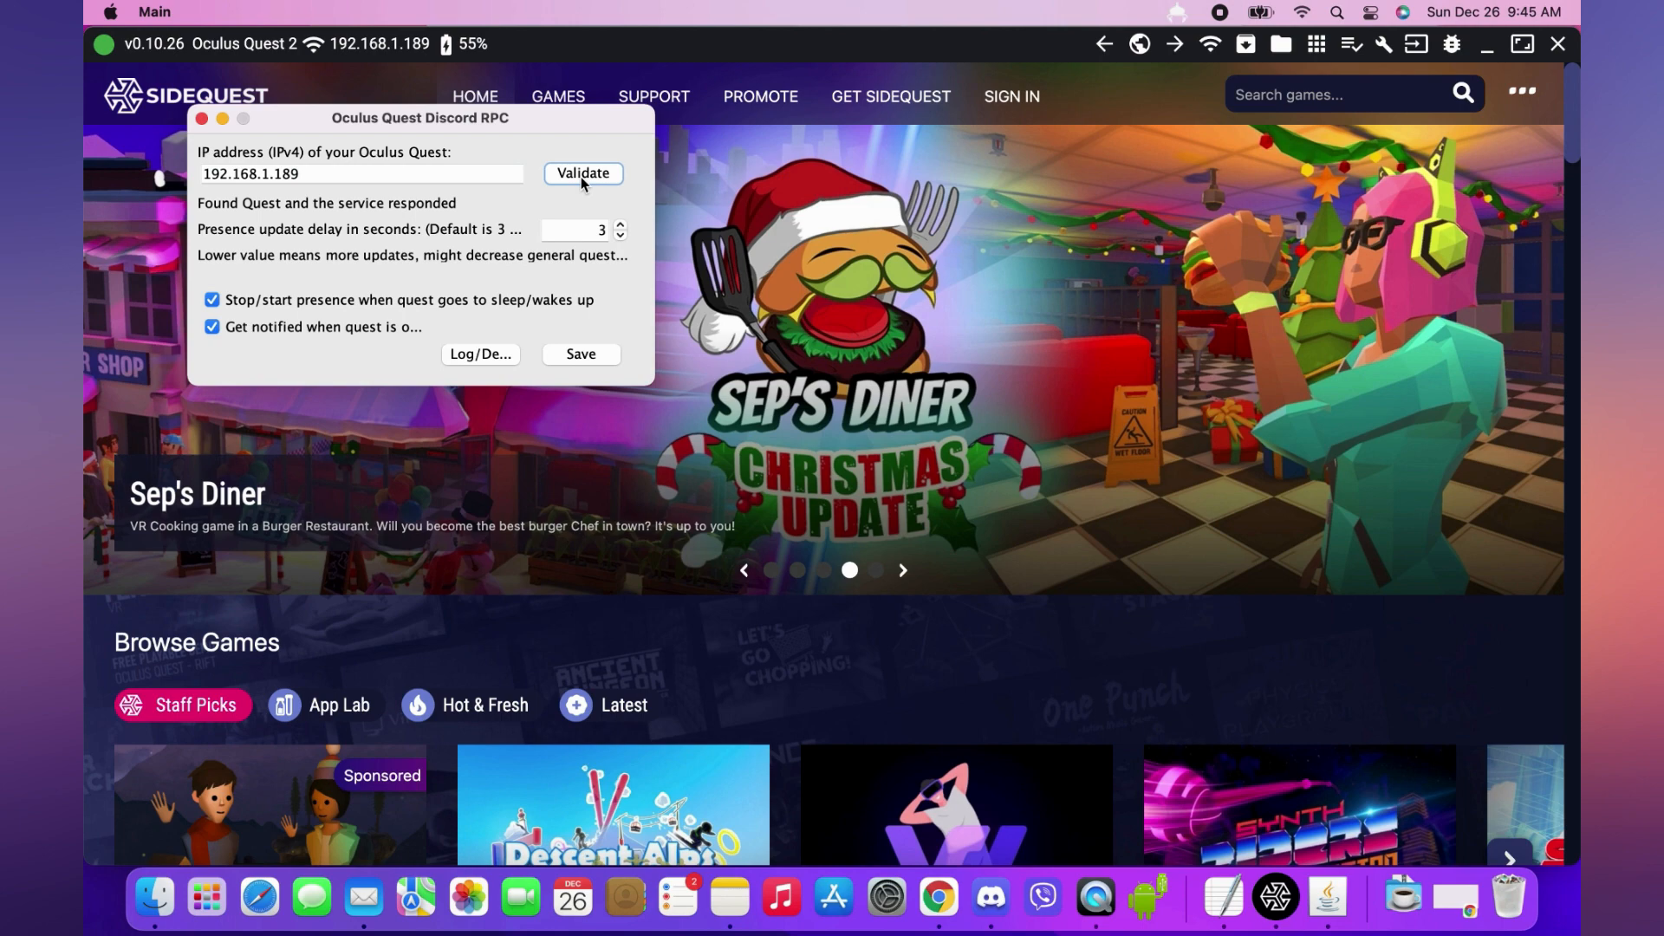
mouse_move(272, 218)
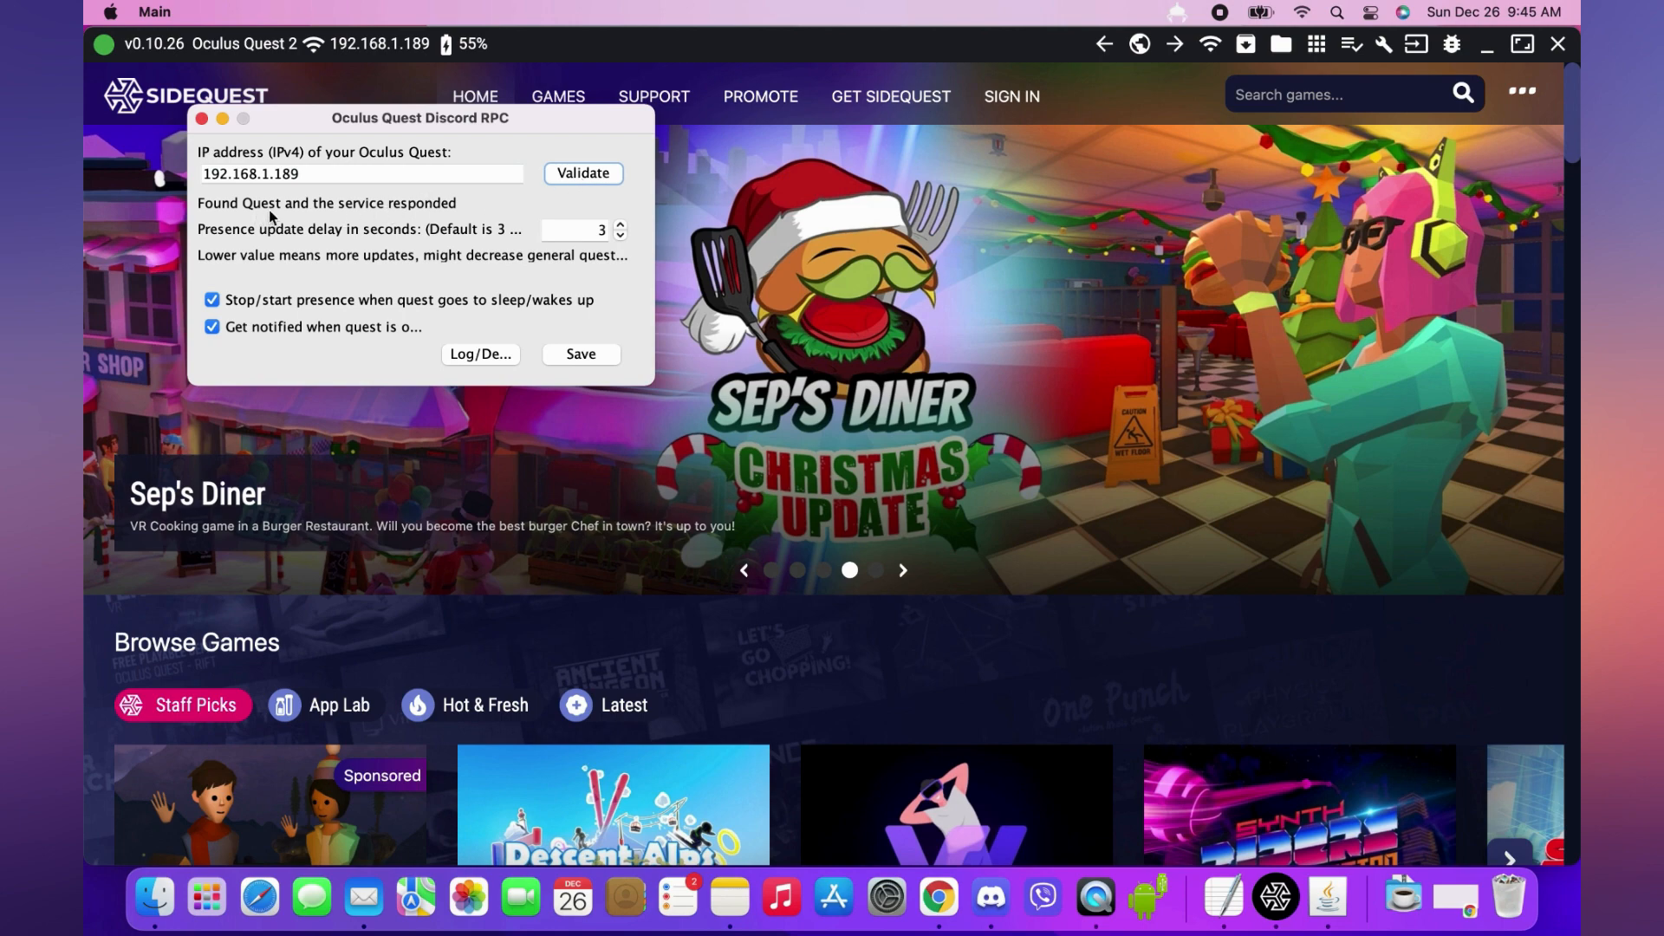
mouse_move(1146, 896)
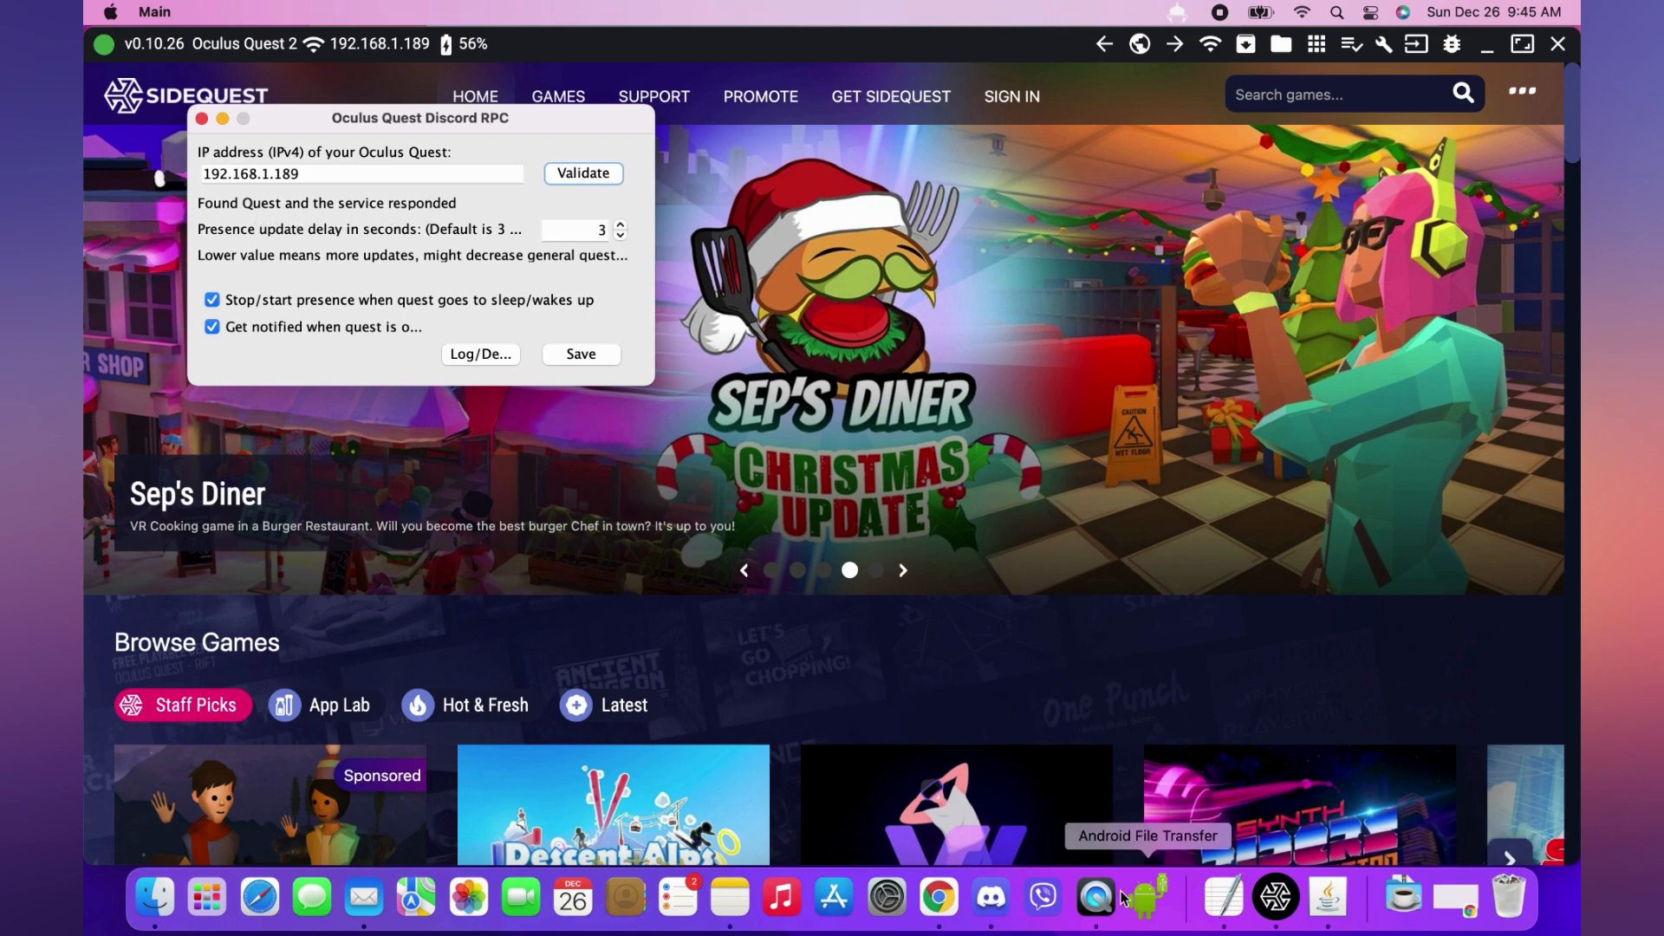
Validate the Quest IP so the app reports the Quest found and service responding.
left_click(988, 896)
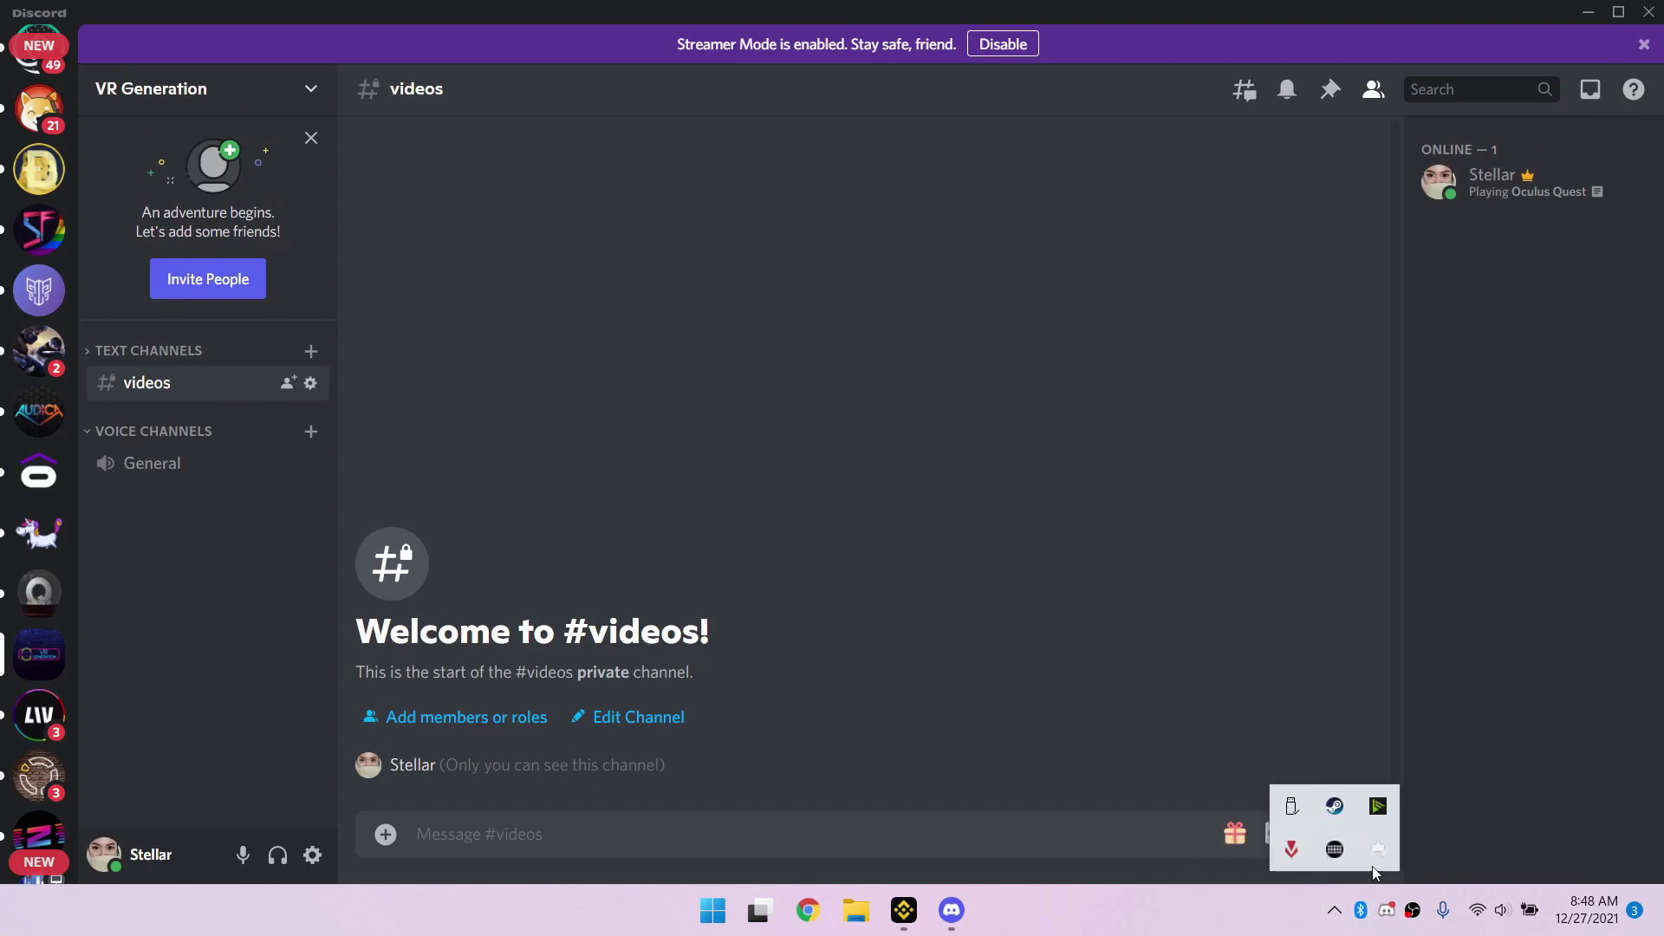
Bring up the Oculus Quest Discord RPC tray menu after confirming 'Playing Oculus Quest' status.
right_click(1378, 848)
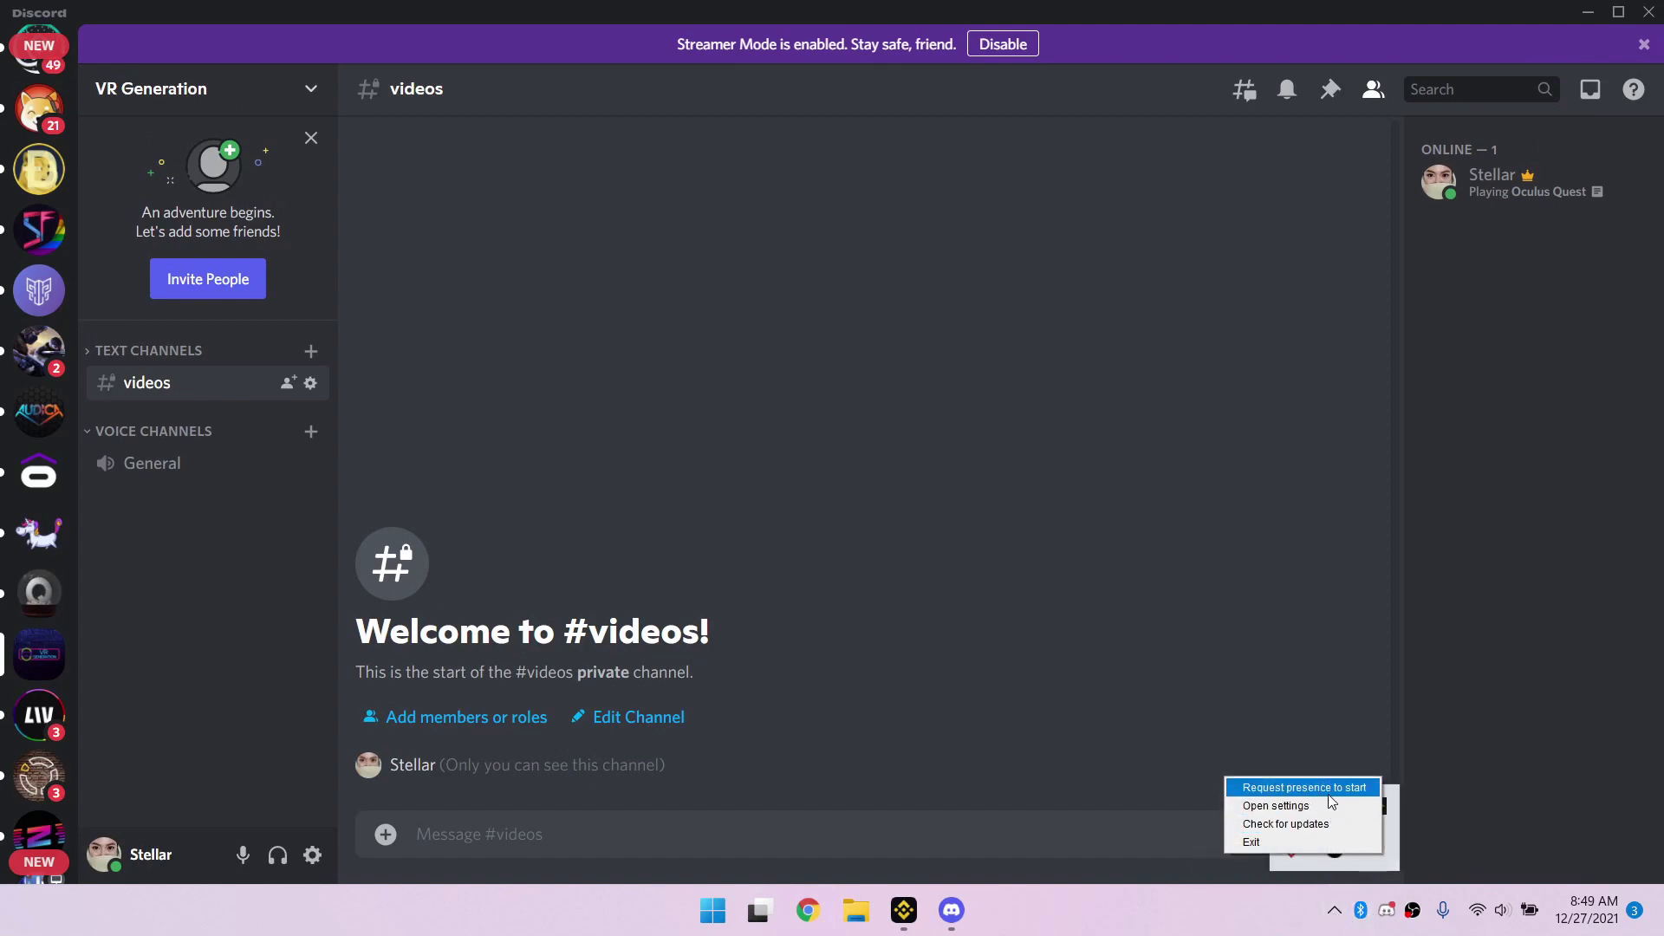